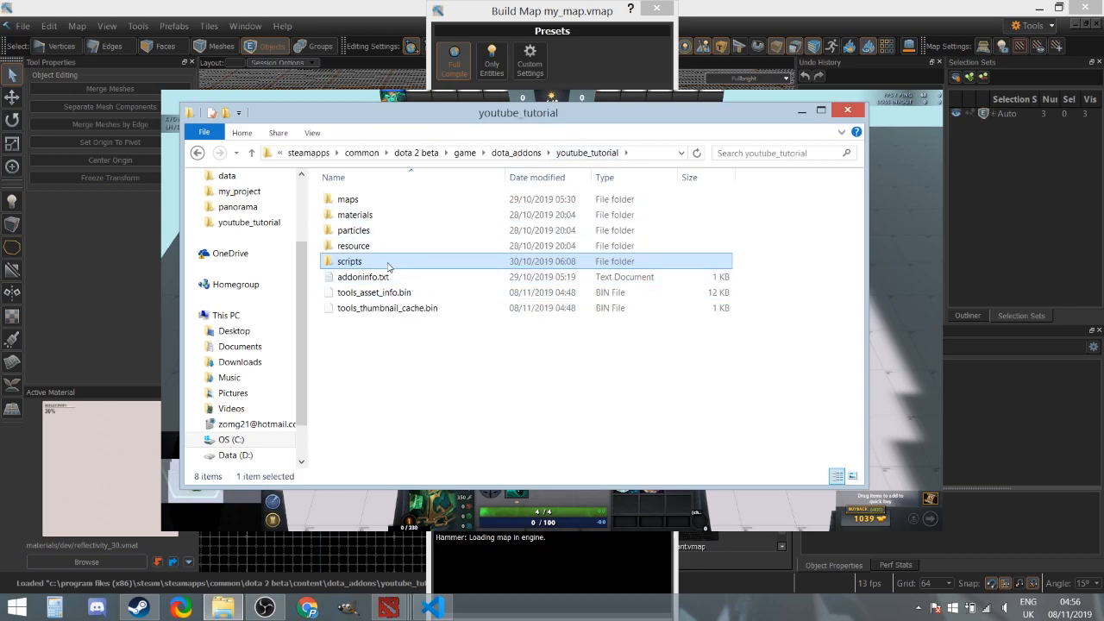
- Navigate into the scripts folder and then its npc subfolder
{"action": "double_click", "coordinate": [350, 260]}
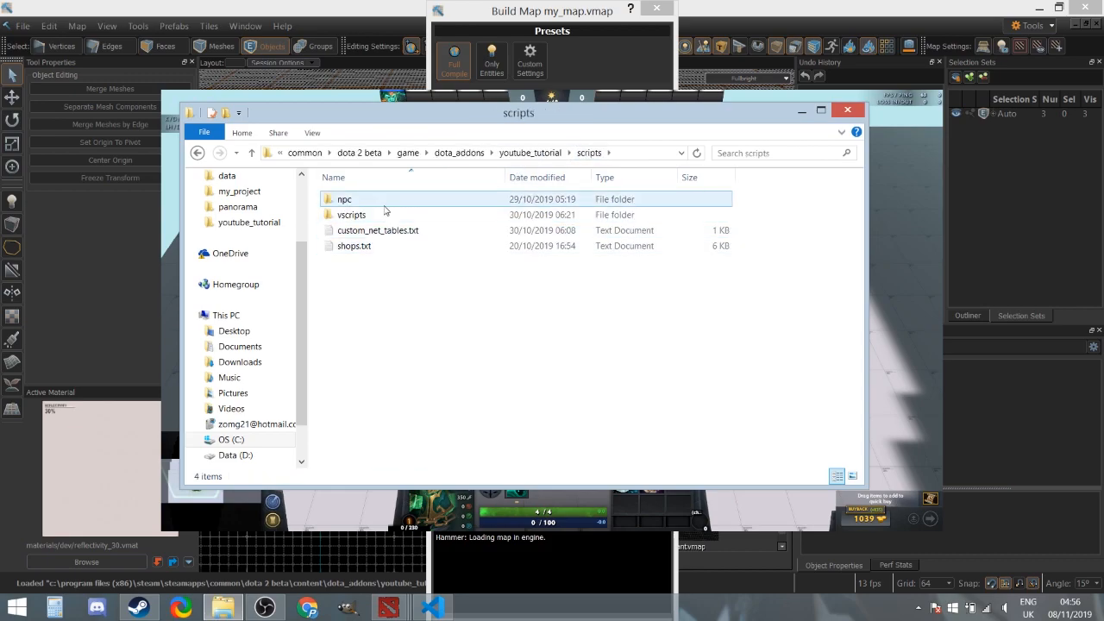
{"action": "double_click", "coordinate": [345, 198]}
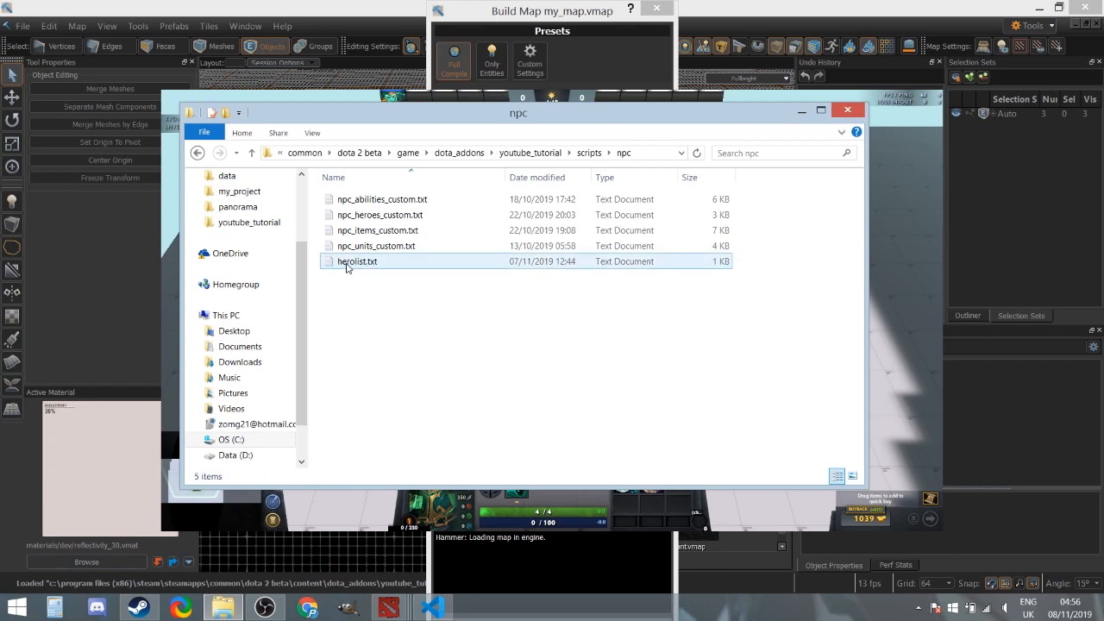
{"action": "mouse_move", "coordinate": [357, 262]}
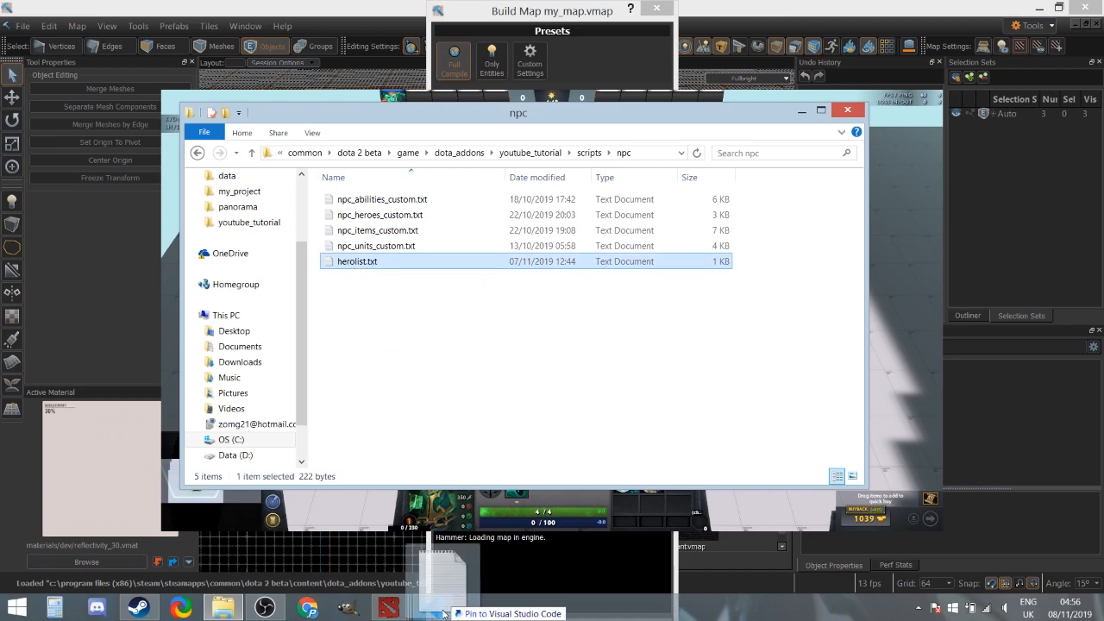
- Open herolist.txt, try changing sven's -1 count to 1 and 0, then restore it
{"action": "left_click", "coordinate": [432, 607]}
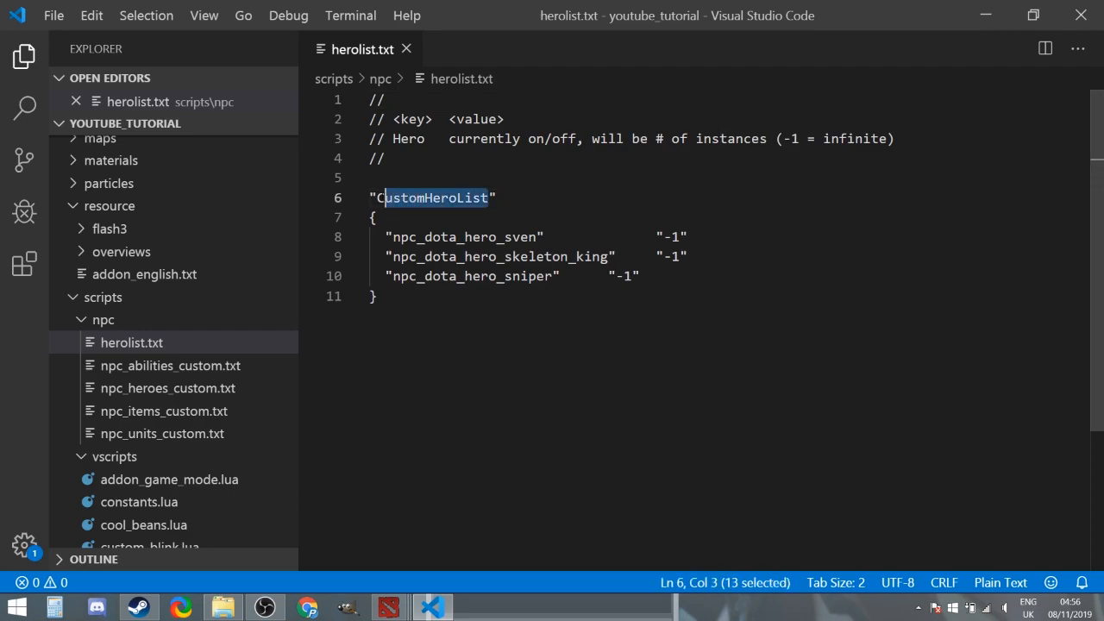
{"action": "left_click", "coordinate": [491, 197]}
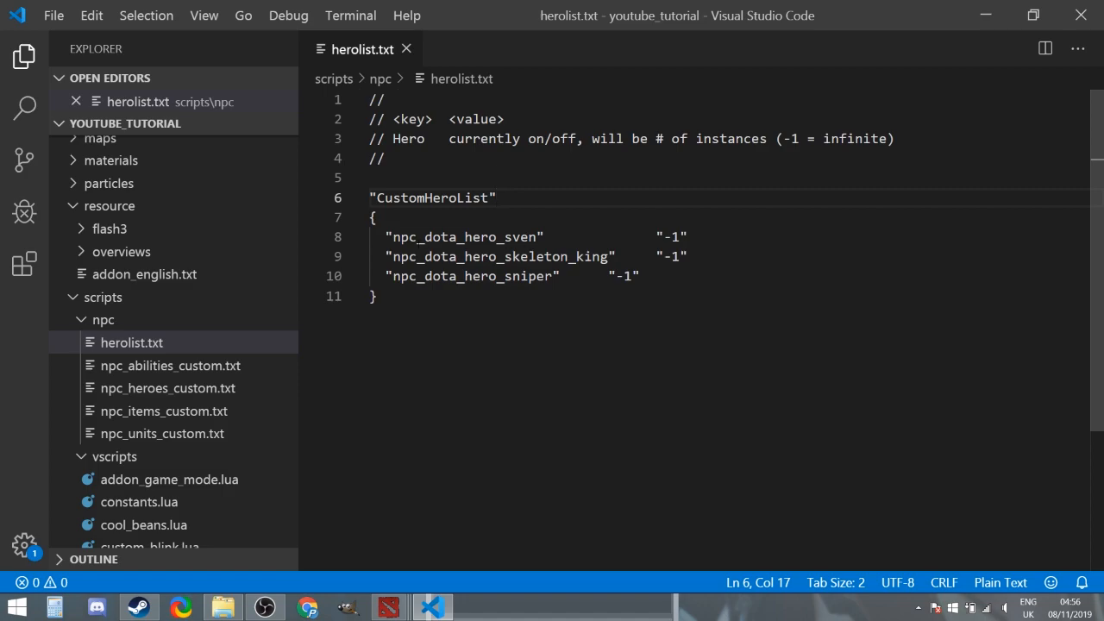
{"action": "double_click", "coordinate": [464, 237]}
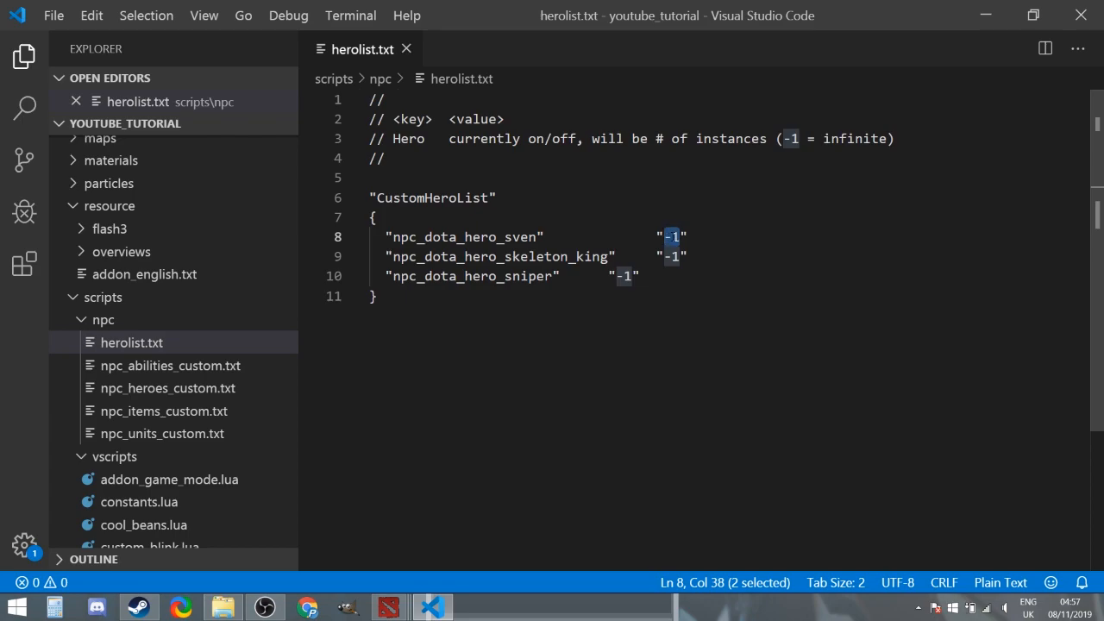
{"action": "type", "text": "1"}
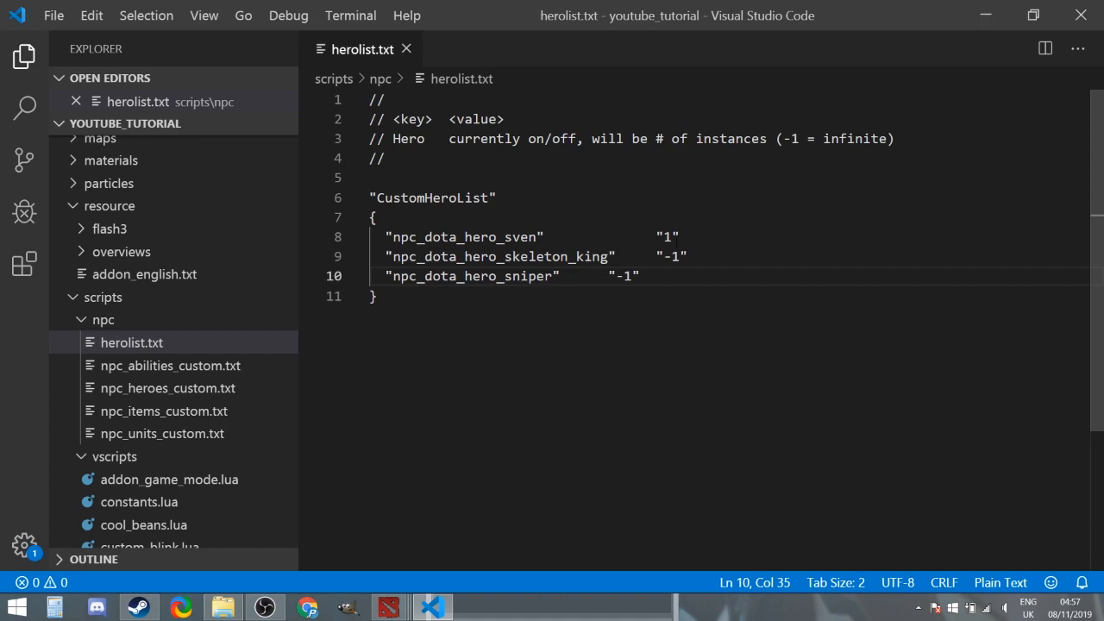
{"action": "type", "text": "0"}
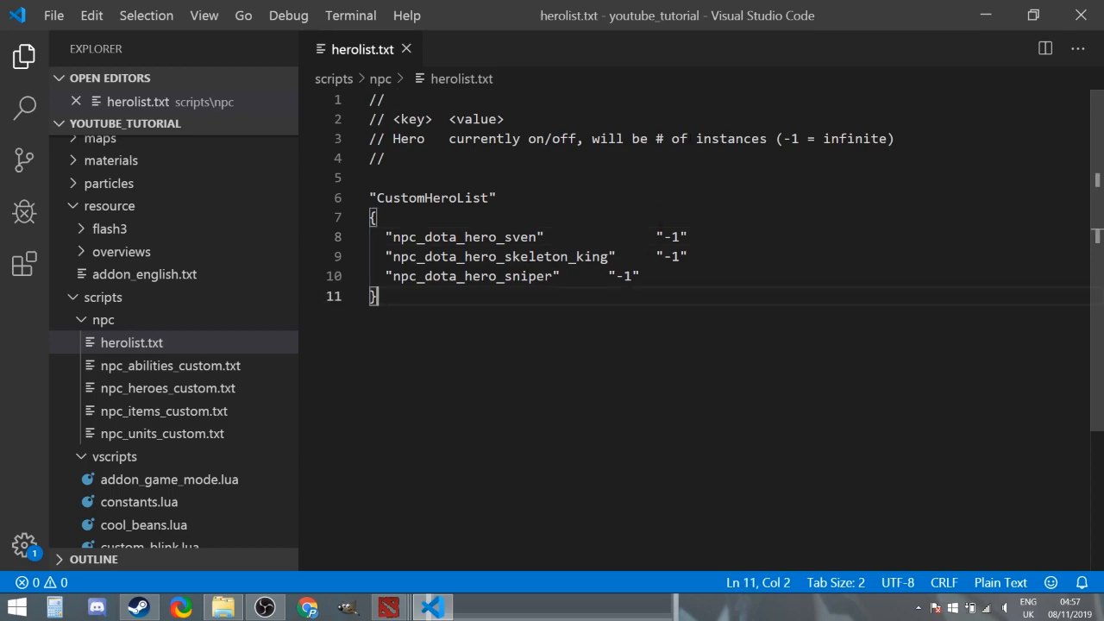
{"action": "left_click_drag", "start_coordinate": [657, 138], "coordinate": [895, 138]}
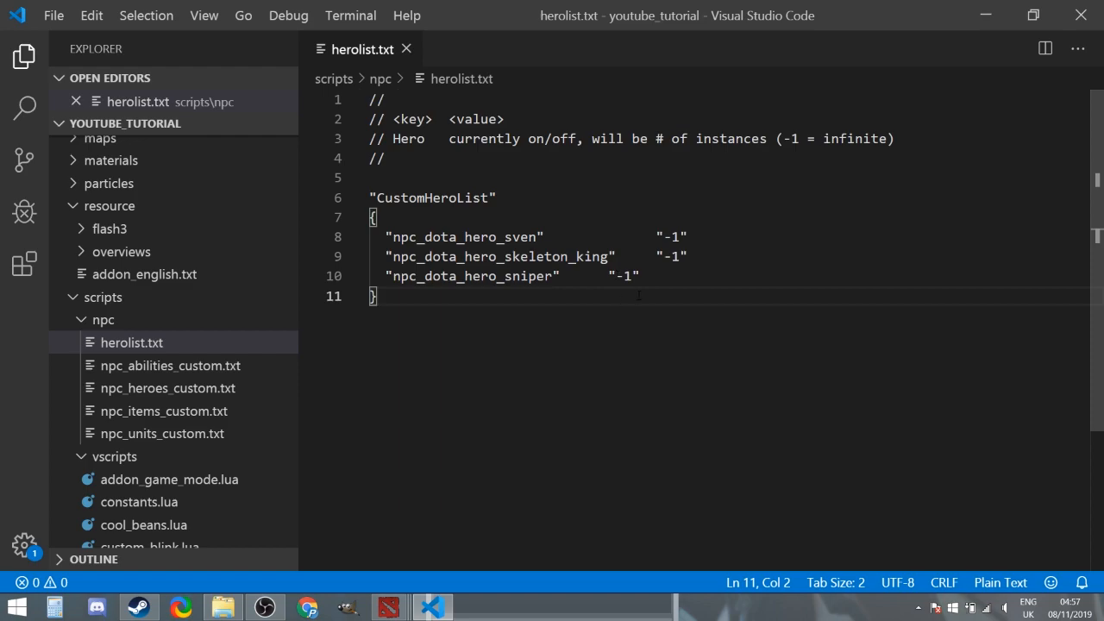
- Open game_setup.lua from vscripts and review the release-build rules comment
{"action": "scroll", "scroll_direction": "down", "scroll_amount": 3}
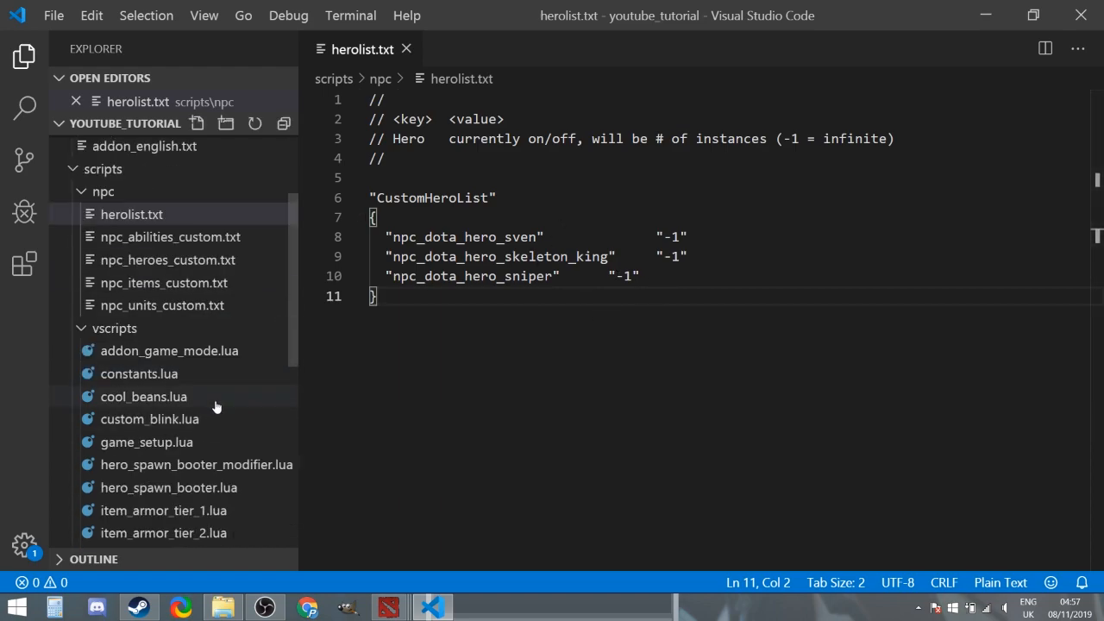
{"action": "mouse_move", "coordinate": [145, 442]}
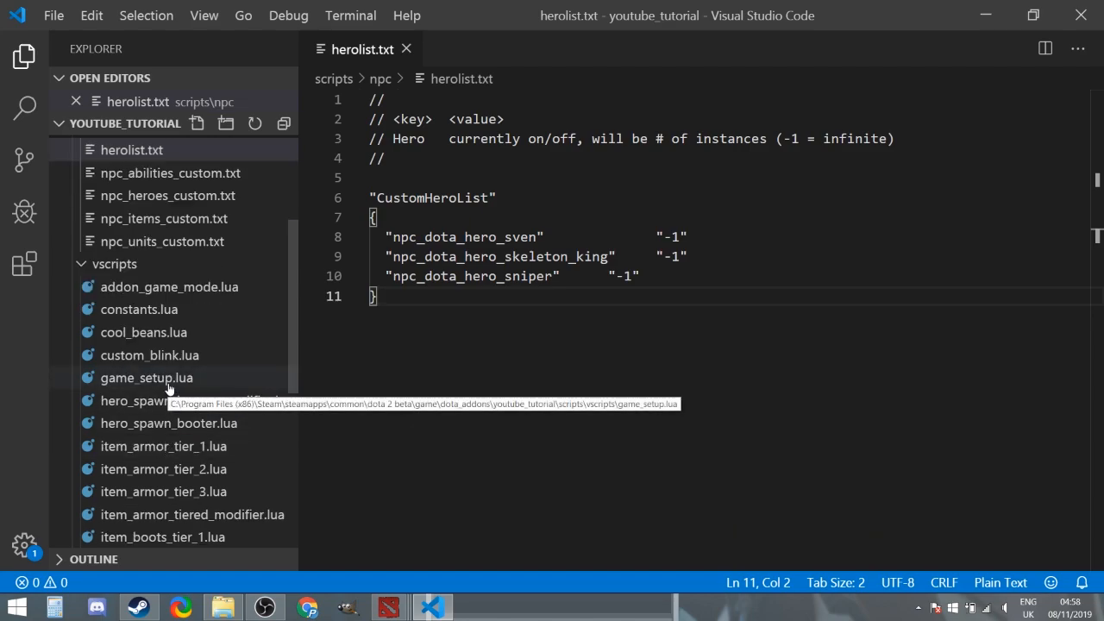
{"action": "double_click", "coordinate": [147, 377]}
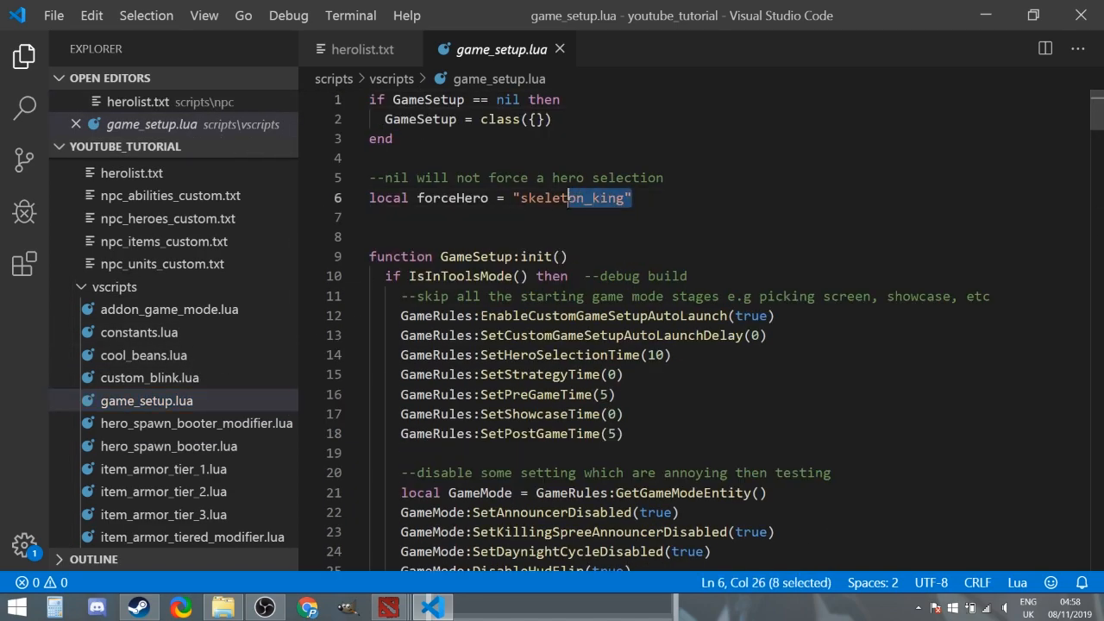
{"action": "left_click", "coordinate": [552, 275]}
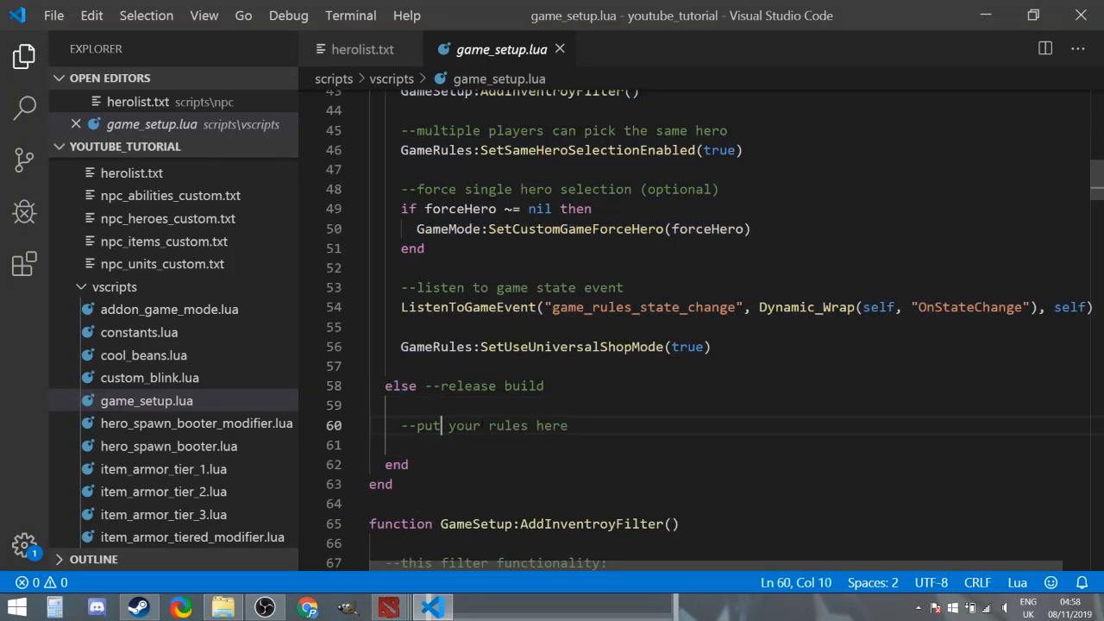
{"action": "double_click", "coordinate": [552, 424]}
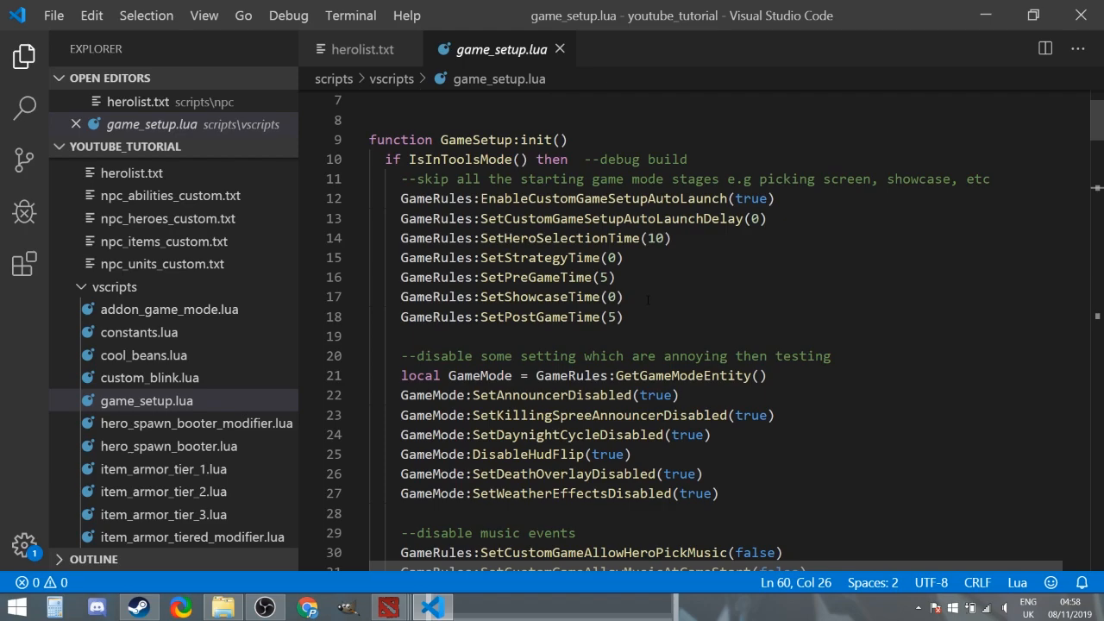
- Scroll through the init function, checking the SetDaynightCycleDisabled(true) call
{"action": "scroll", "scroll_direction": "down", "scroll_amount": 3}
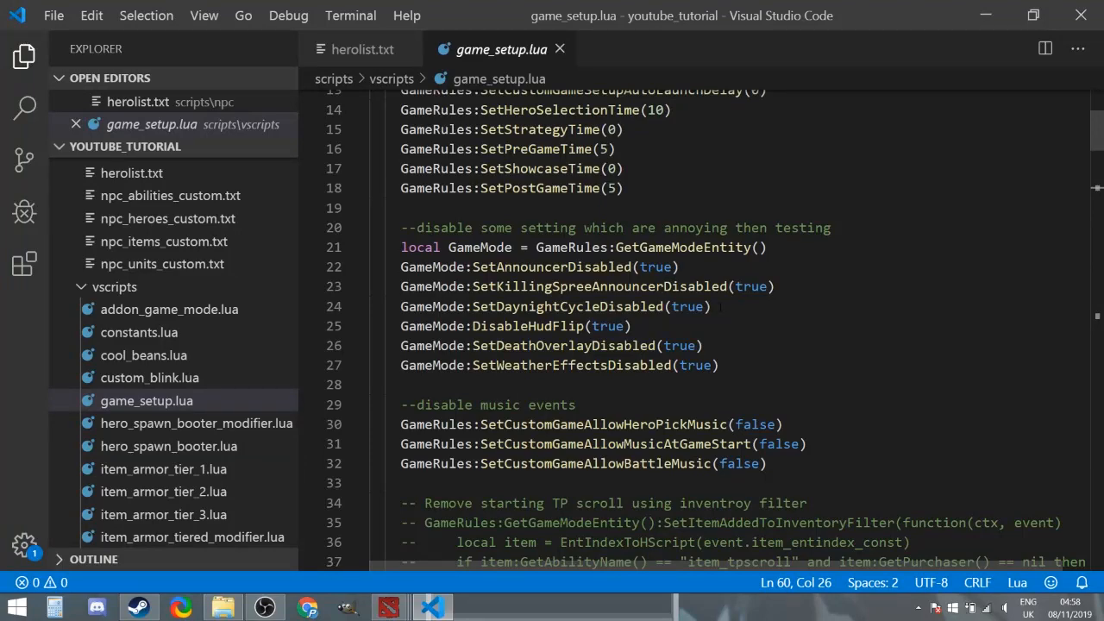
{"action": "double_click", "coordinate": [565, 307]}
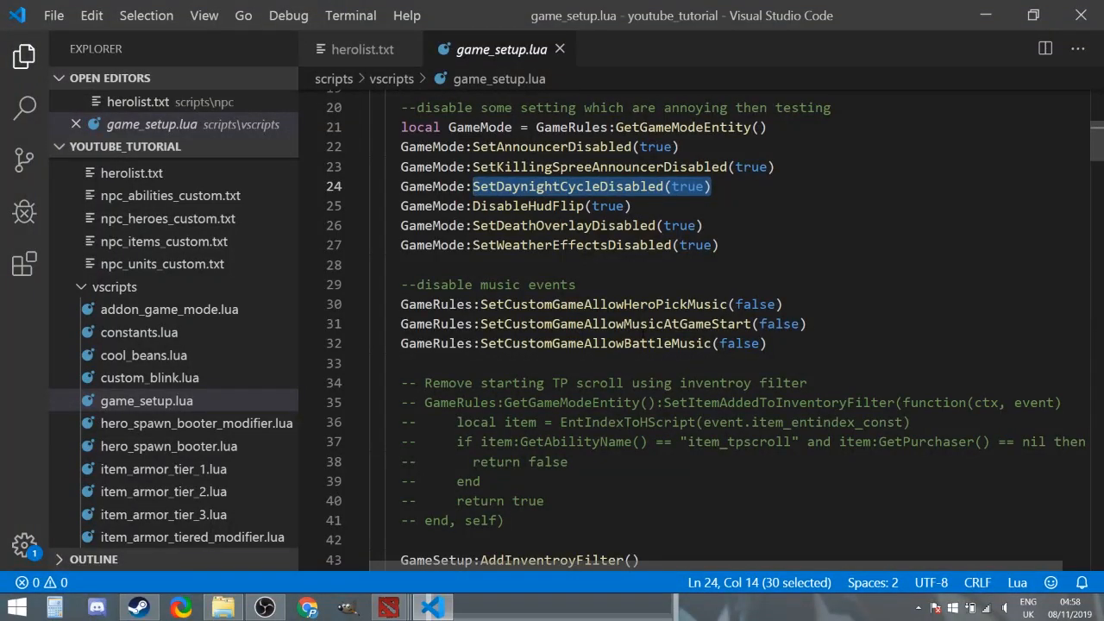
{"action": "scroll", "scroll_direction": "down", "scroll_amount": 3}
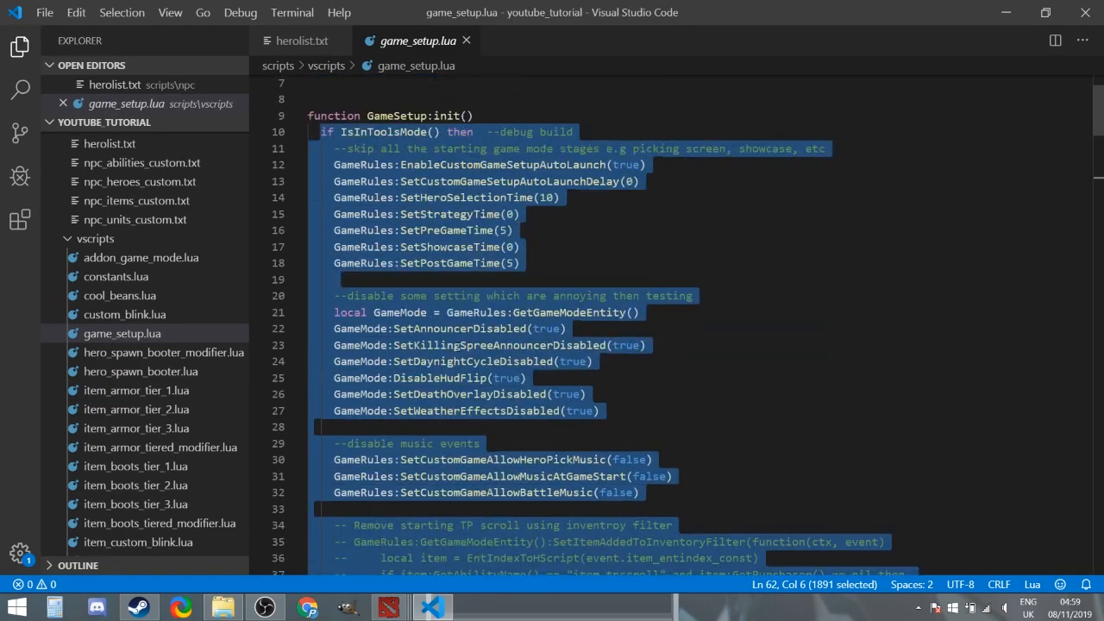
{"action": "scroll", "scroll_direction": "up", "scroll_amount": 3}
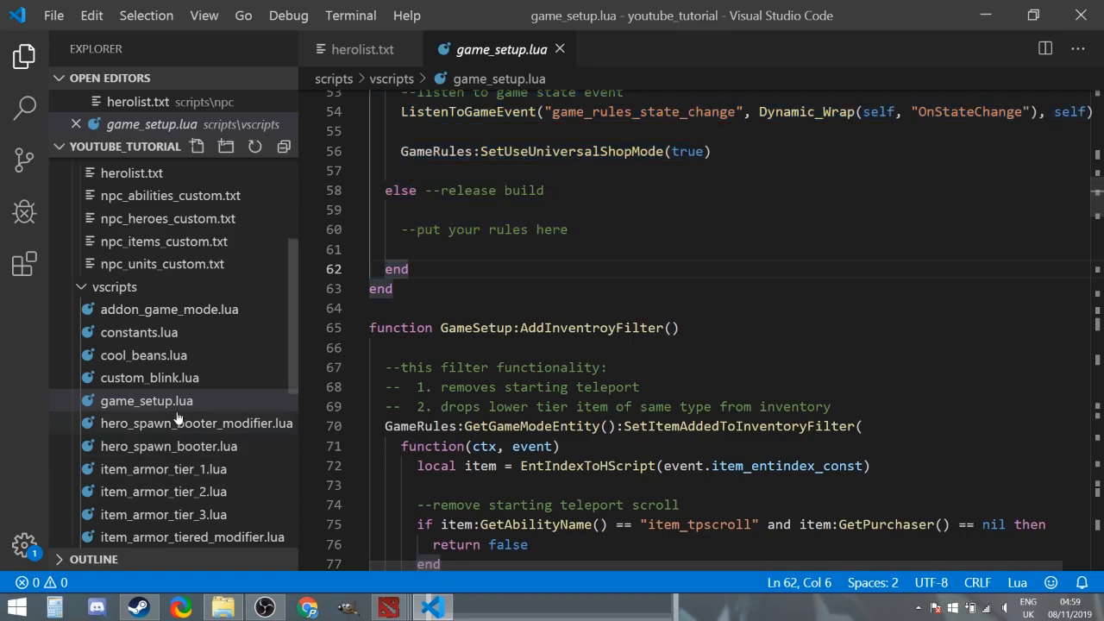
{"action": "left_click", "coordinate": [169, 309]}
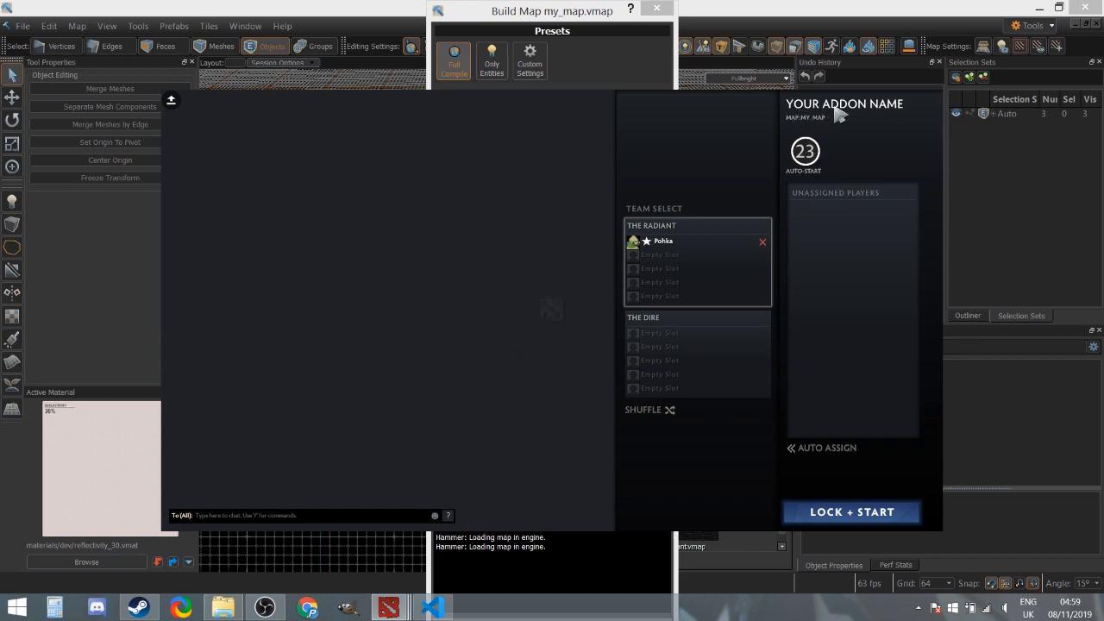
{"action": "mouse_move", "coordinate": [900, 119]}
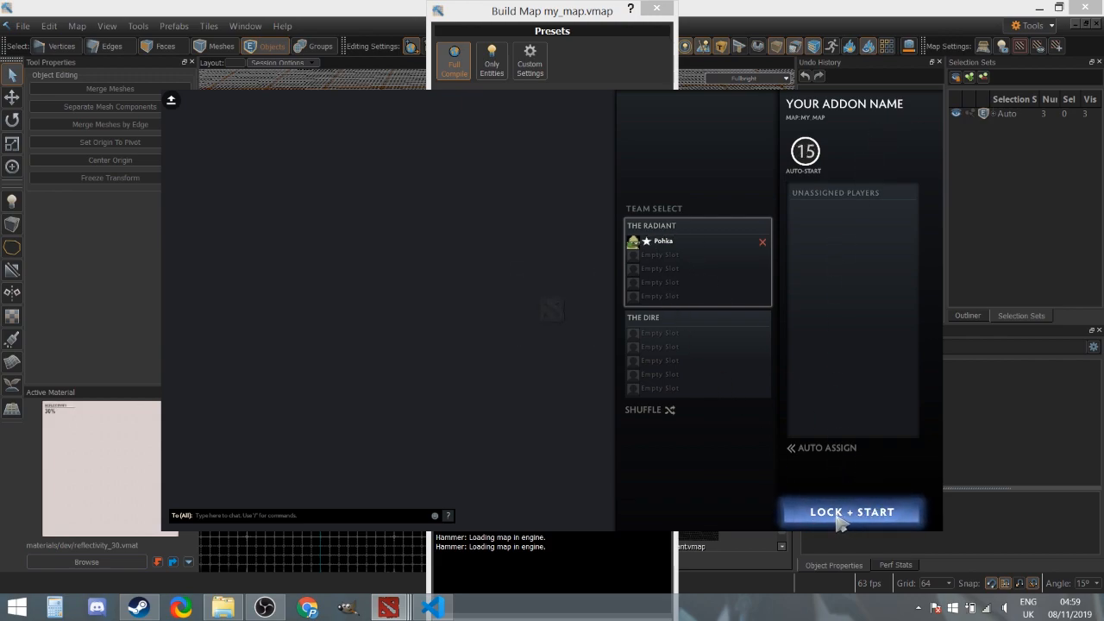
- Lock the team selection and start the custom game
{"action": "left_click", "coordinate": [852, 510]}
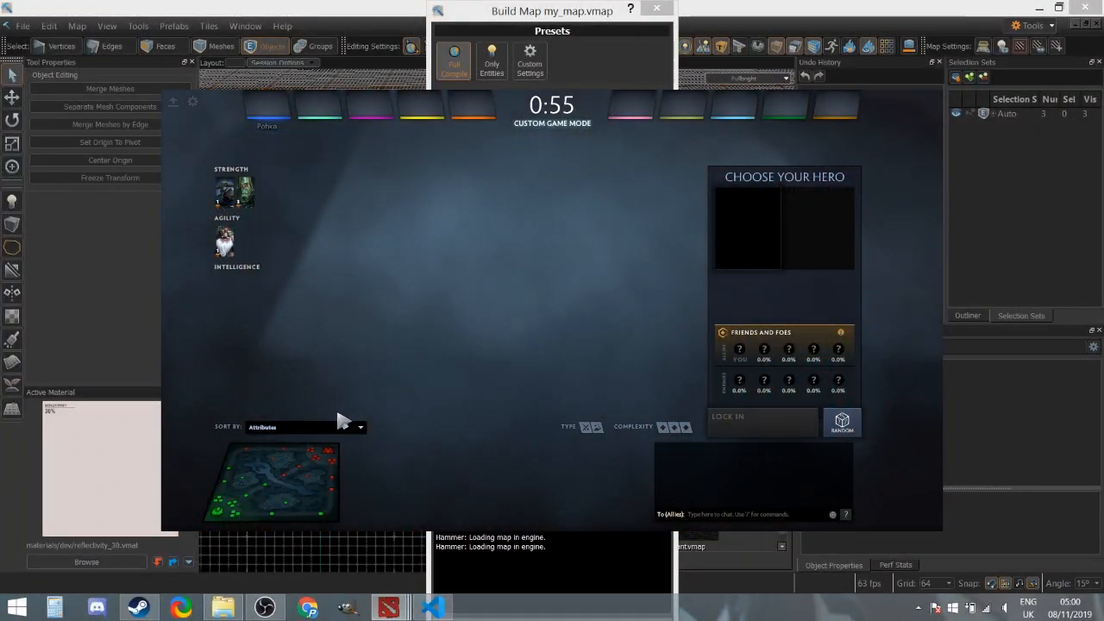
- Sort heroes by Custom Layout, then back by Attributes, and return to the desktop
{"action": "left_click", "coordinate": [307, 428]}
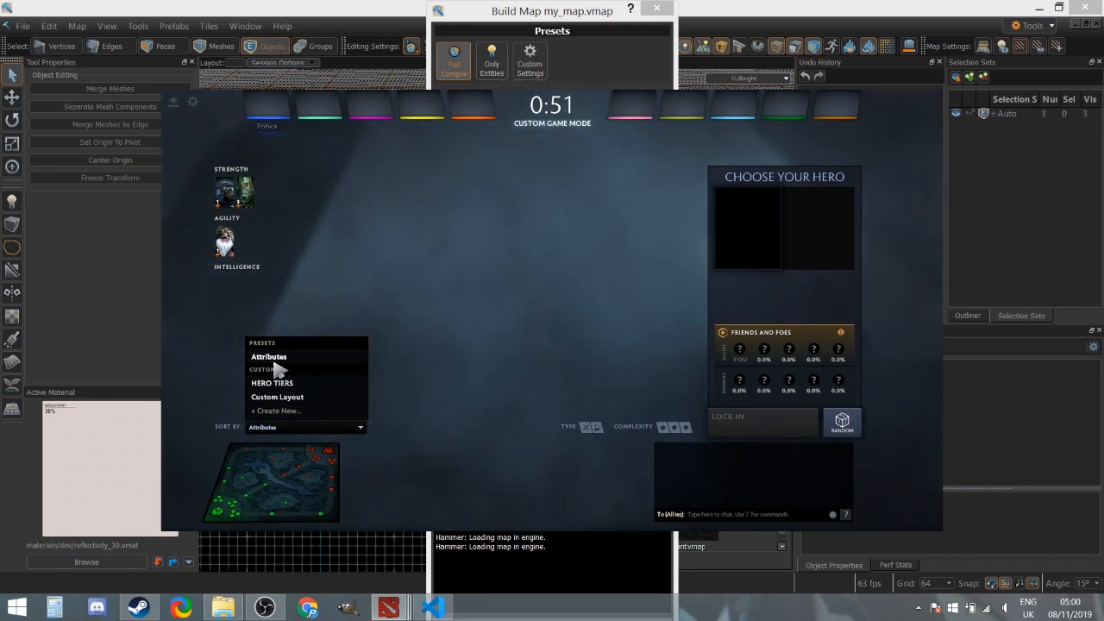
{"action": "left_click", "coordinate": [276, 397]}
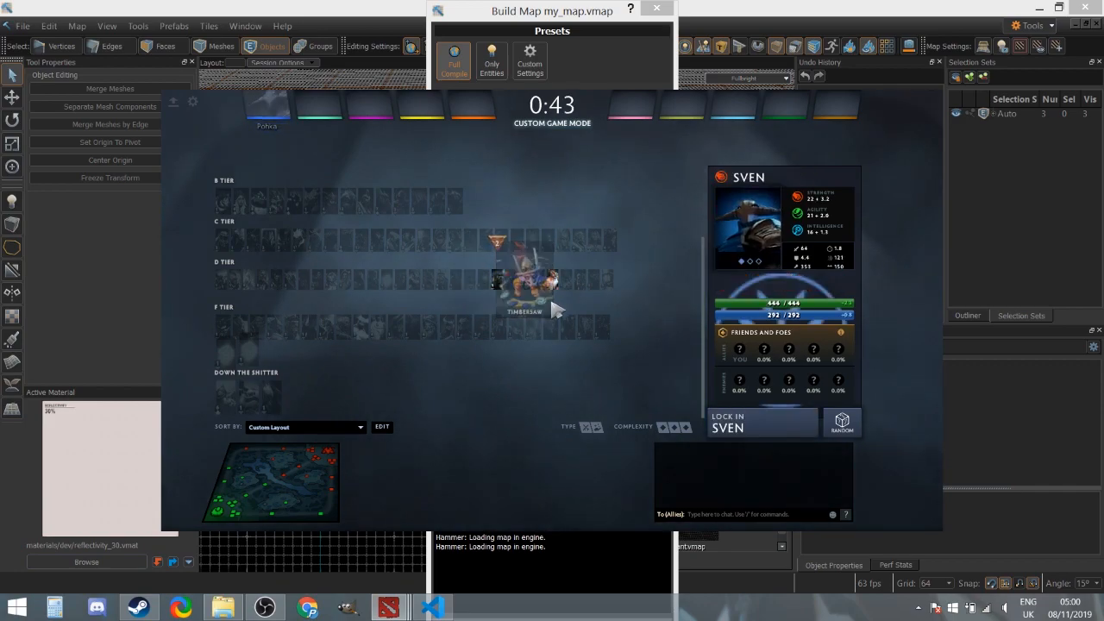
{"action": "left_click", "coordinate": [305, 428]}
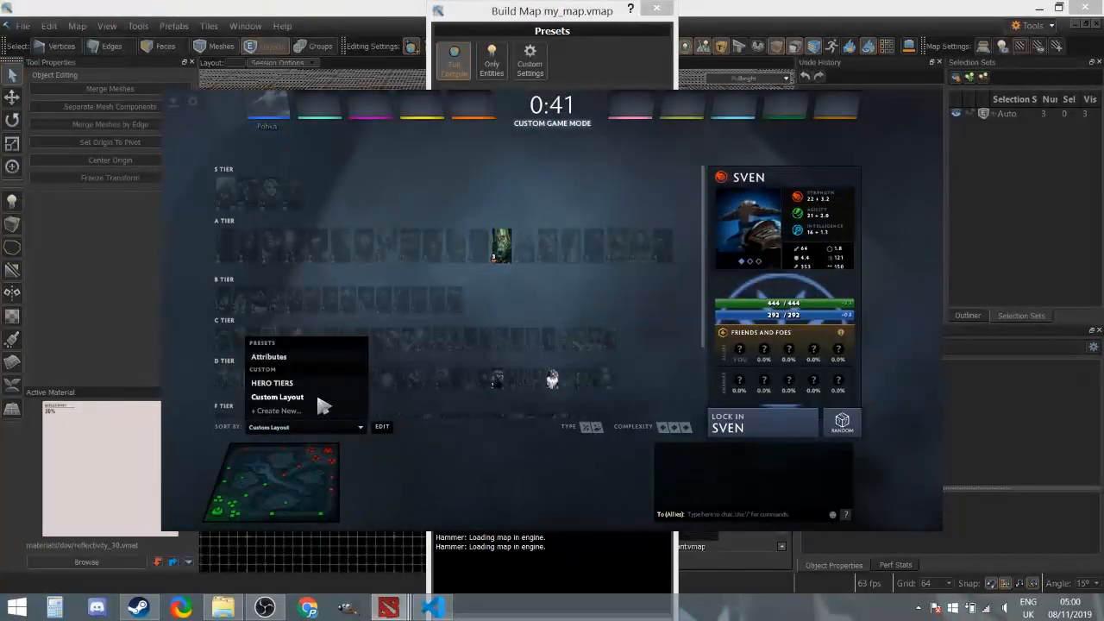
{"action": "left_click", "coordinate": [269, 355]}
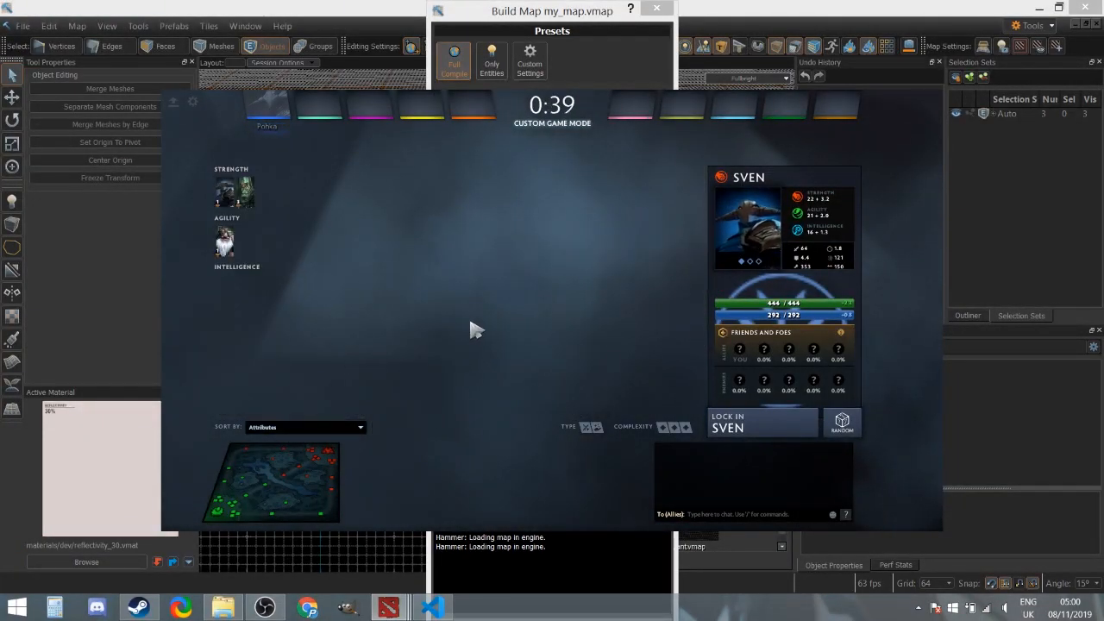
{"action": "mouse_move", "coordinate": [417, 295]}
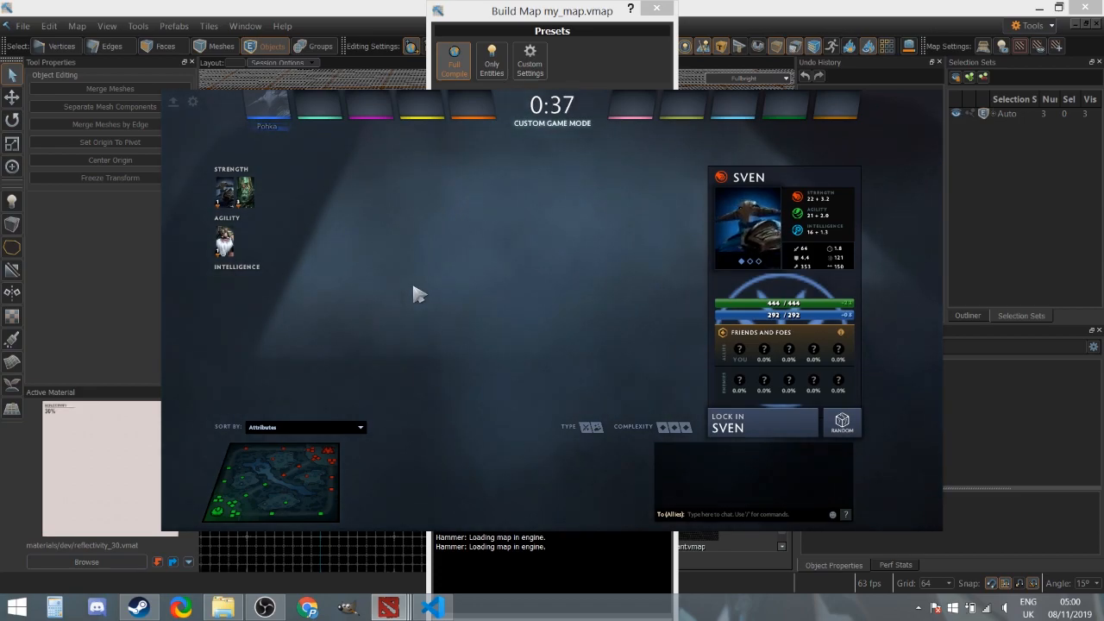
{"action": "mouse_move", "coordinate": [250, 541]}
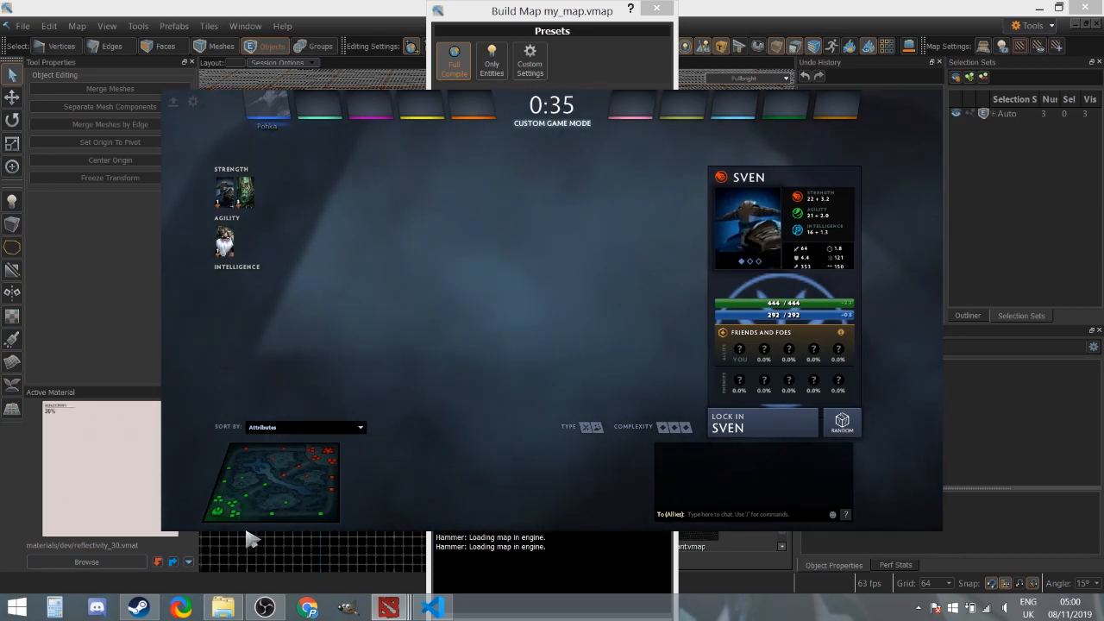
{"action": "left_click", "coordinate": [435, 607]}
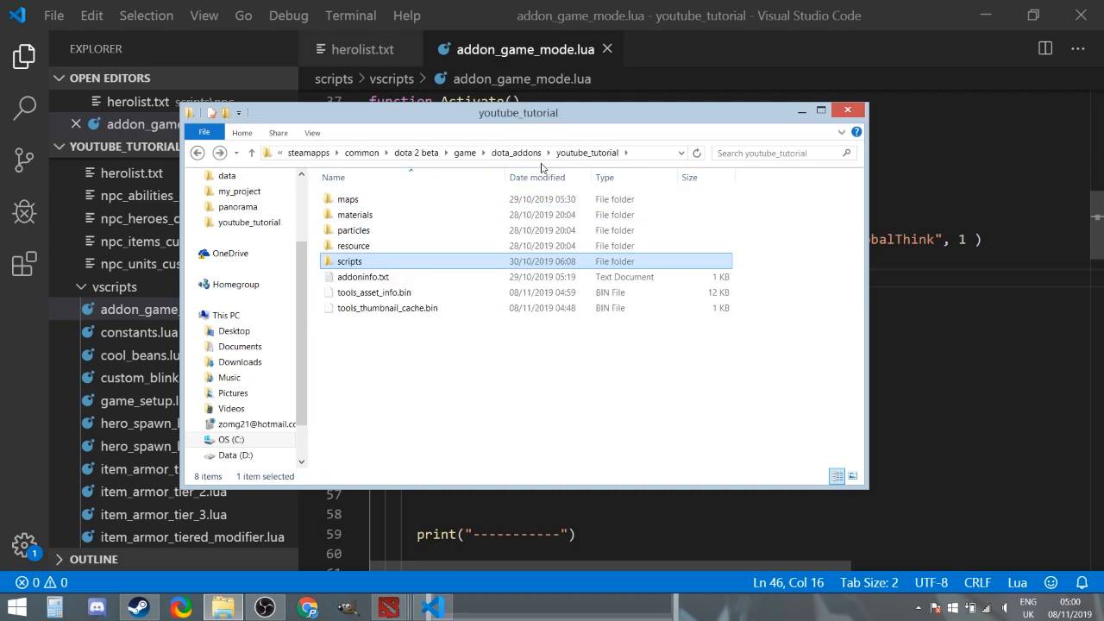
- Enter the resource folder and select addon_english.txt to edit it
{"action": "left_click", "coordinate": [353, 245]}
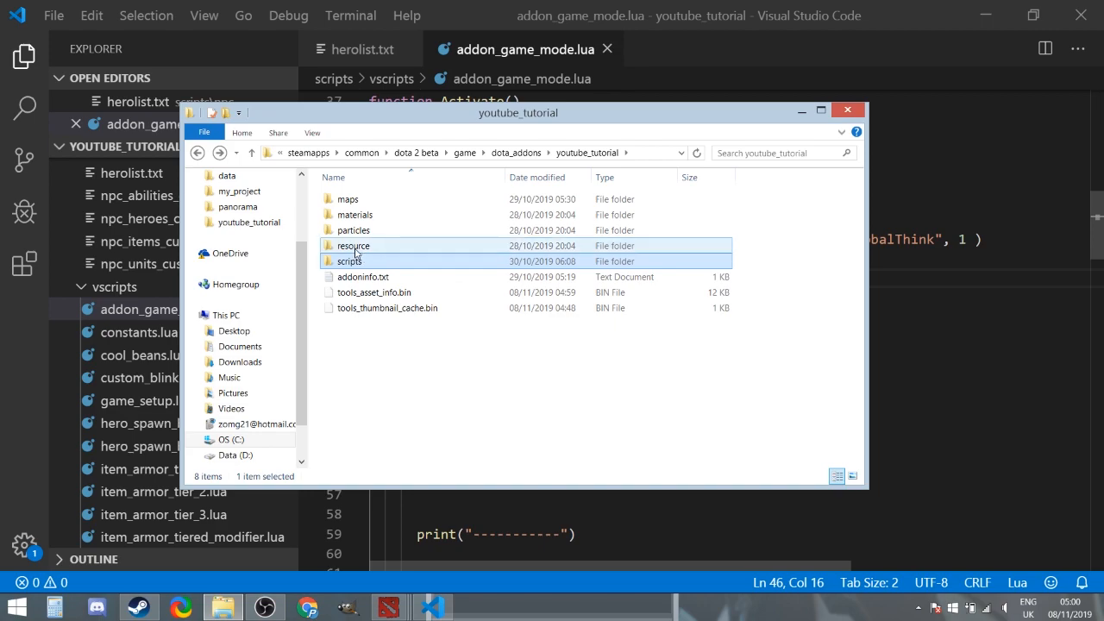
{"action": "double_click", "coordinate": [352, 245]}
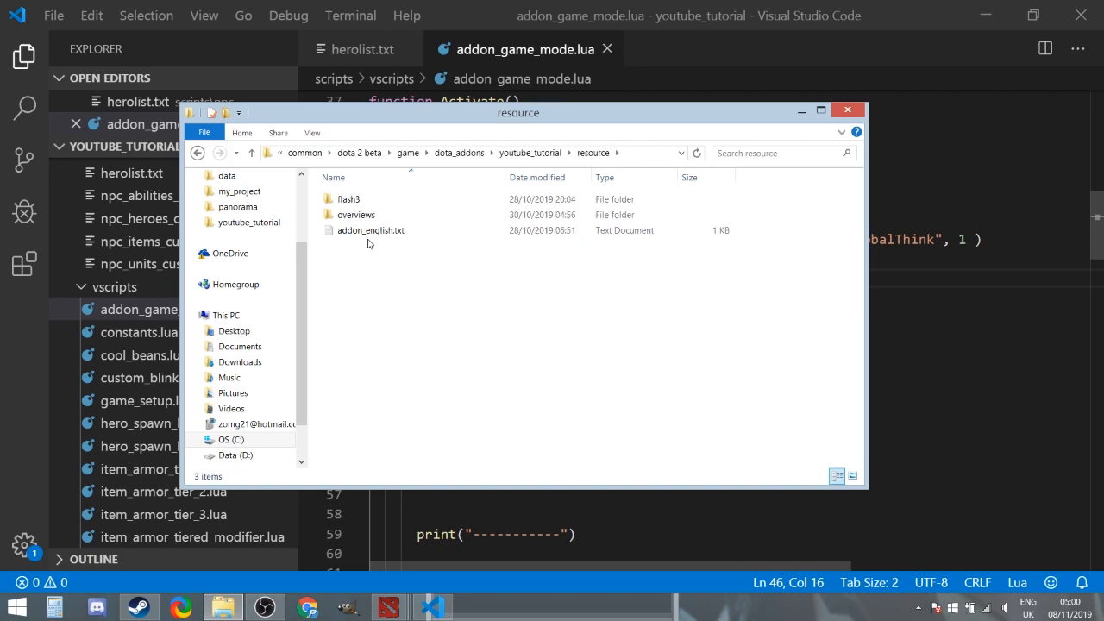
{"action": "left_click", "coordinate": [369, 230]}
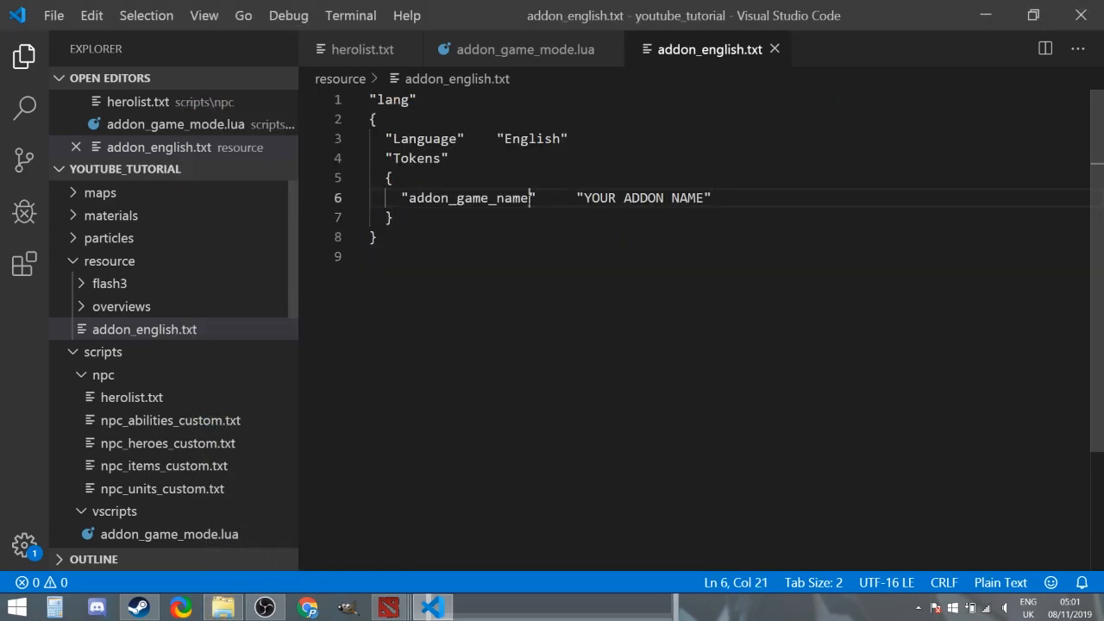
- Replace the YOUR ADDON NAME placeholder with Arena of Clarity
{"action": "double_click", "coordinate": [469, 197]}
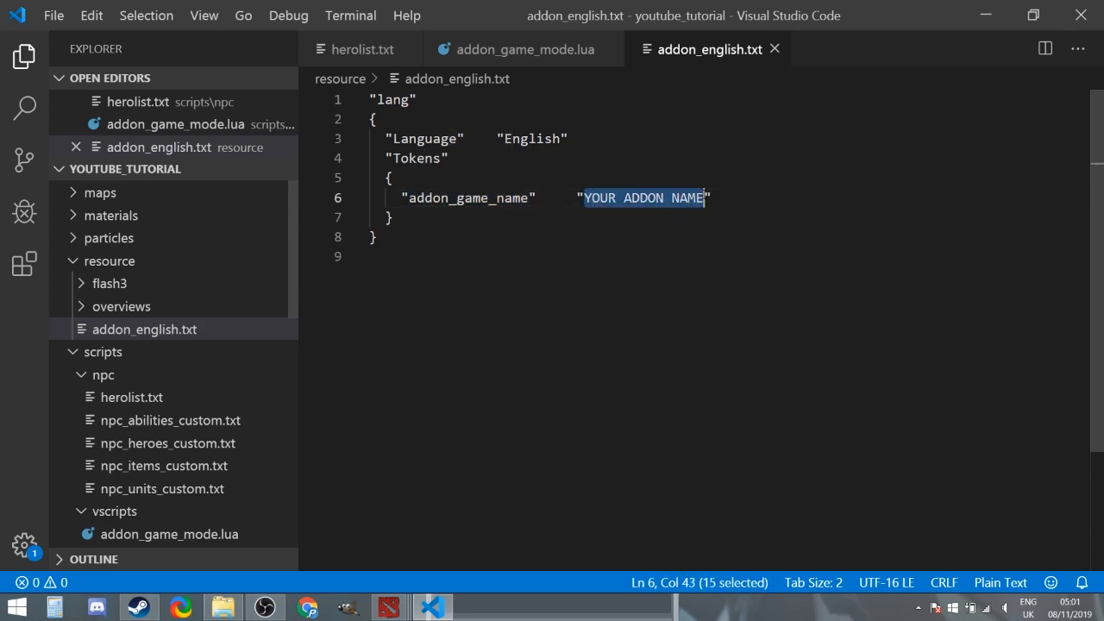
{"action": "type", "text": "Ar"}
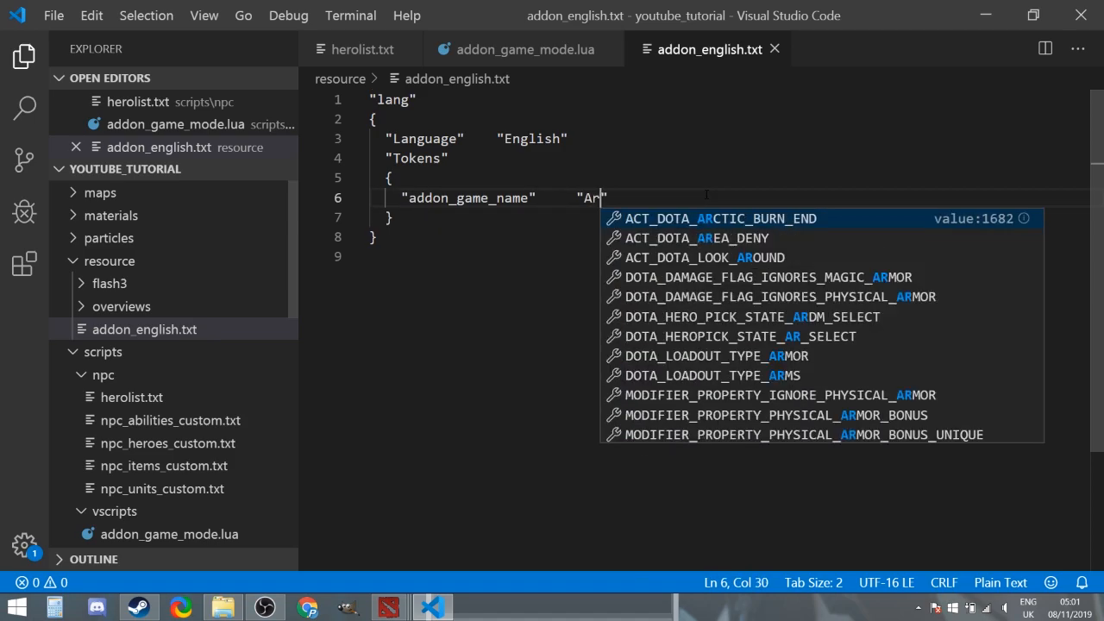
{"action": "type", "text": "na of"}
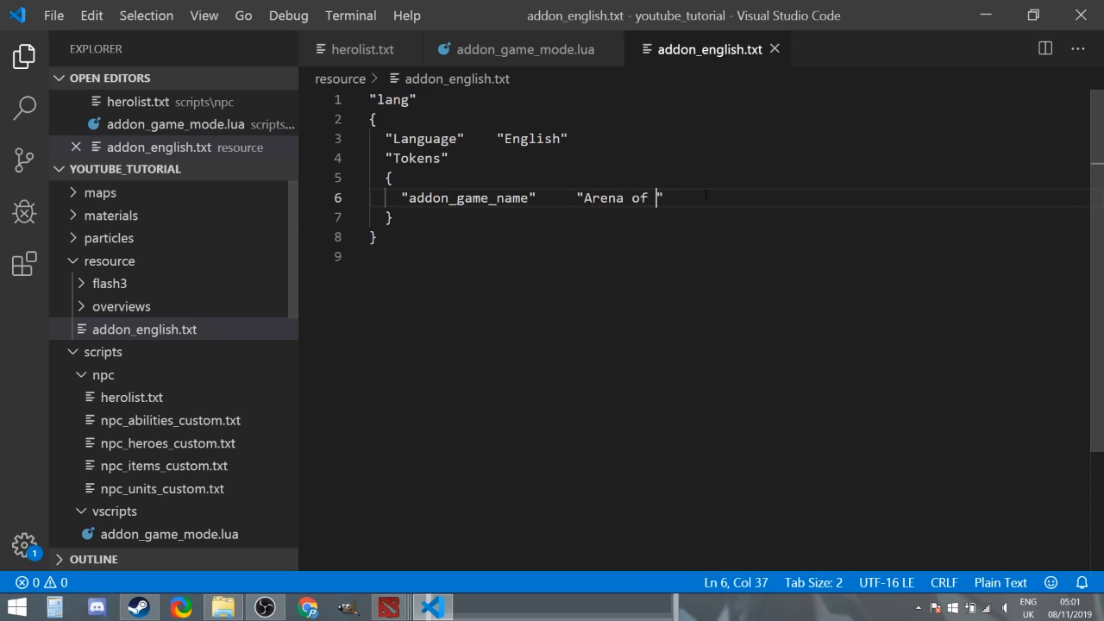
{"action": "type", "text": "Clarity"}
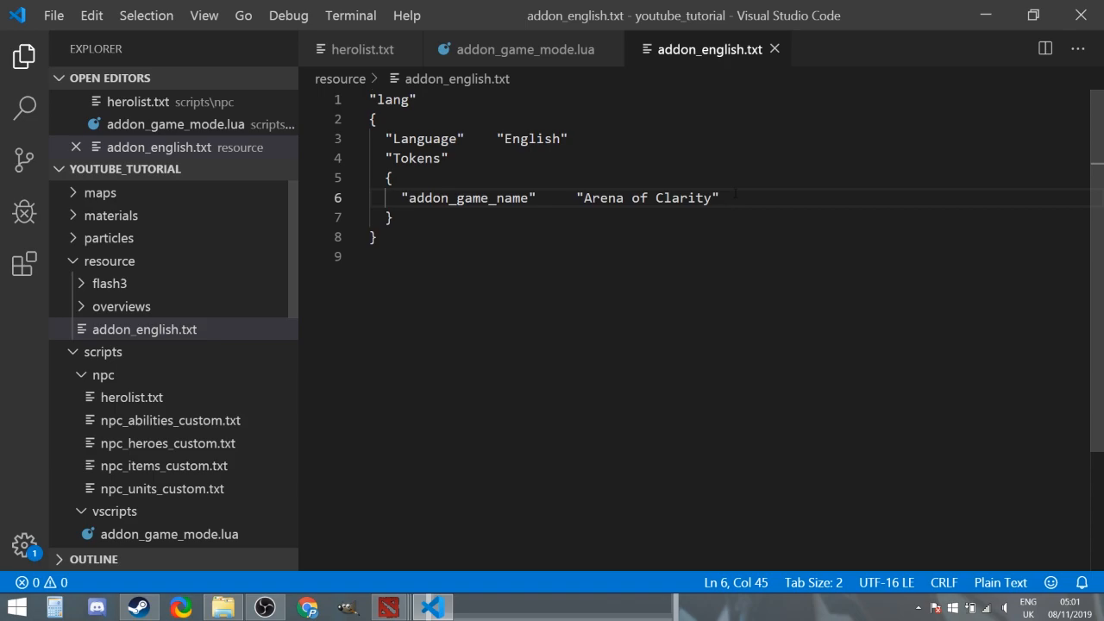
- Add the token "dota_tooltip_ability_item_custom_blink" with value "Custom Blink"
{"action": "double_click", "coordinate": [469, 196]}
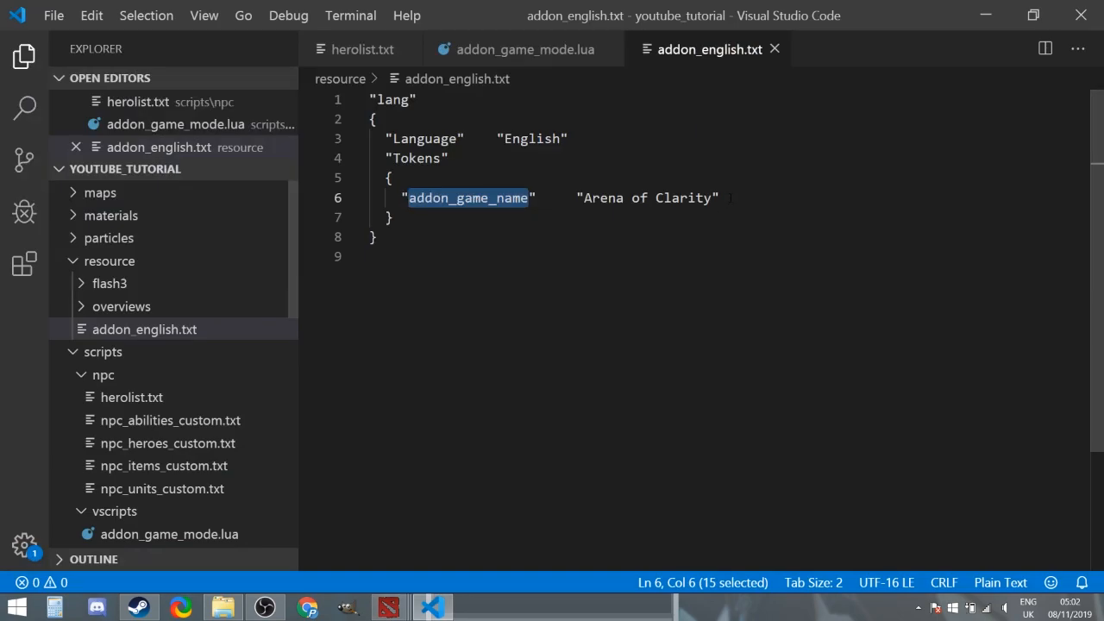
{"action": "type", "text": "\"doy"}
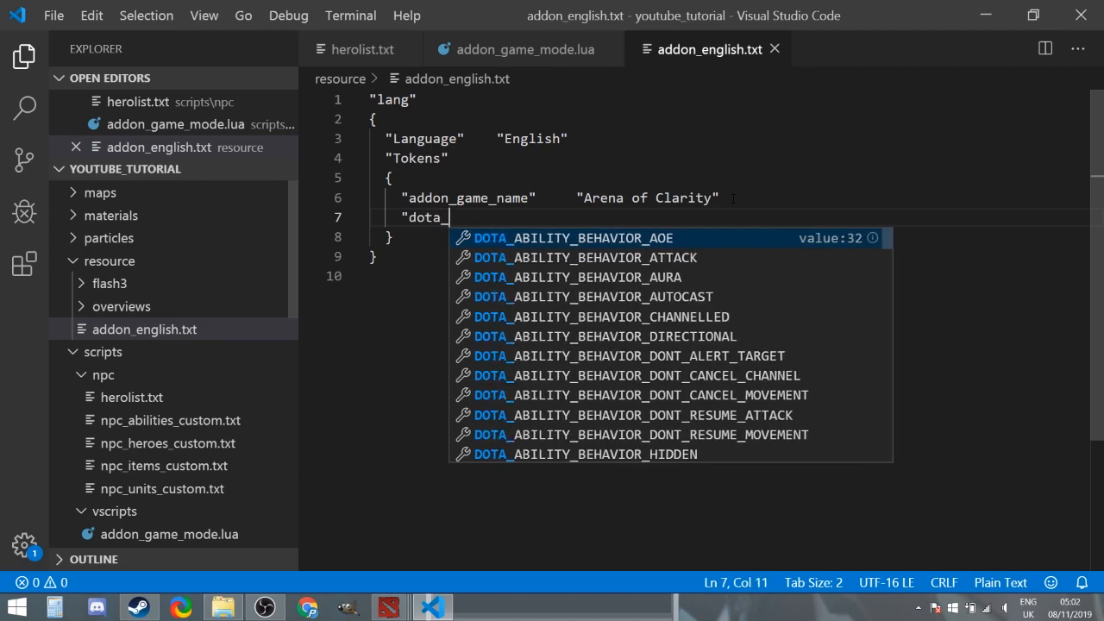
{"action": "type", "text": "tool"}
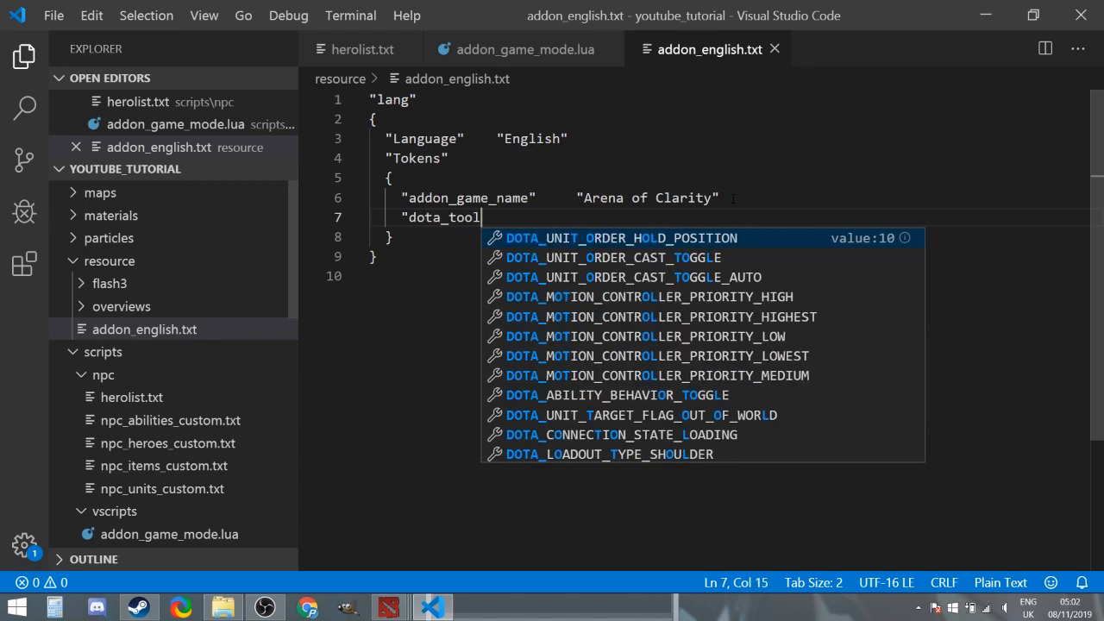
{"action": "type", "text": "_tip"}
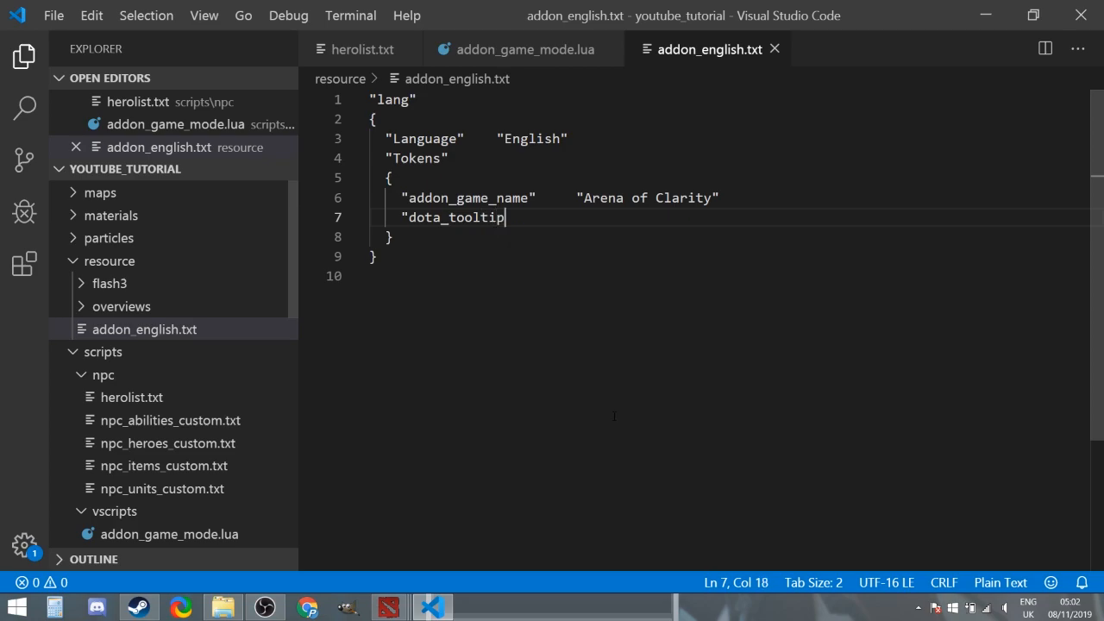
{"action": "type", "text": "_ability_"}
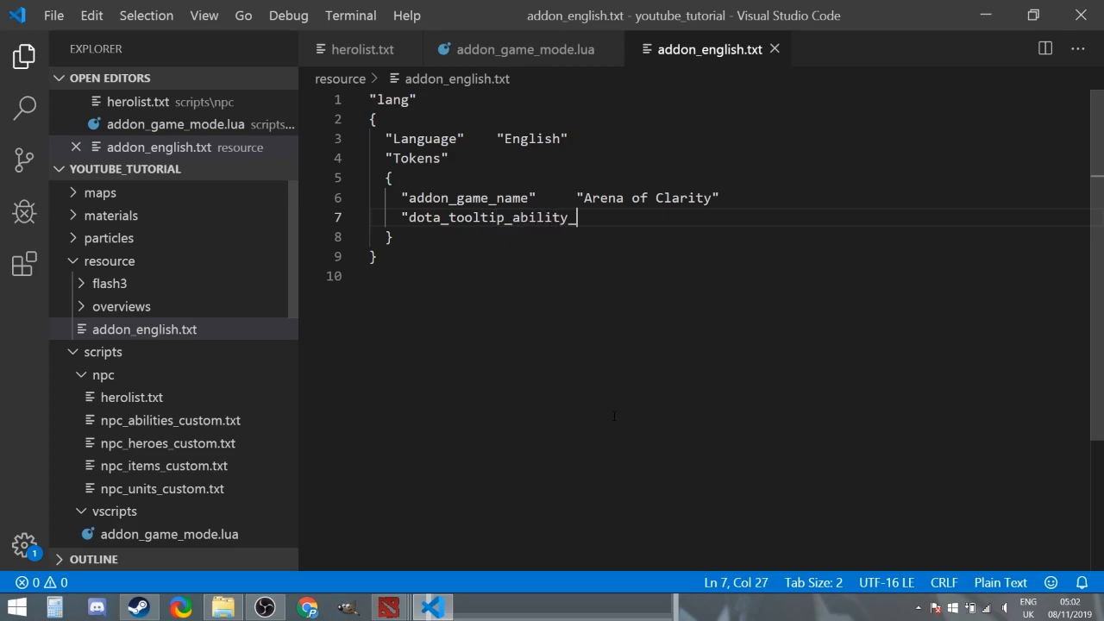
{"action": "type", "text": "custom"}
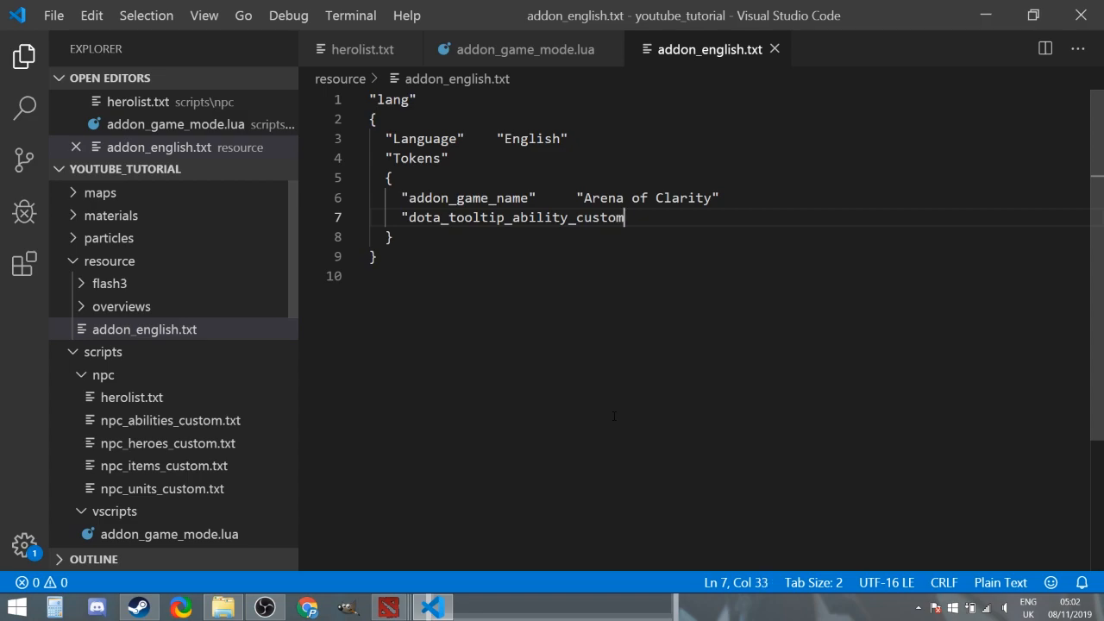
{"action": "type", "text": "_blink"}
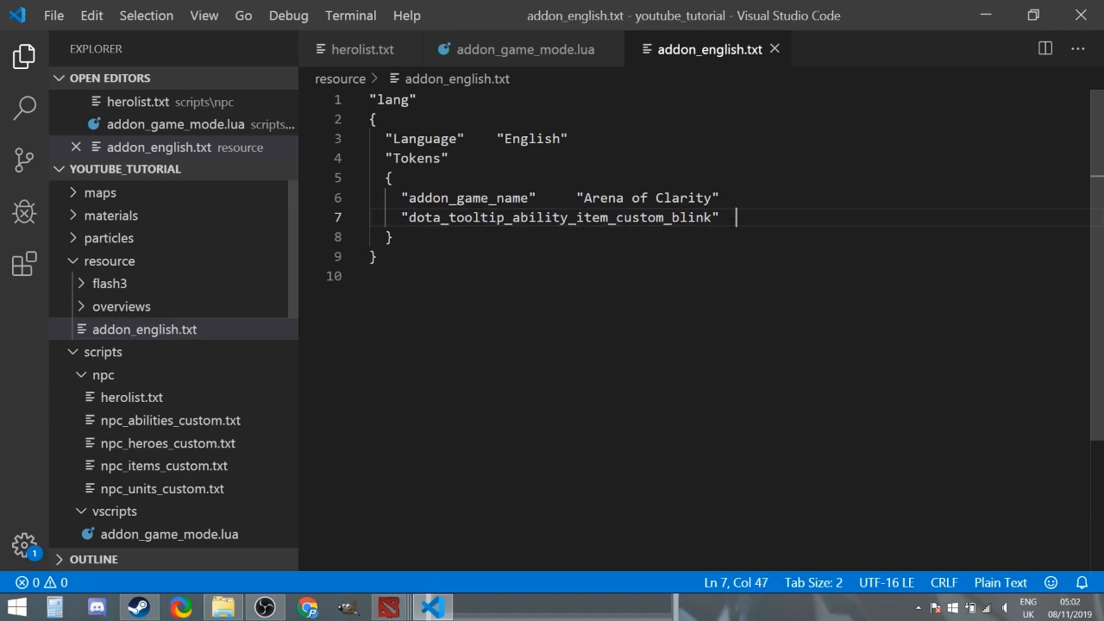
{"action": "type", "text": "\""}
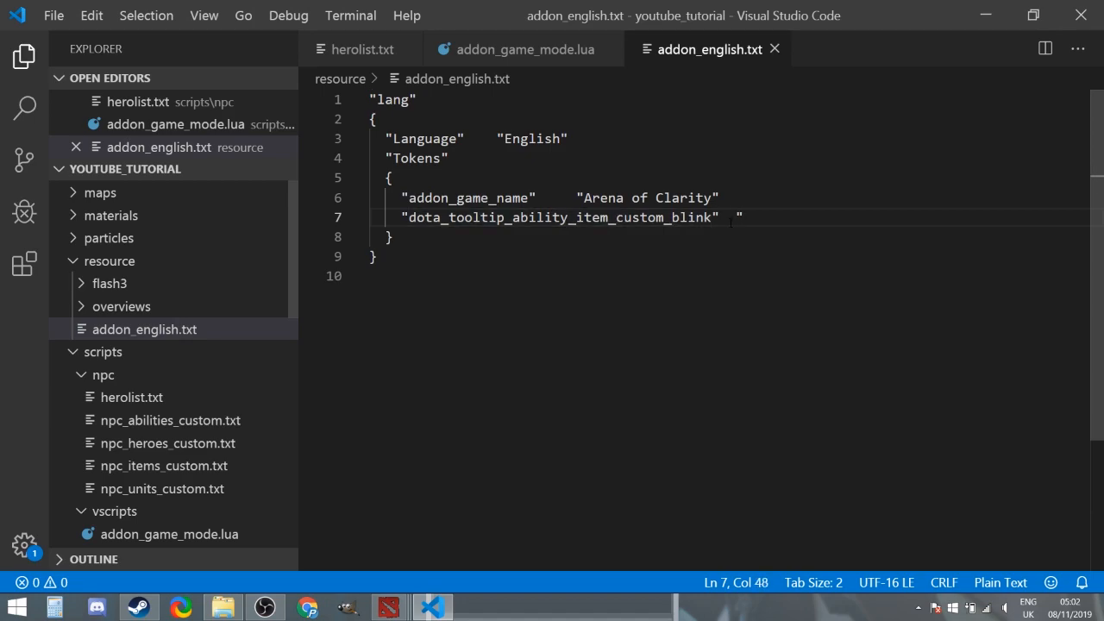
{"action": "type", "text": "\"Custom Blink"}
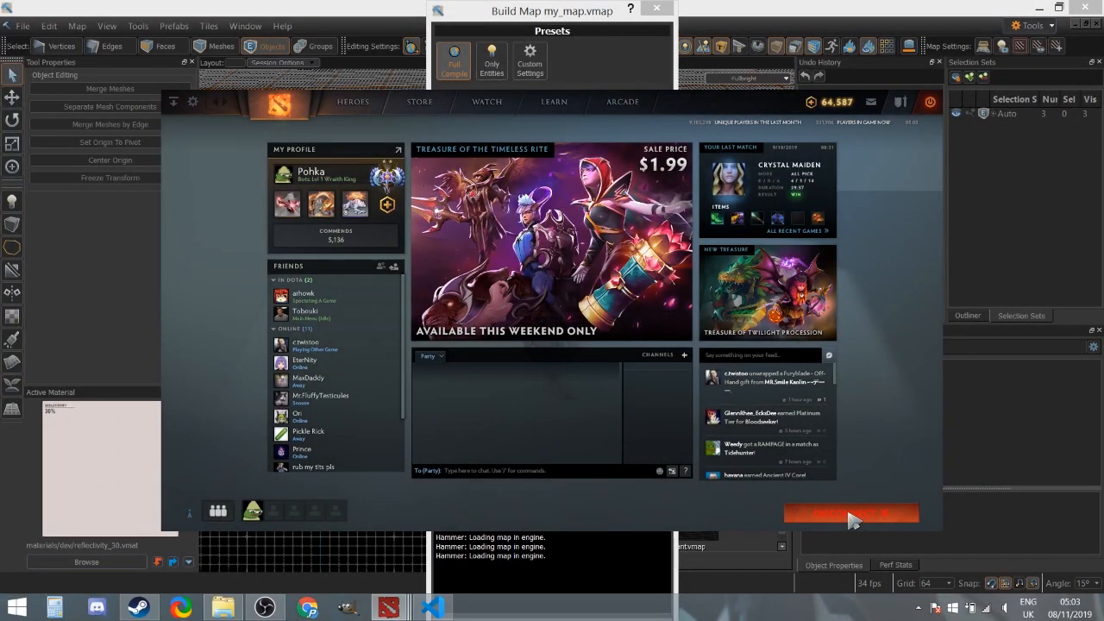
- Exit the Dota 2 client back to the resource folder
{"action": "left_click", "coordinate": [851, 514]}
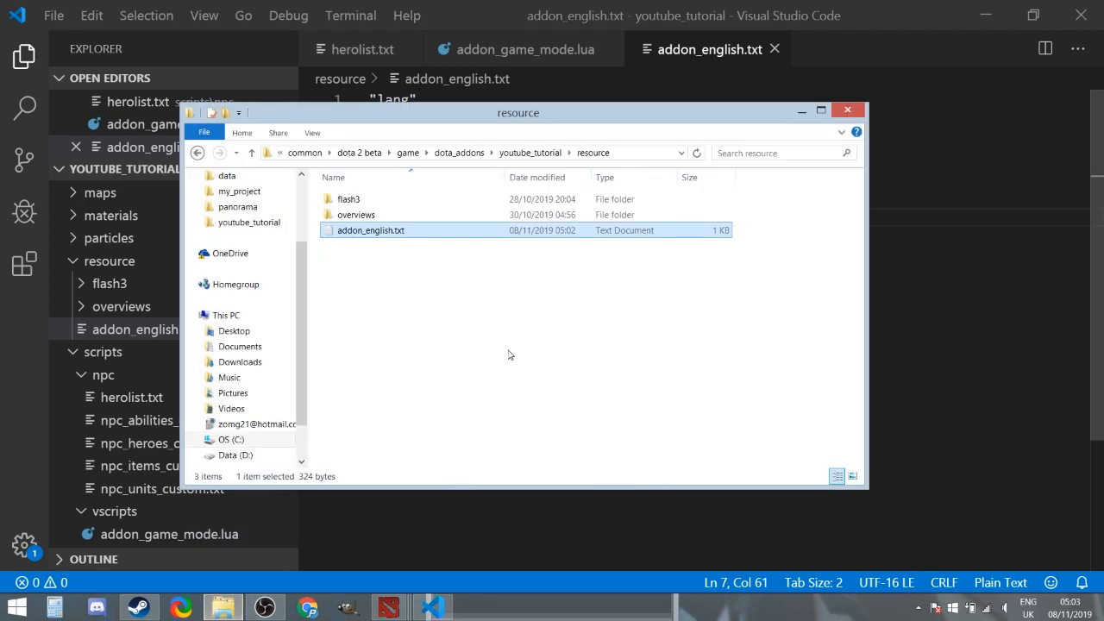
{"action": "right_click", "coordinate": [508, 355]}
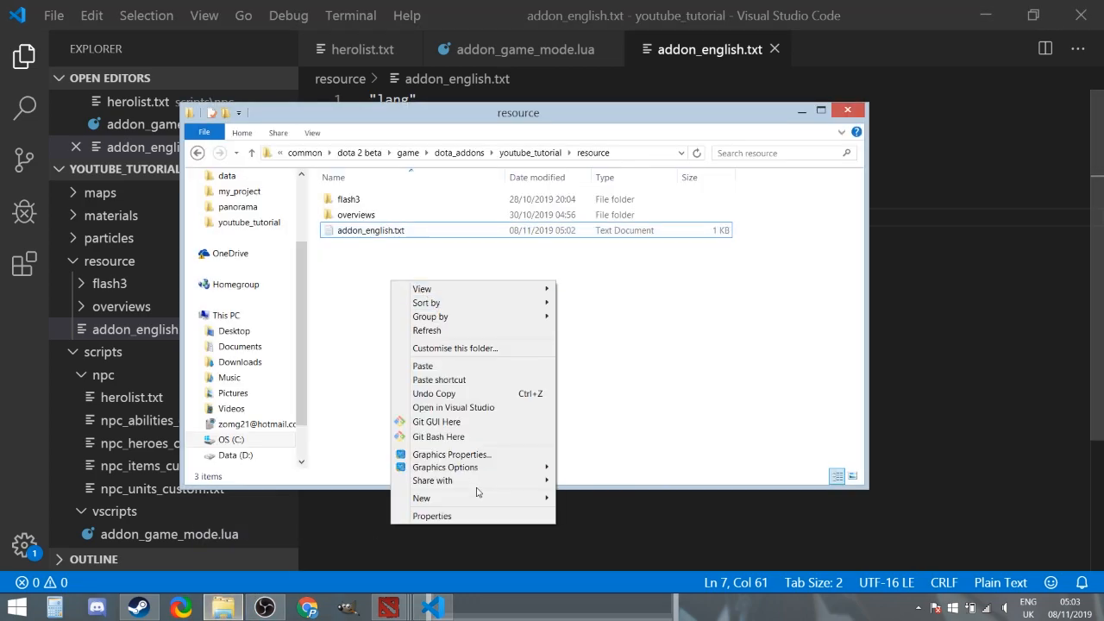
{"action": "mouse_move", "coordinate": [421, 497]}
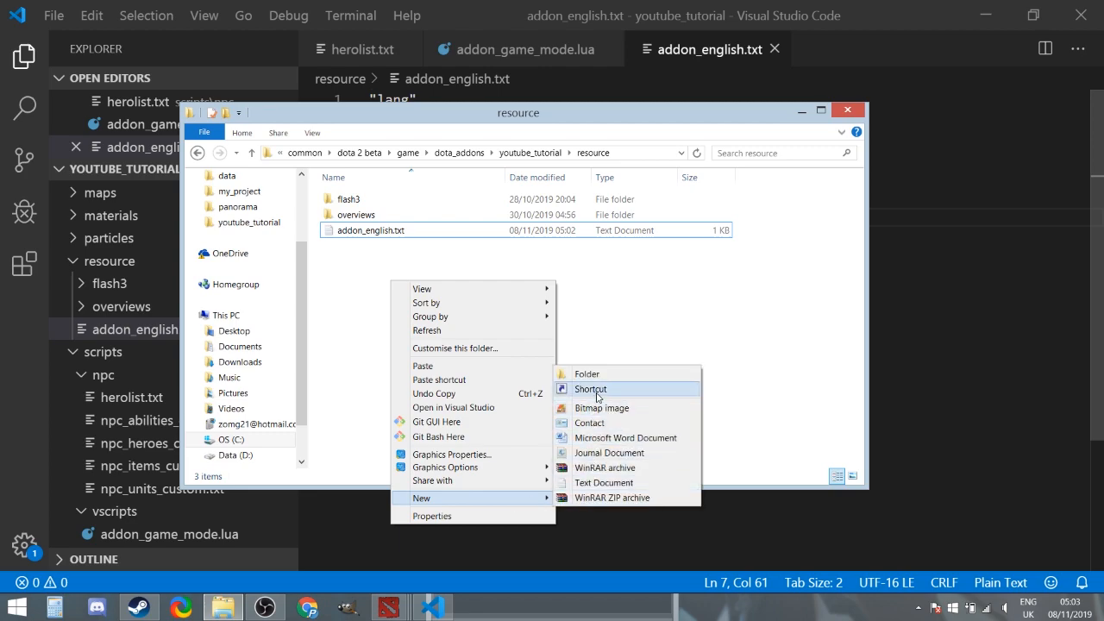
{"action": "left_click", "coordinate": [603, 483]}
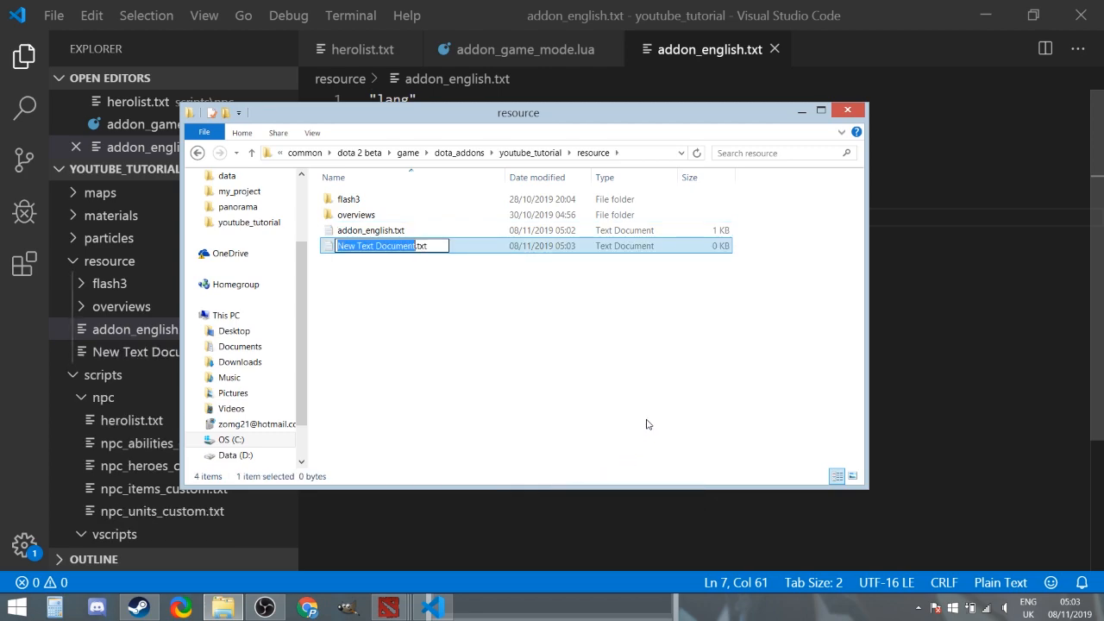
{"action": "type", "text": "addon_"}
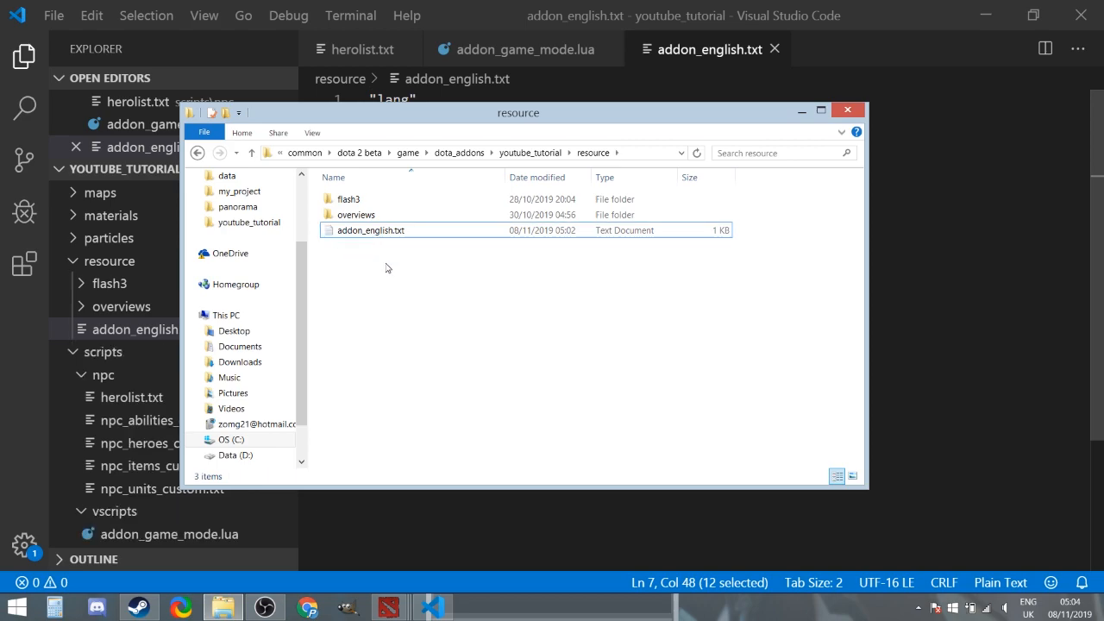
{"action": "mouse_move", "coordinate": [844, 259]}
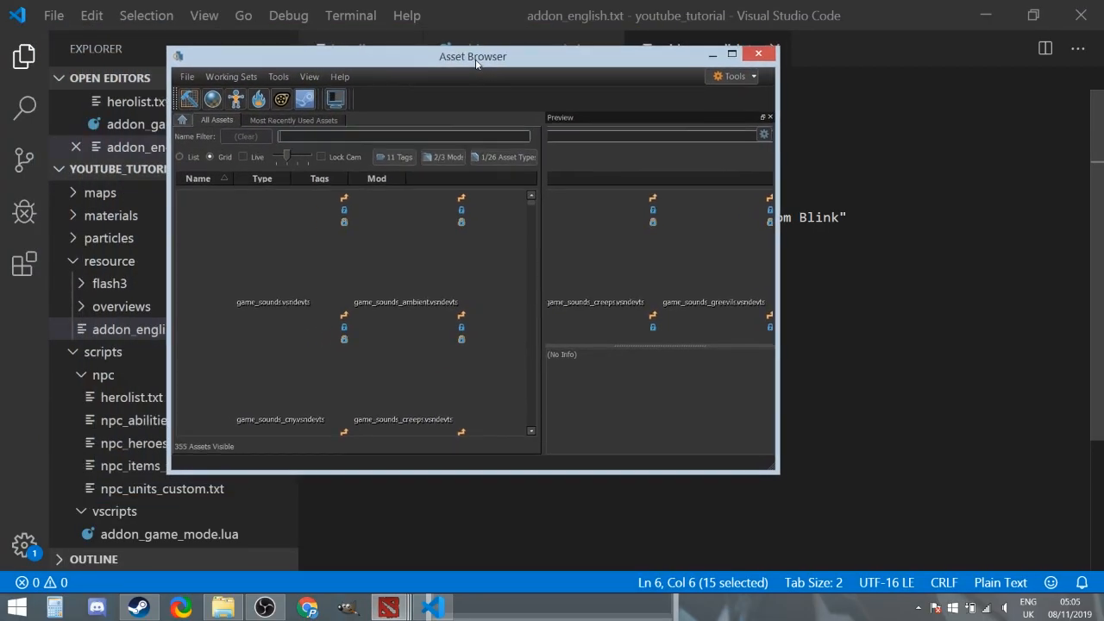
- From the Asset Browser toolbar, launch the Workshop Manager
{"action": "left_click_drag", "start_coordinate": [473, 55], "coordinate": [528, 48]}
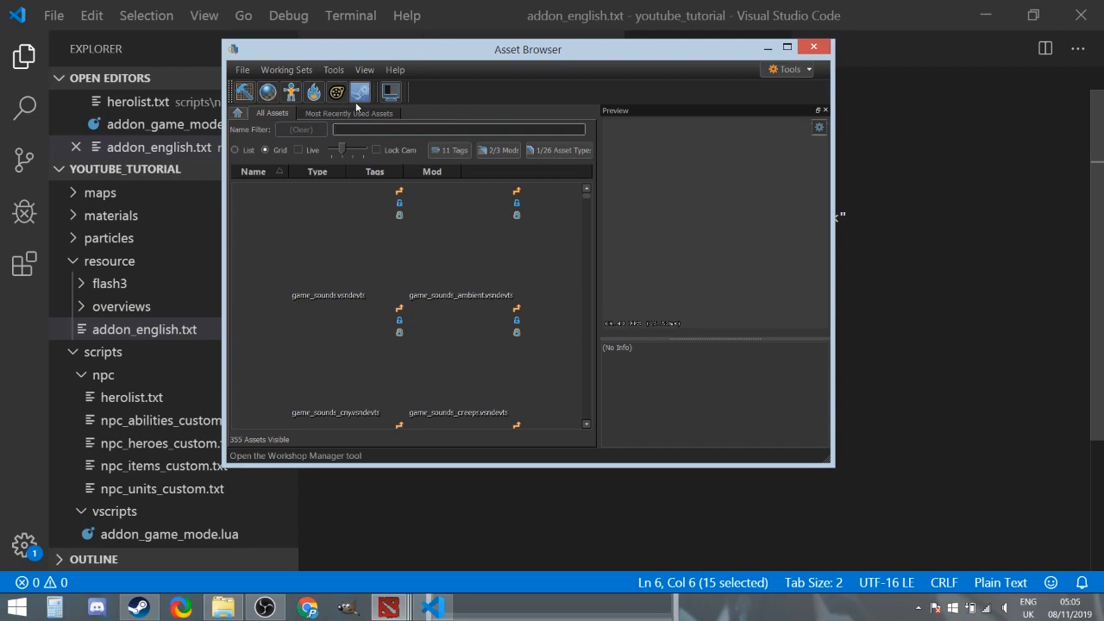
{"action": "mouse_move", "coordinate": [245, 94]}
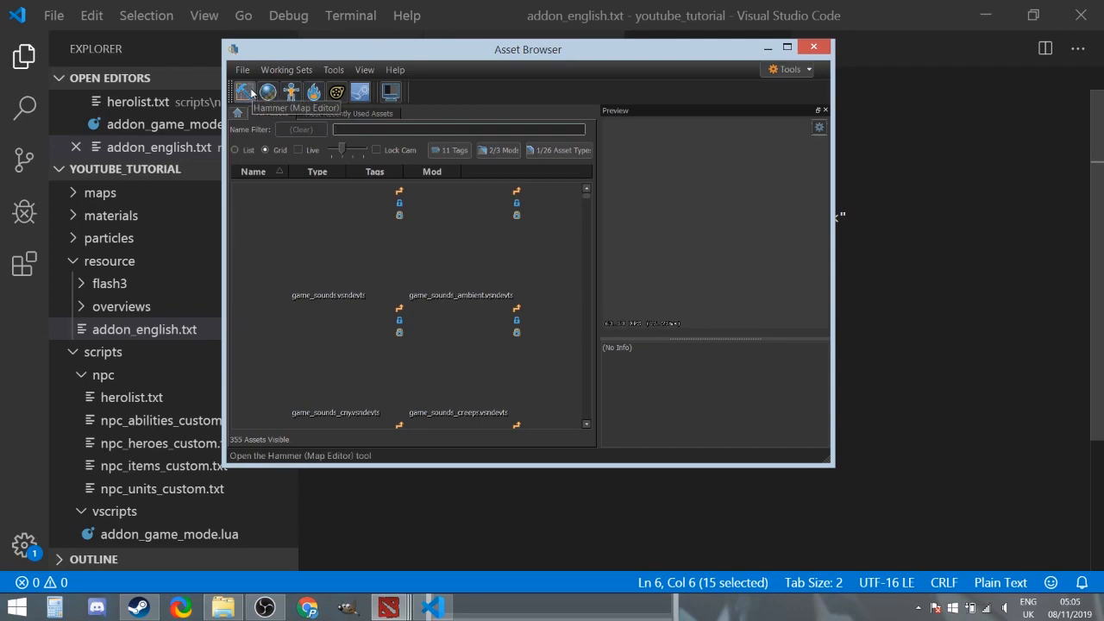
{"action": "mouse_move", "coordinate": [359, 93]}
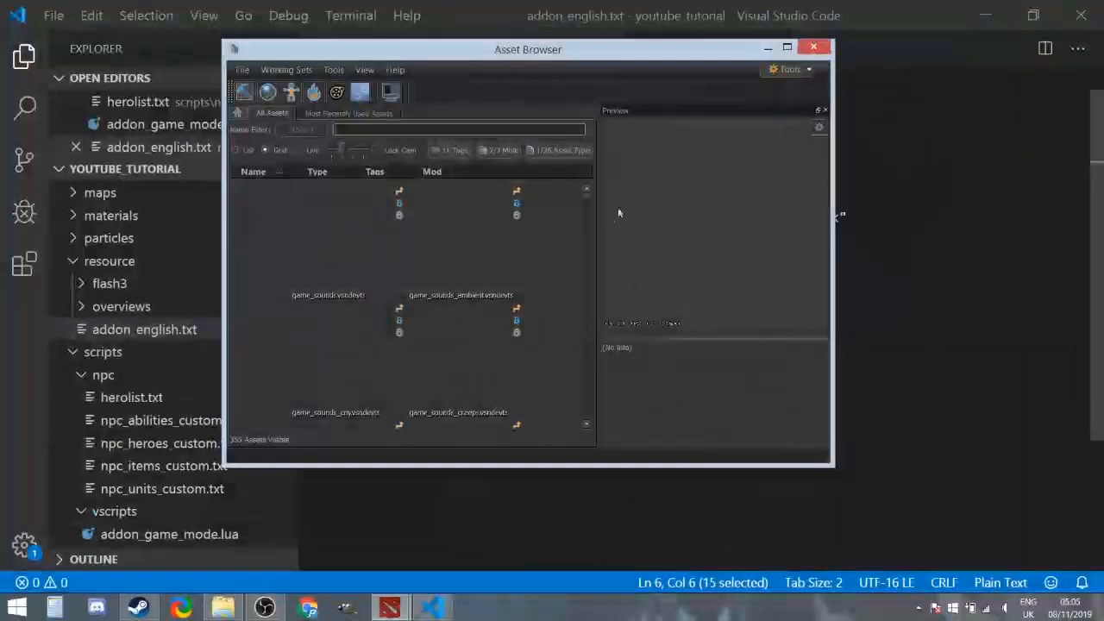
{"action": "left_click", "coordinate": [463, 241]}
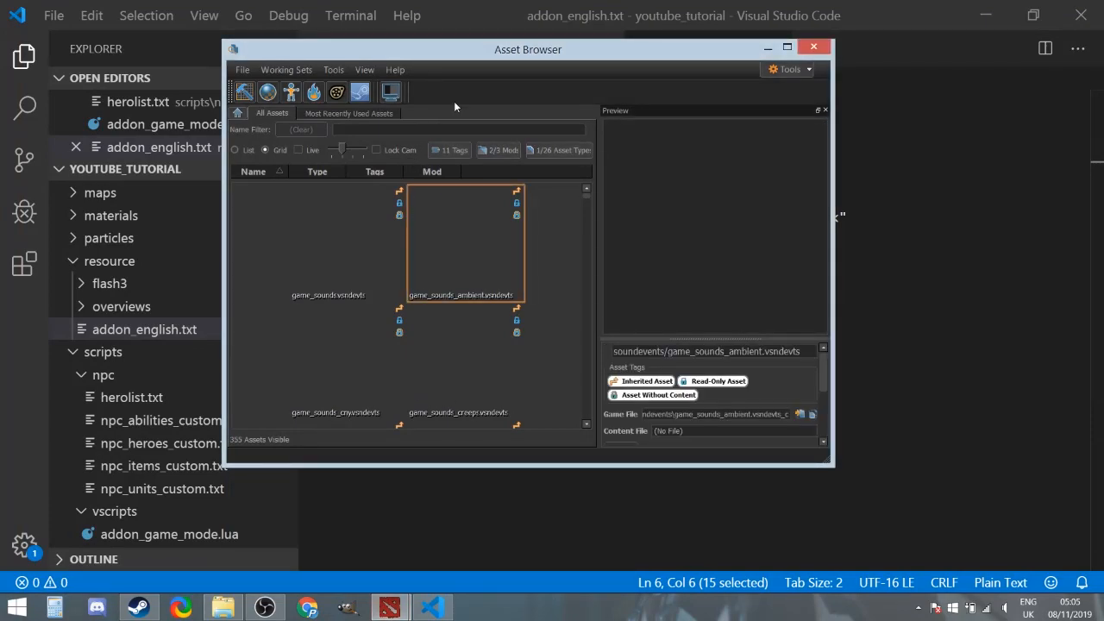
{"action": "mouse_move", "coordinate": [359, 93]}
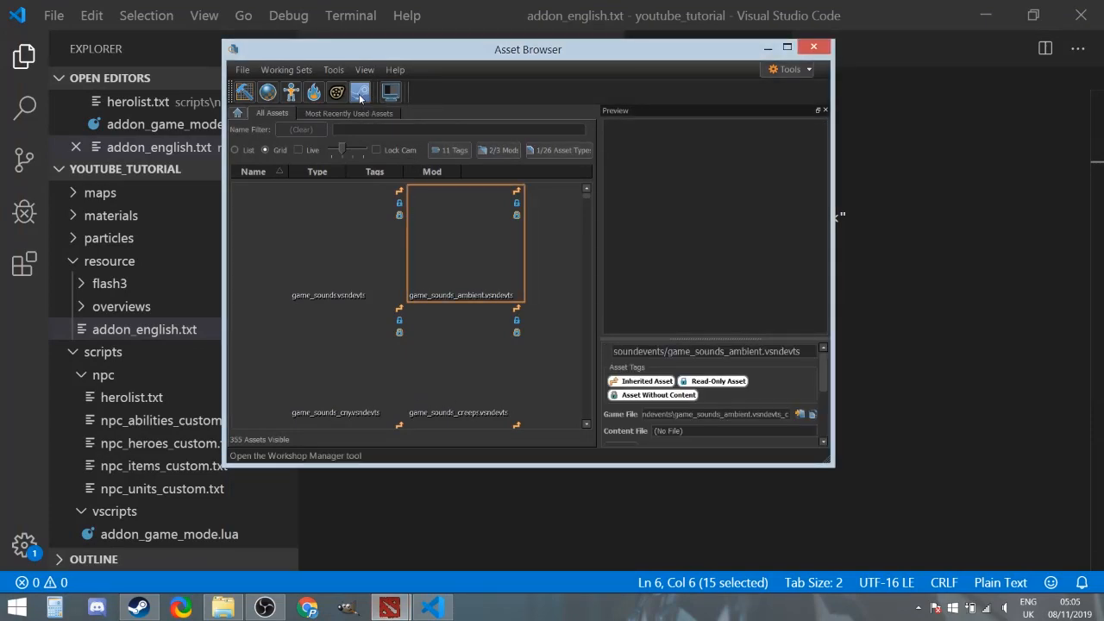
{"action": "left_click", "coordinate": [390, 93]}
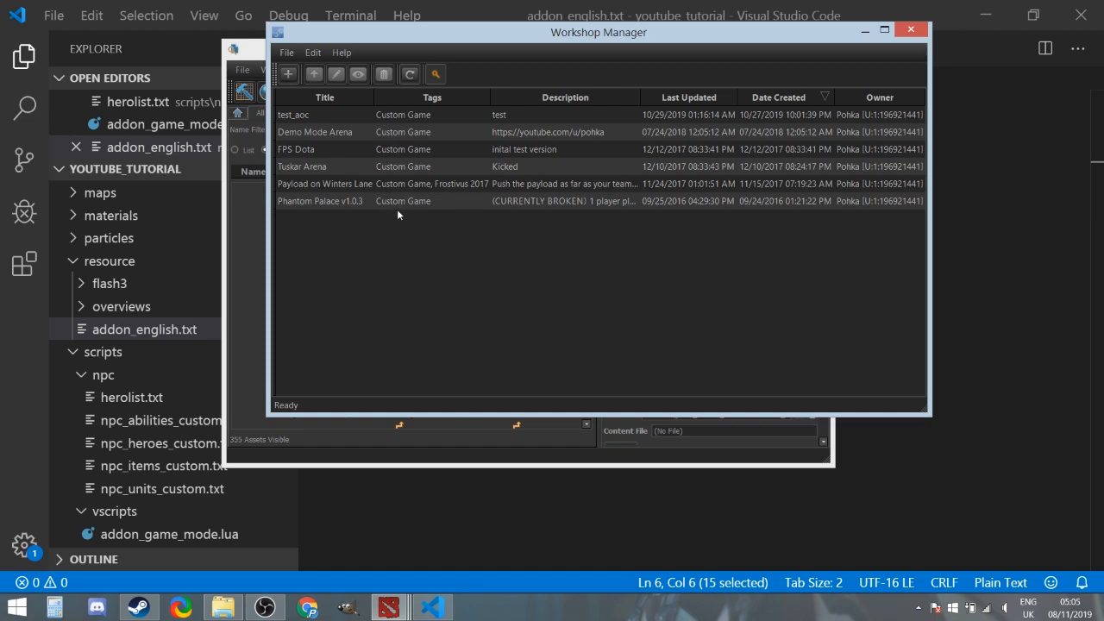
{"action": "mouse_move", "coordinate": [432, 213]}
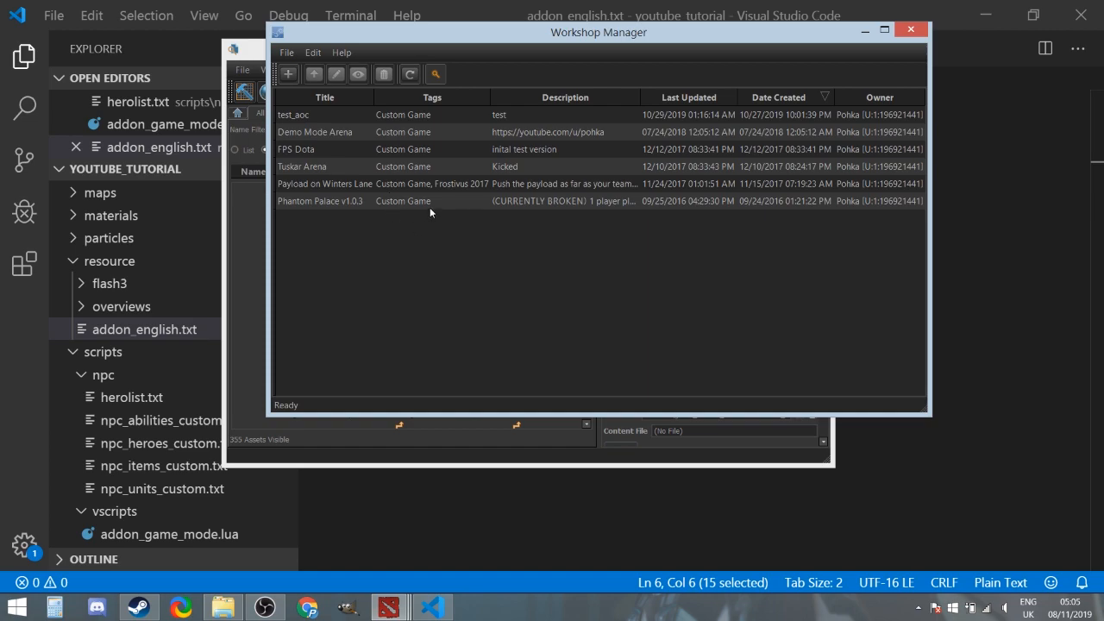
{"action": "mouse_move", "coordinate": [385, 207]}
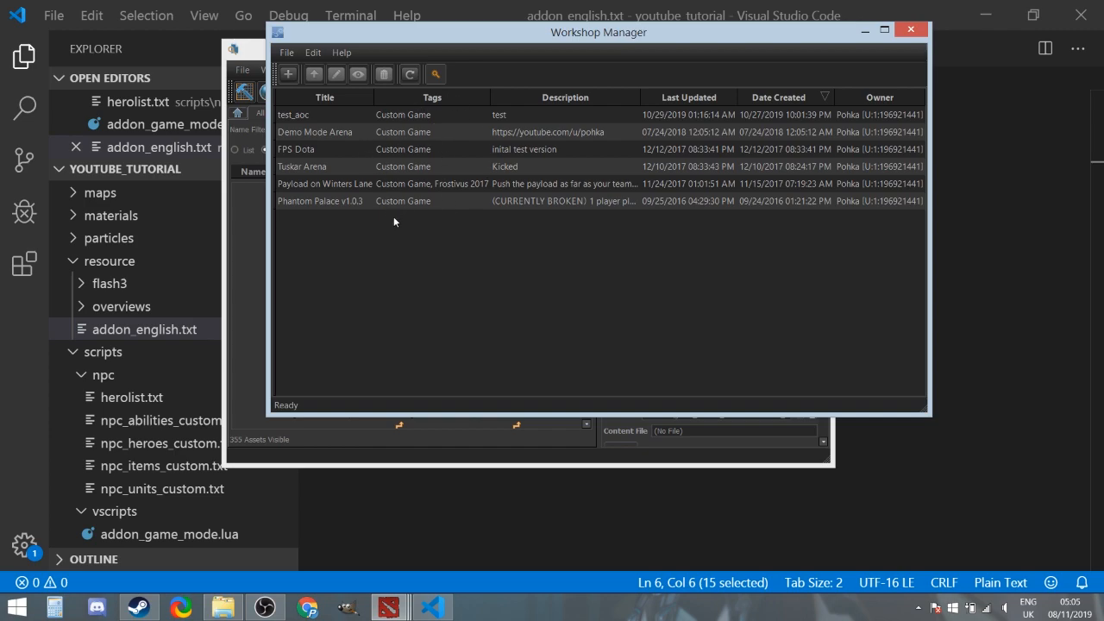
{"action": "mouse_move", "coordinate": [288, 74]}
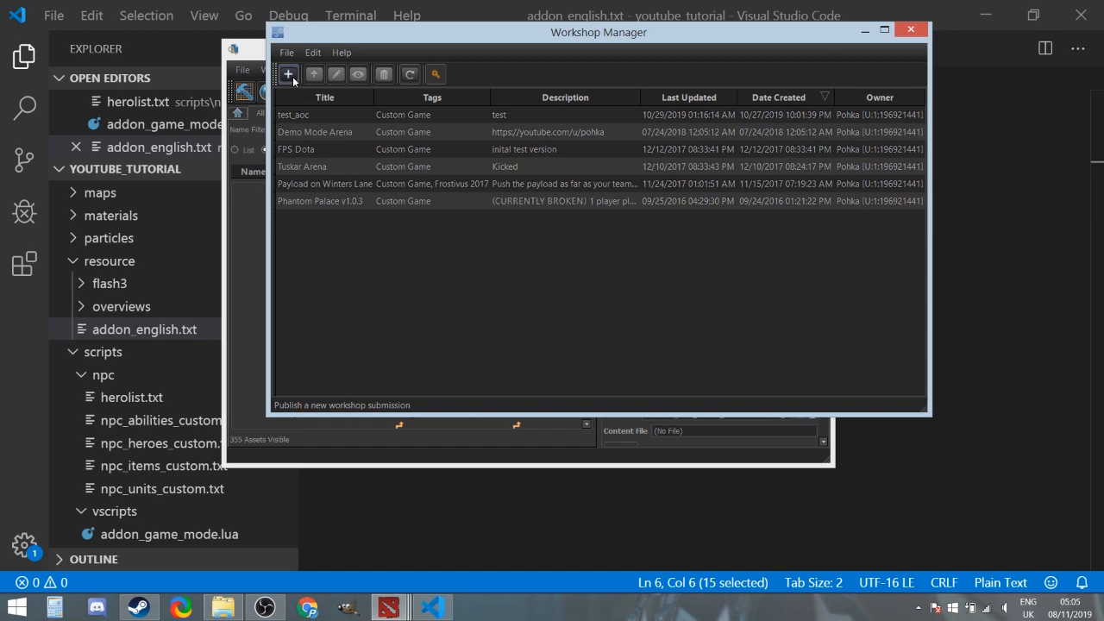
- Start a new Workshop submission for the youtube_tutorial addon
{"action": "left_click", "coordinate": [288, 74]}
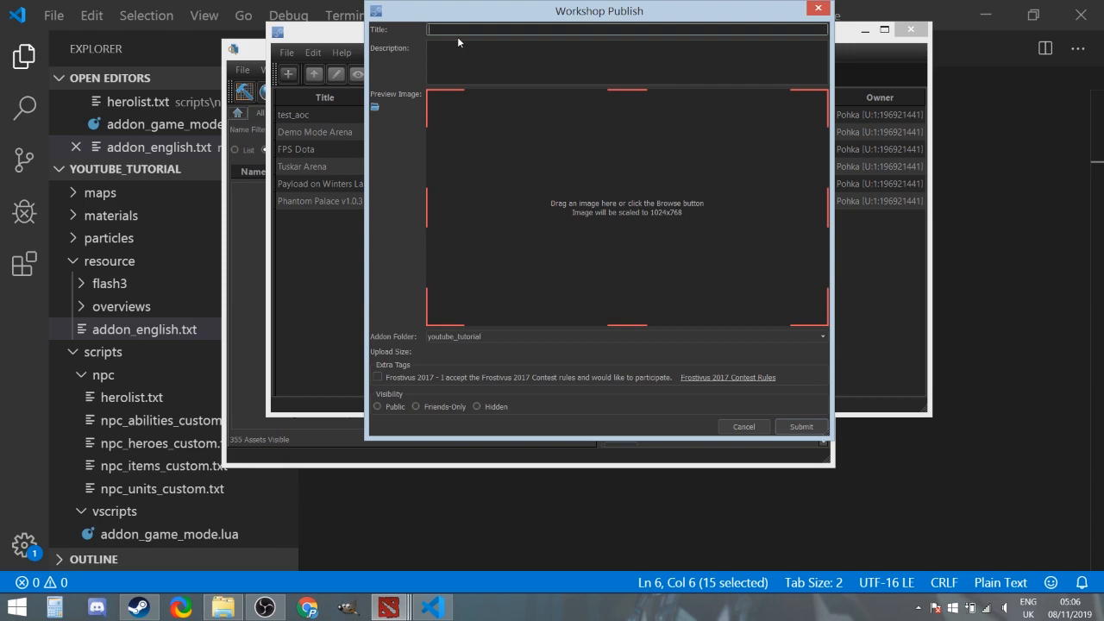
- Enter the title 'tutorial' and the placeholder description 'sasdasaddsasda' in the publish form
{"action": "type", "text": "tutorial"}
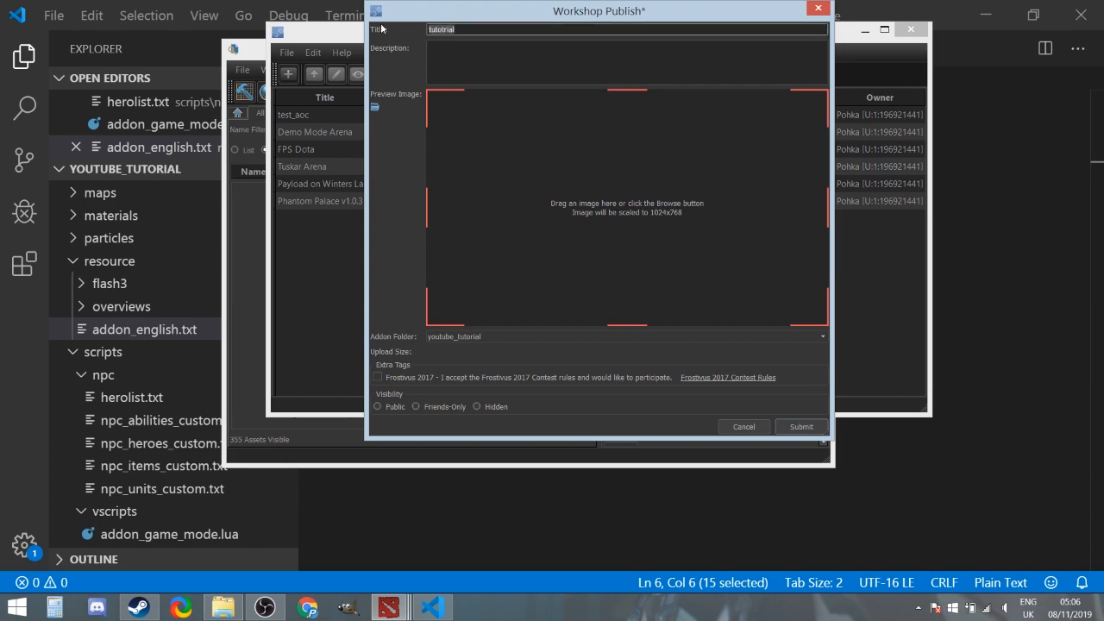
{"action": "type", "text": "sasdasaddsasda"}
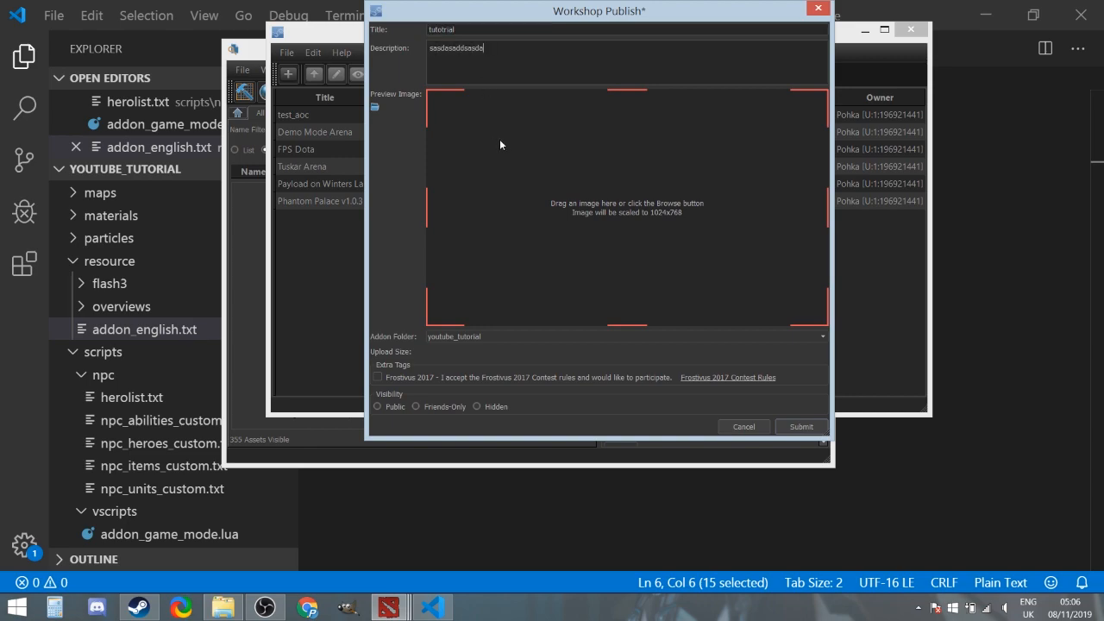
{"action": "mouse_move", "coordinate": [224, 589]}
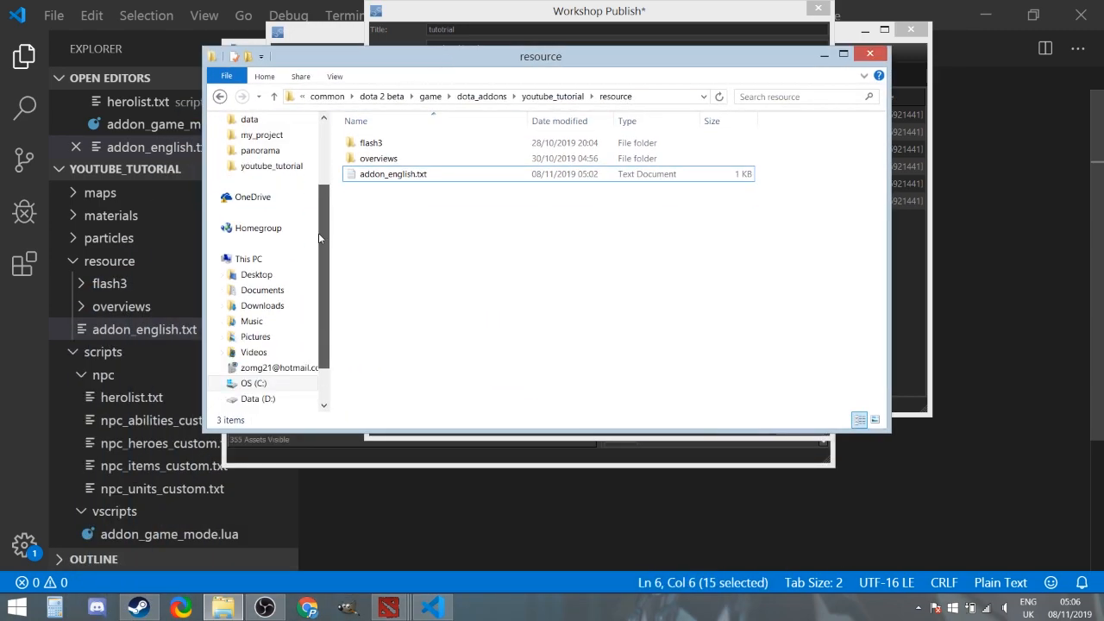
- Drag the cat picture from Documents onto the Preview Image area of the publish form
{"action": "left_click", "coordinate": [262, 289]}
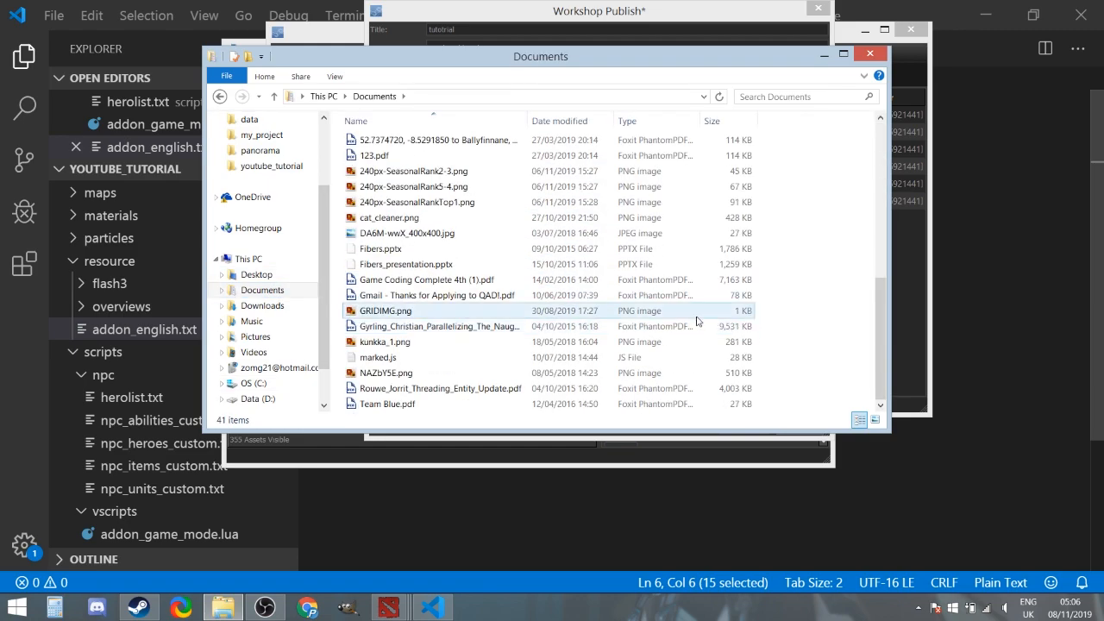
{"action": "left_click", "coordinate": [385, 311]}
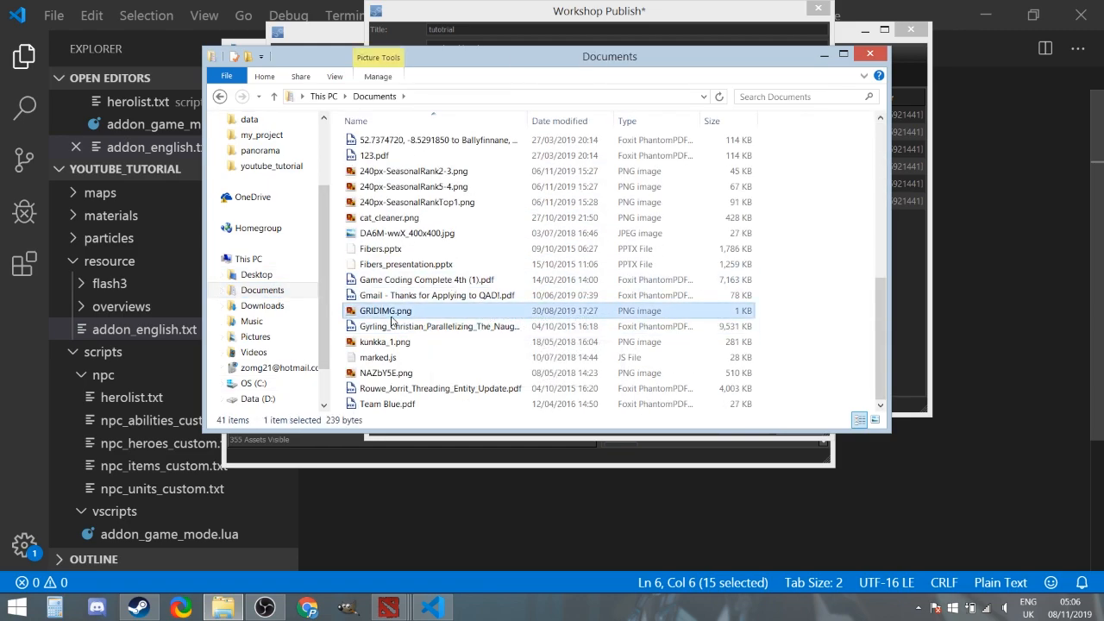
{"action": "left_click", "coordinate": [390, 217]}
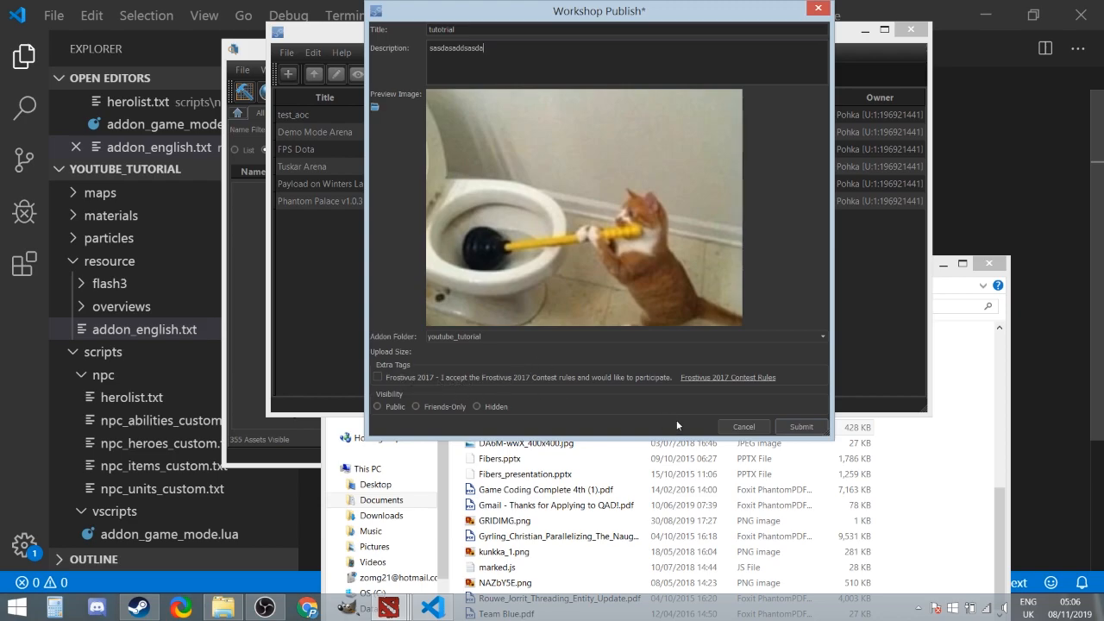
- Set visibility to Public, submit the addon to the Workshop and acknowledge the Success message
{"action": "left_click", "coordinate": [377, 407]}
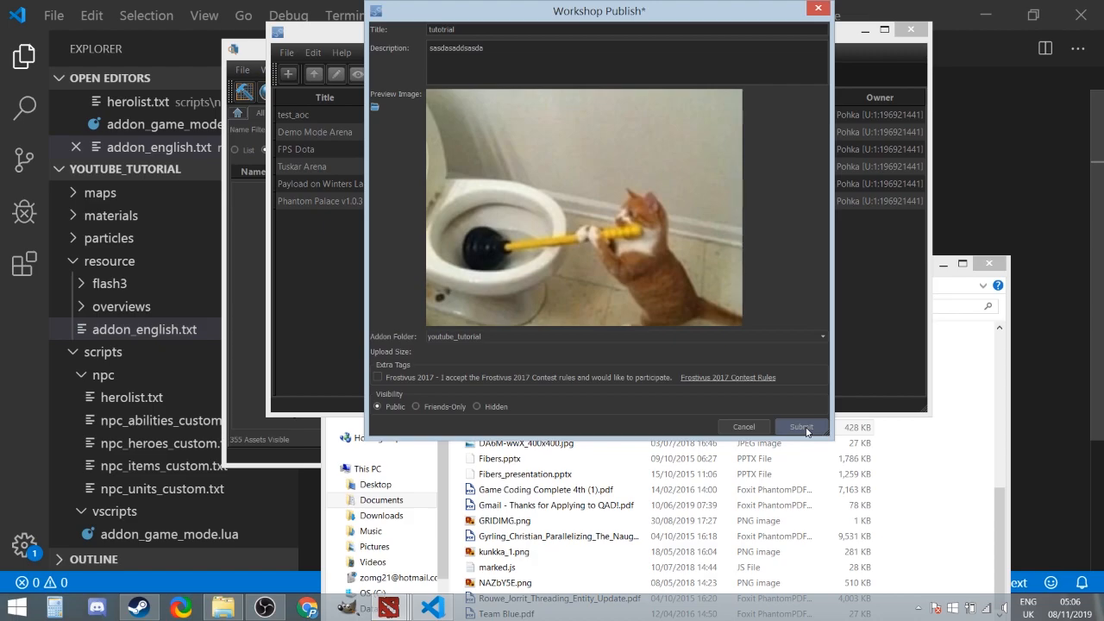
{"action": "left_click", "coordinate": [800, 428]}
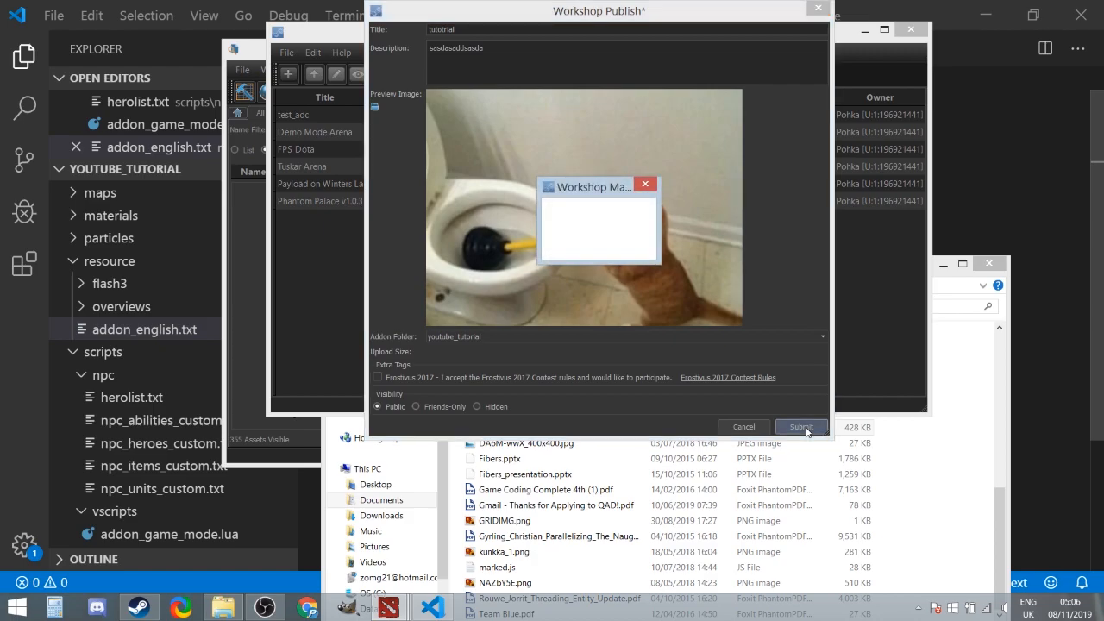
{"action": "left_click", "coordinate": [801, 427]}
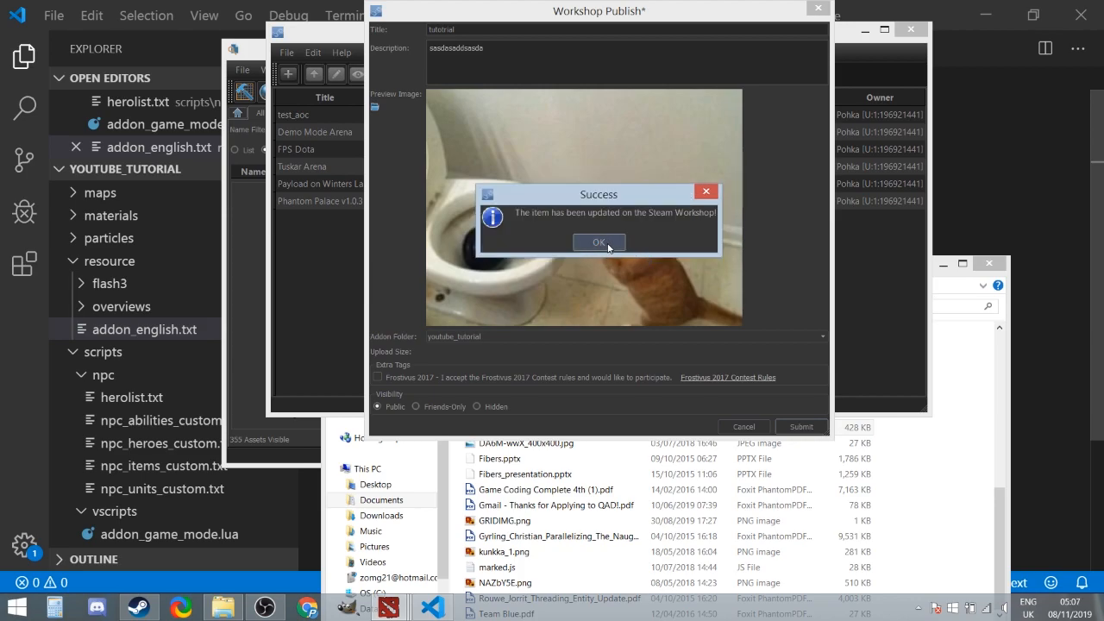
{"action": "left_click", "coordinate": [599, 241]}
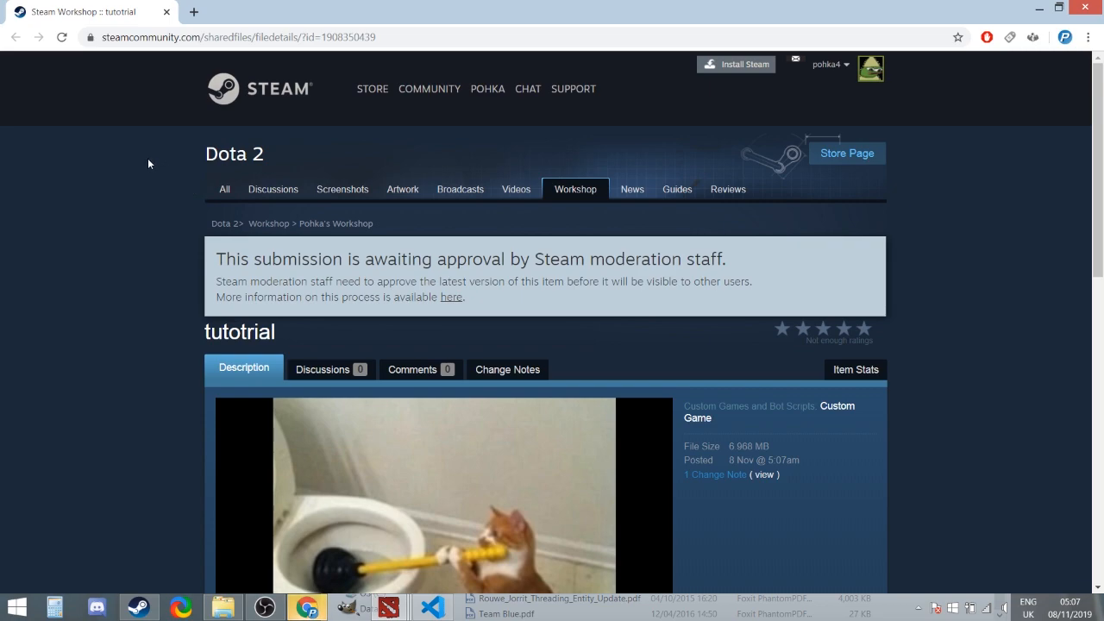
{"action": "mouse_move", "coordinate": [118, 259]}
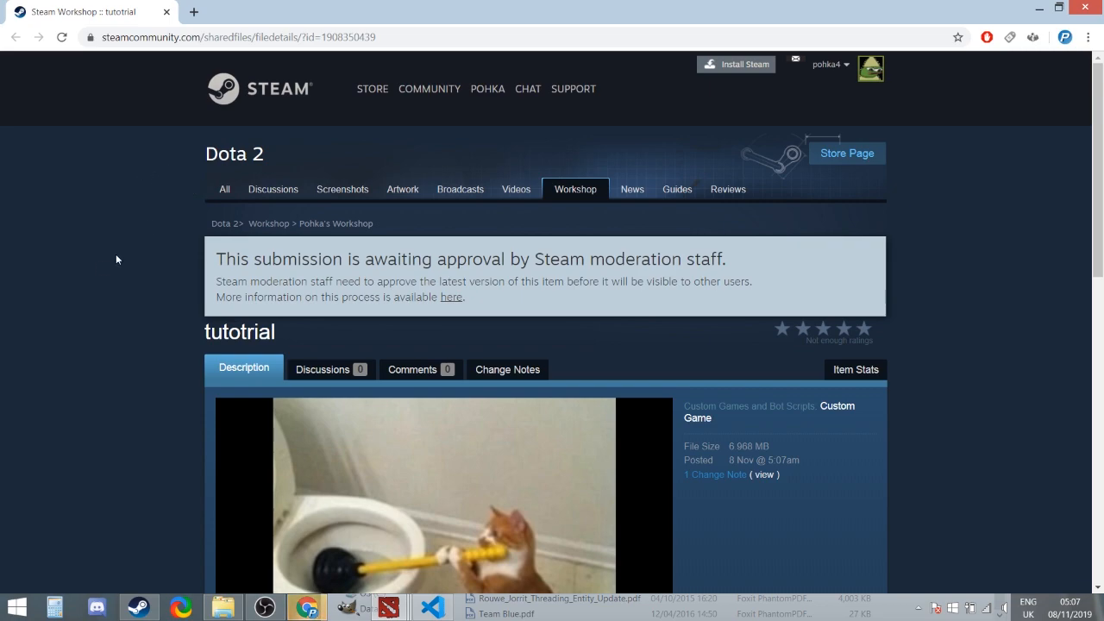
- Scroll through the tutotrial item page and highlight its awaiting-approval notice
{"action": "scroll", "scroll_direction": "down", "scroll_amount": 3}
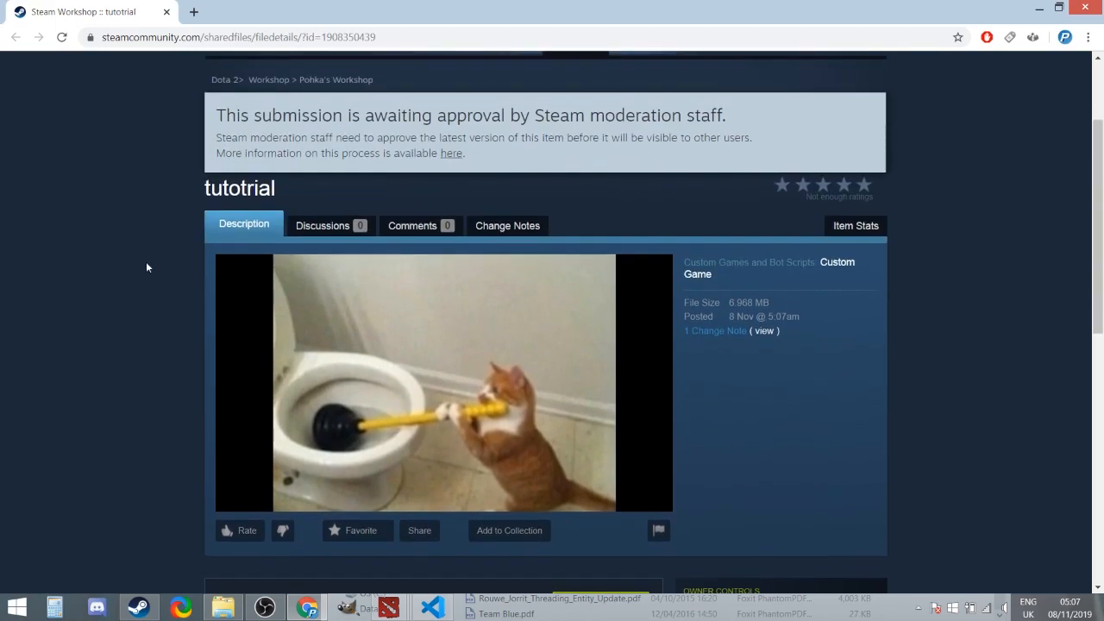
{"action": "scroll", "scroll_direction": "down", "scroll_amount": 3}
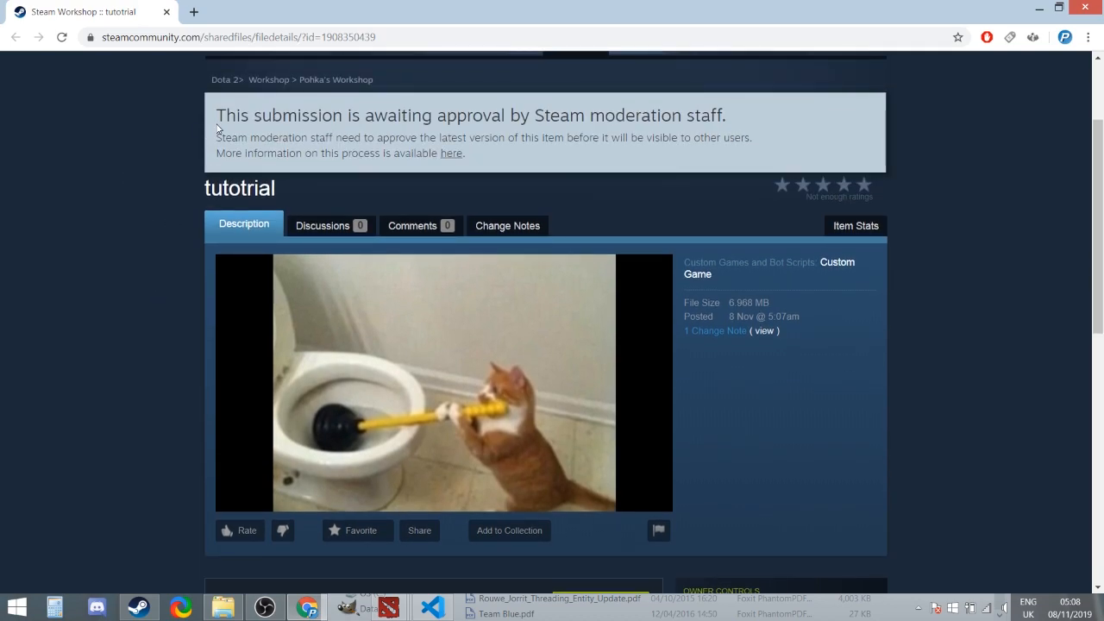
{"action": "left_click_drag", "start_coordinate": [217, 116], "coordinate": [662, 116]}
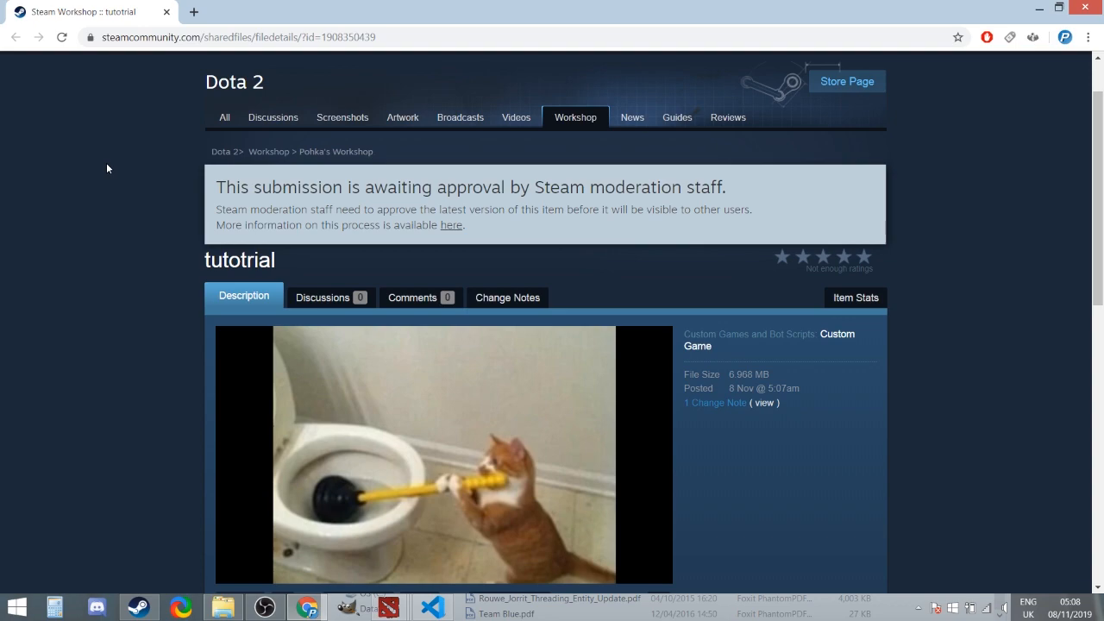
{"action": "mouse_move", "coordinate": [117, 170]}
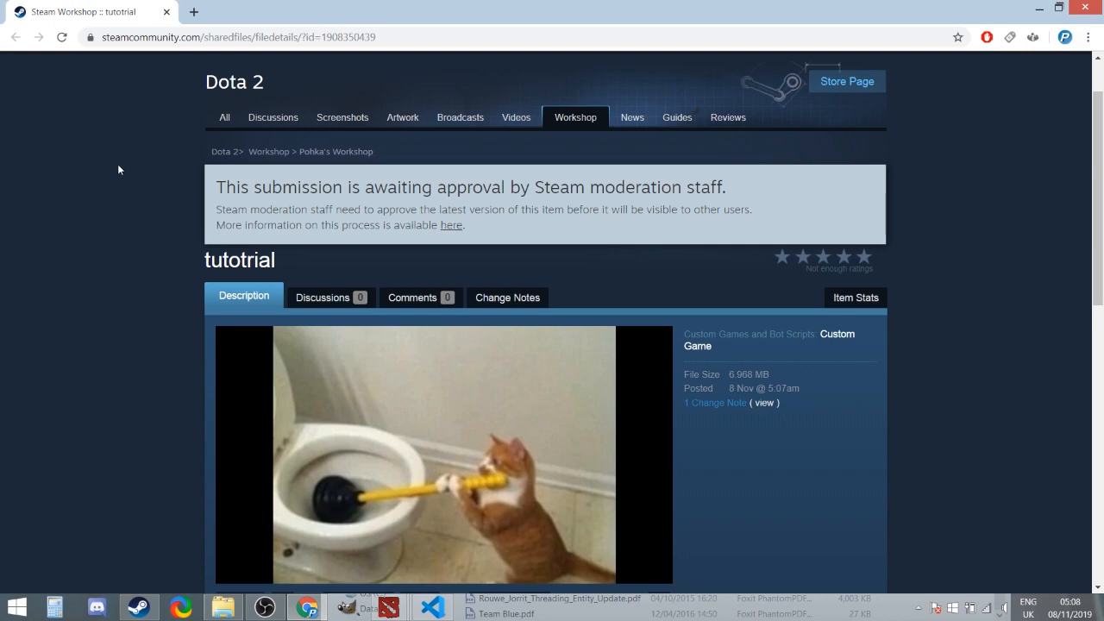
{"action": "mouse_move", "coordinate": [148, 162]}
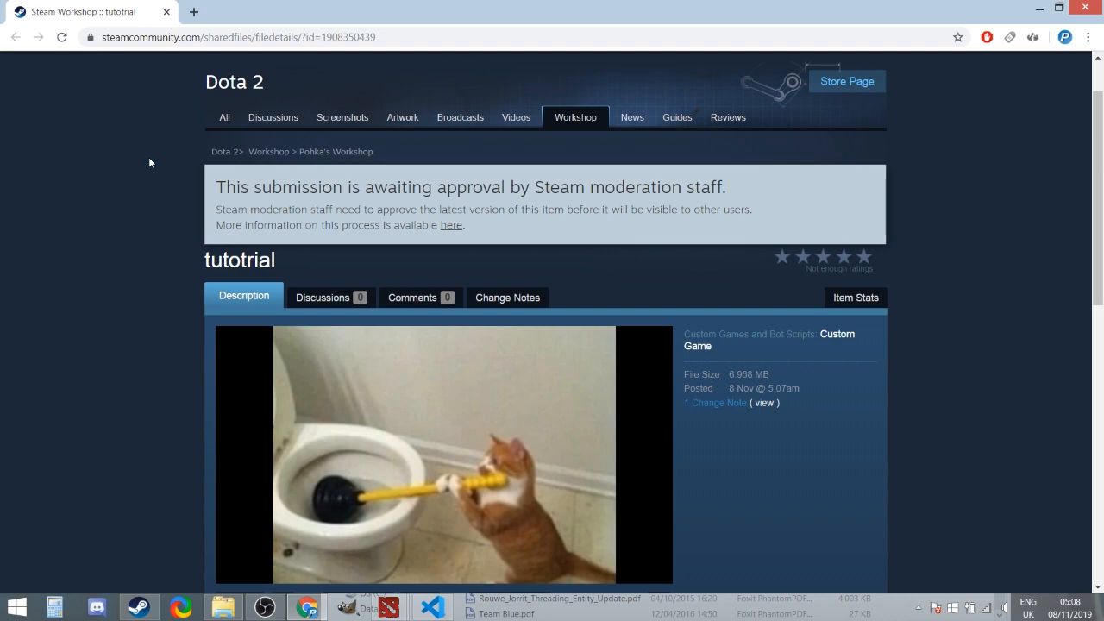
{"action": "scroll", "scroll_direction": "down", "scroll_amount": 3}
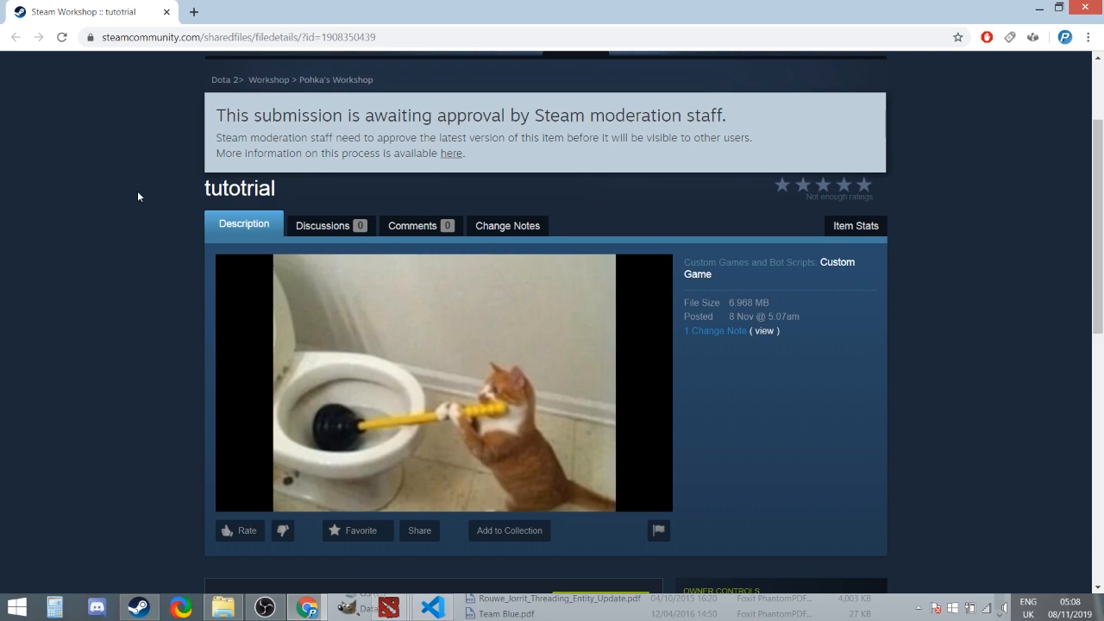
{"action": "scroll", "scroll_direction": "down", "scroll_amount": 3}
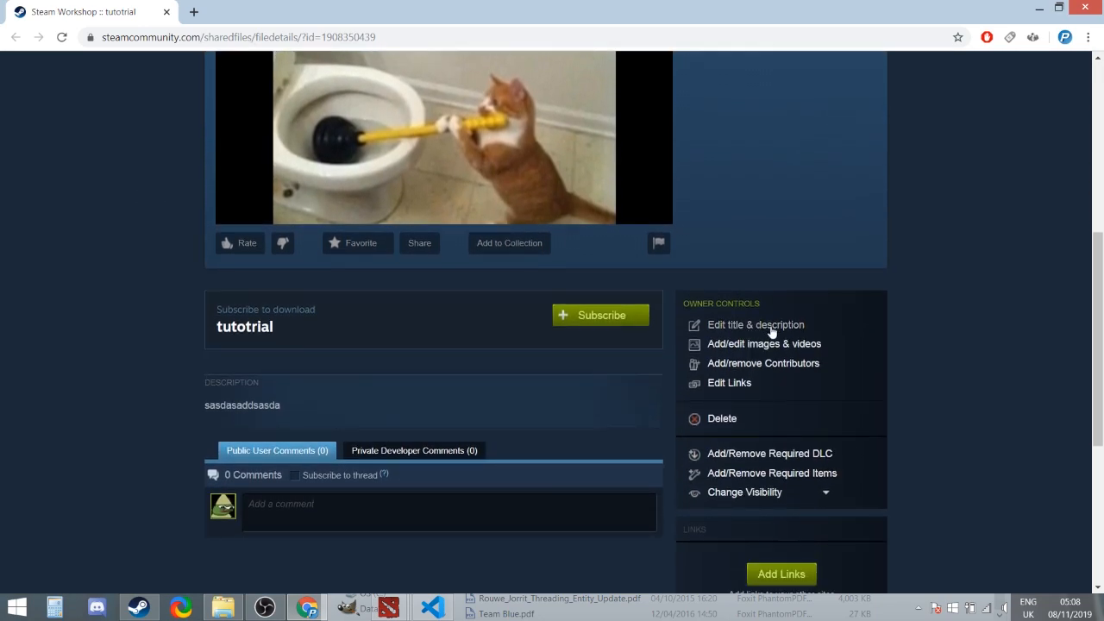
{"action": "mouse_move", "coordinate": [825, 387]}
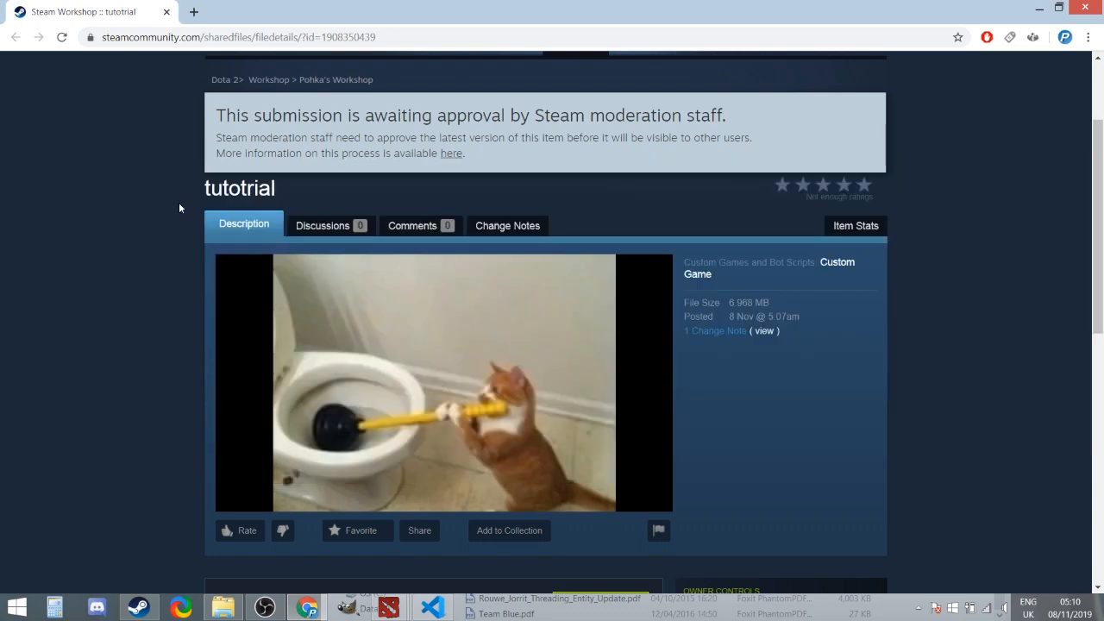
{"action": "mouse_move", "coordinate": [158, 242]}
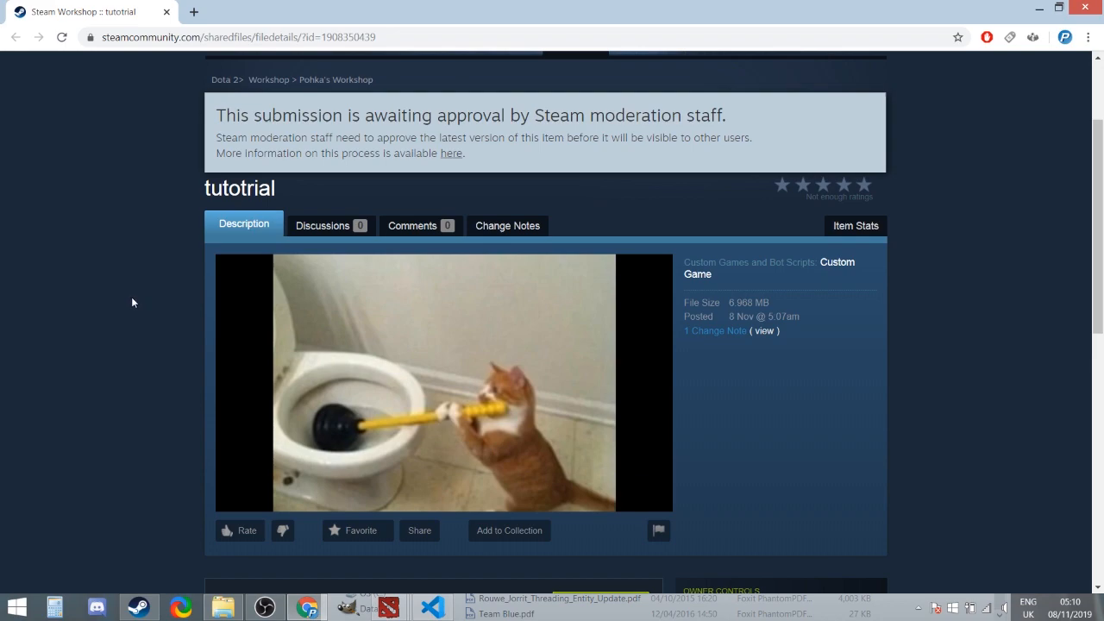
{"action": "mouse_move", "coordinate": [510, 160]}
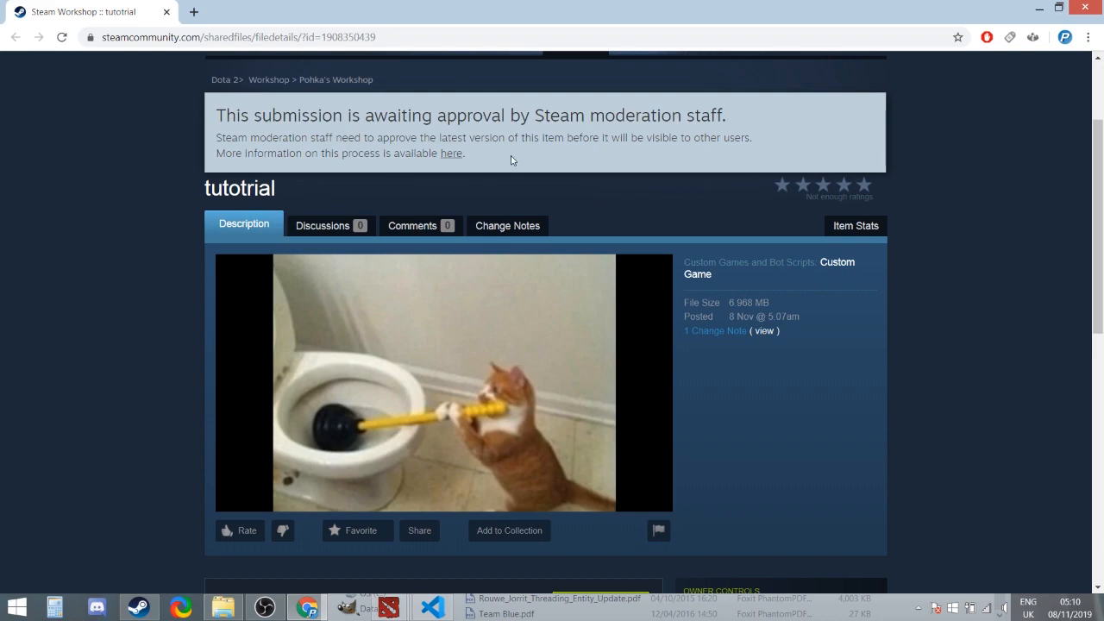
{"action": "scroll", "scroll_direction": "down", "scroll_amount": 3}
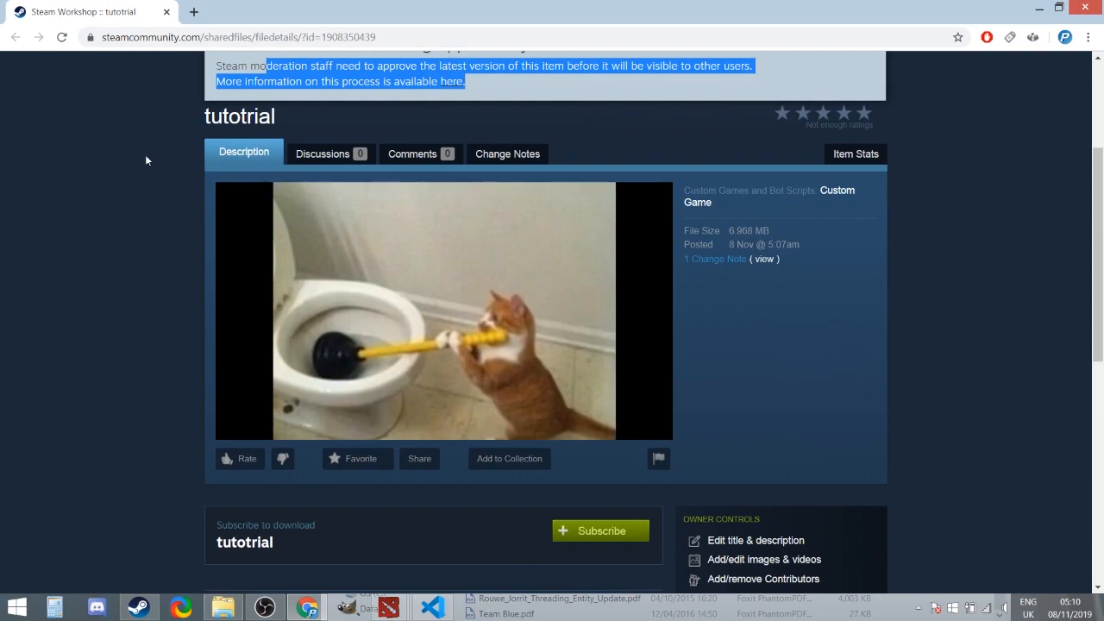
{"action": "scroll", "scroll_direction": "down", "scroll_amount": 3}
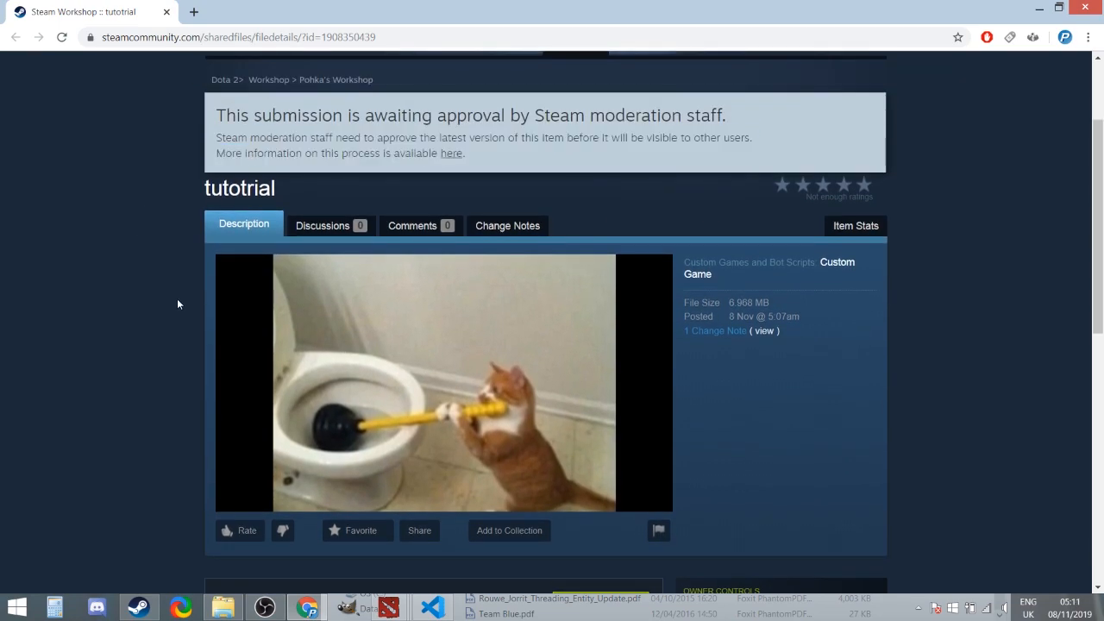
{"action": "scroll", "scroll_direction": "down", "scroll_amount": 3}
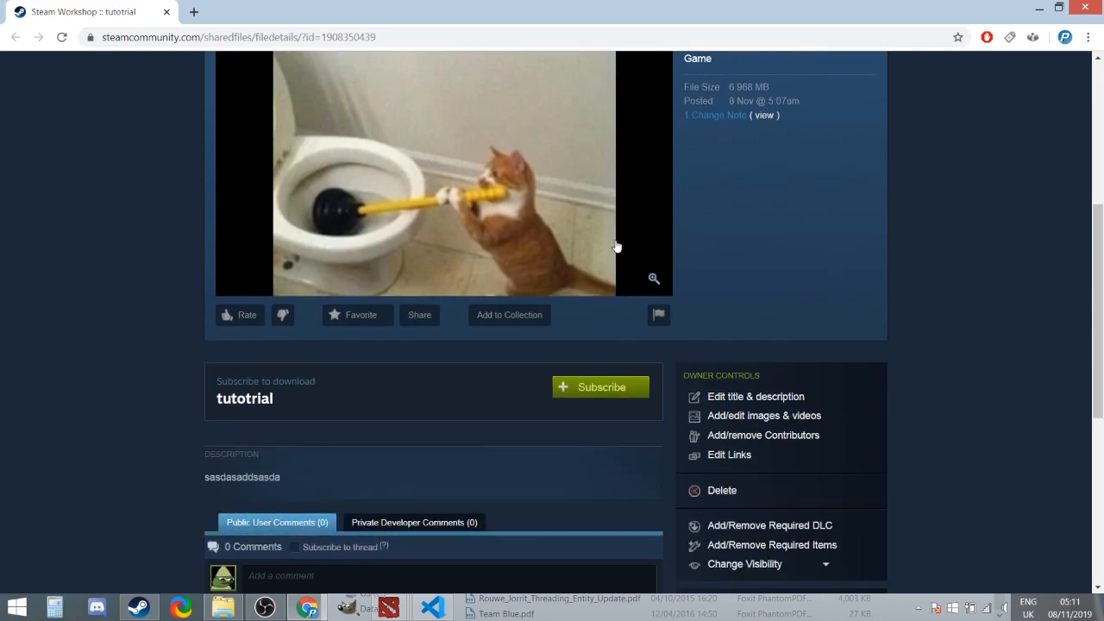
{"action": "scroll", "scroll_direction": "up", "scroll_amount": 3}
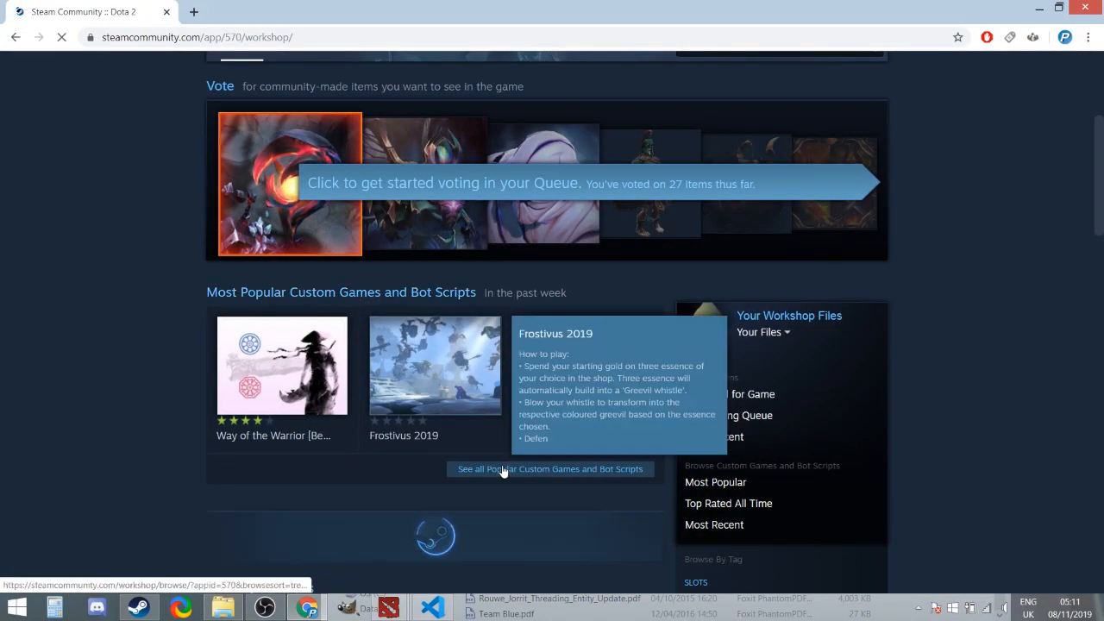
- Browse all popular Custom Games and Bot Scripts, sorted by most popular this week
{"action": "left_click", "coordinate": [549, 470]}
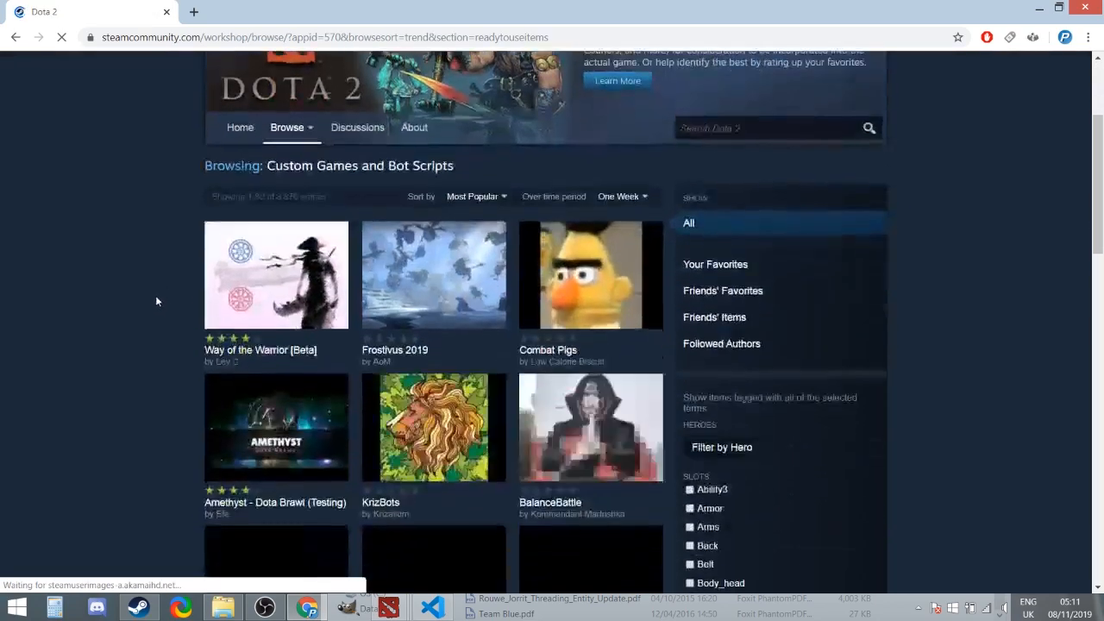
{"action": "scroll", "scroll_direction": "down", "scroll_amount": 3}
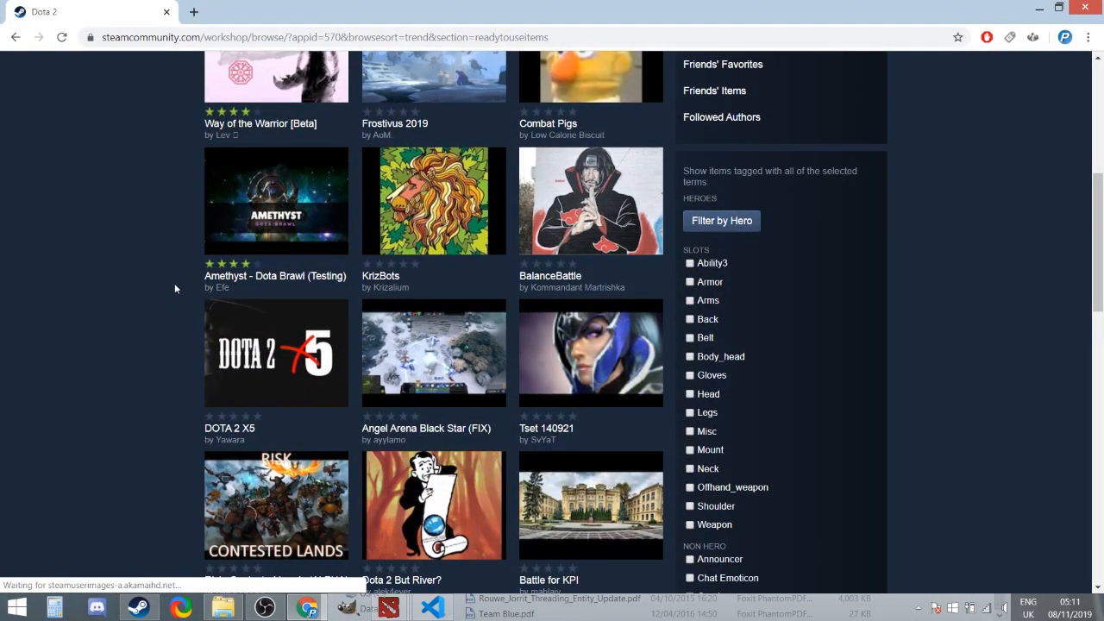
{"action": "mouse_move", "coordinate": [224, 284]}
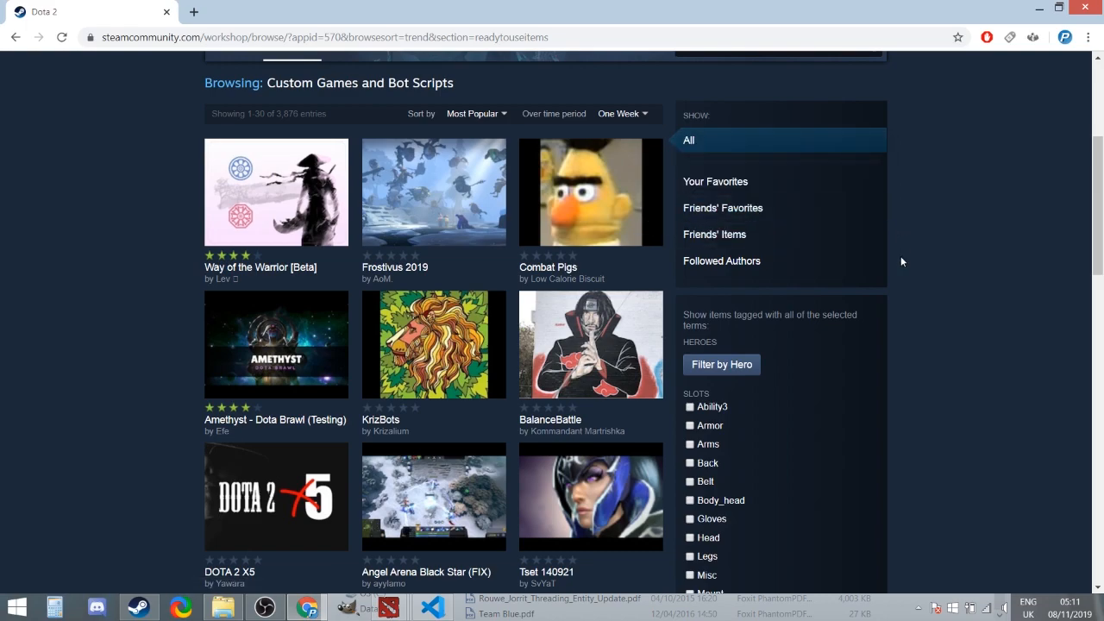
{"action": "mouse_move", "coordinate": [942, 272]}
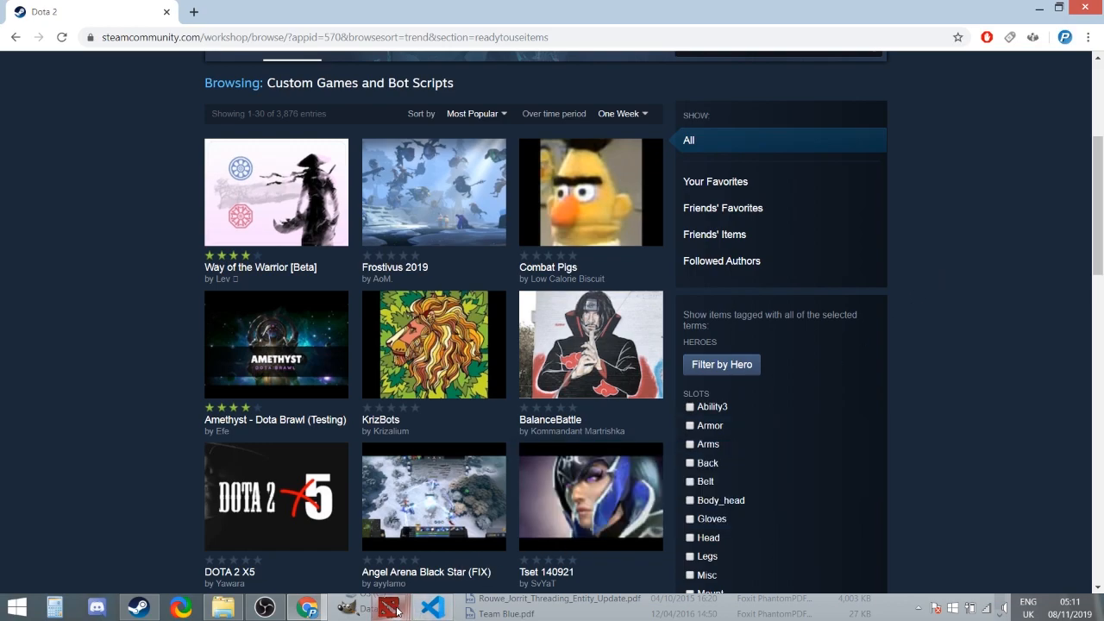
{"action": "left_click", "coordinate": [431, 608]}
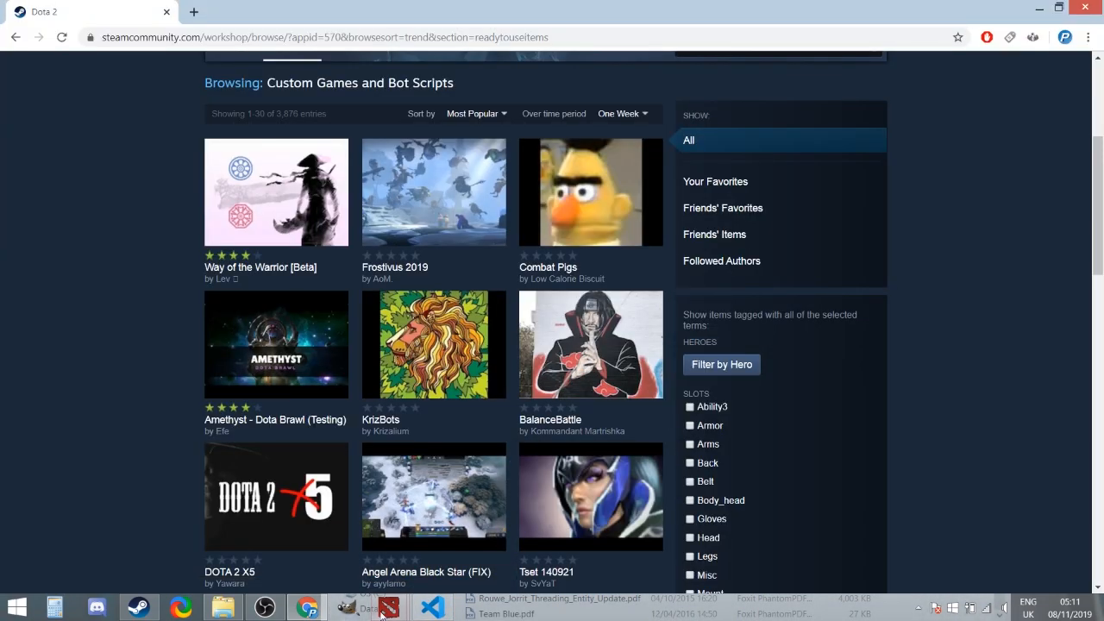
- Acknowledge the successful update, then discard an empty new-submission form, leaving tutotrial listed
{"action": "left_click", "coordinate": [800, 426]}
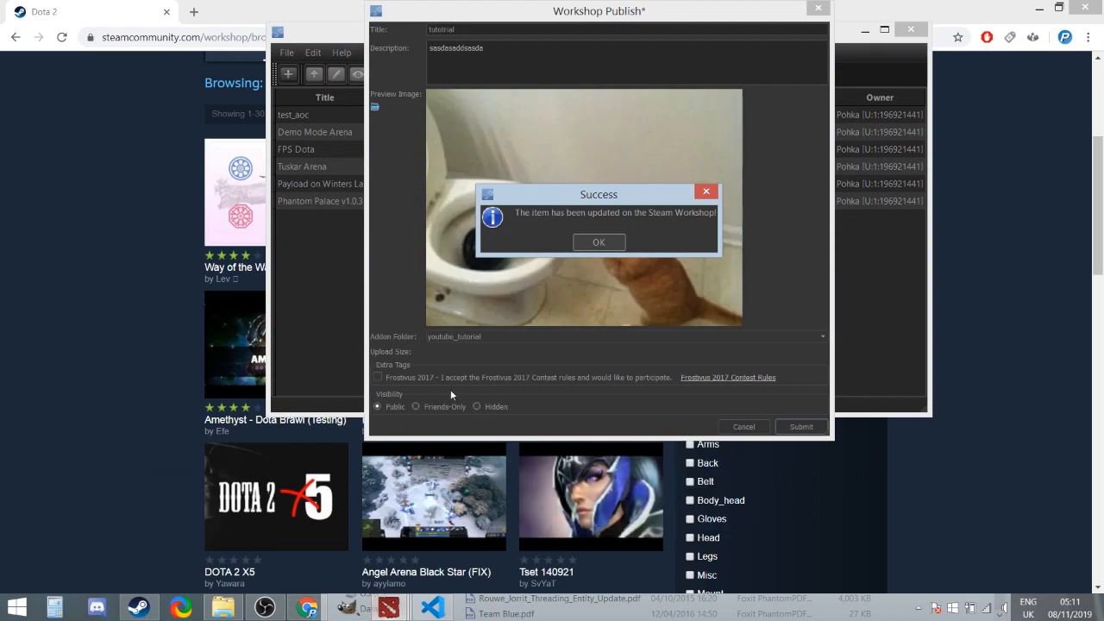
{"action": "left_click", "coordinate": [599, 241]}
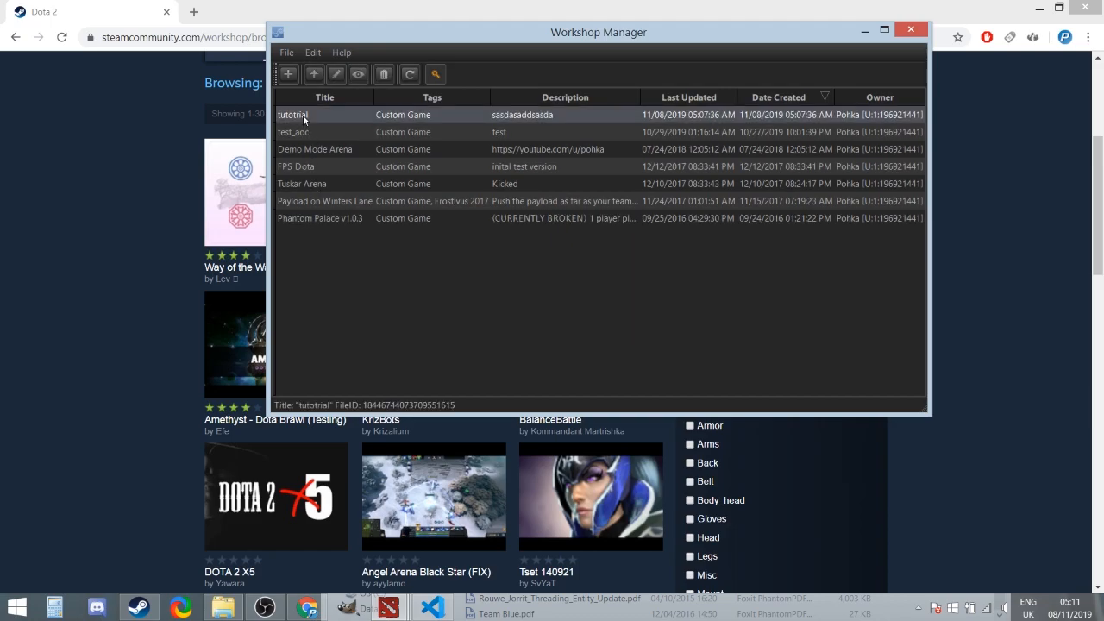
{"action": "mouse_move", "coordinate": [469, 119]}
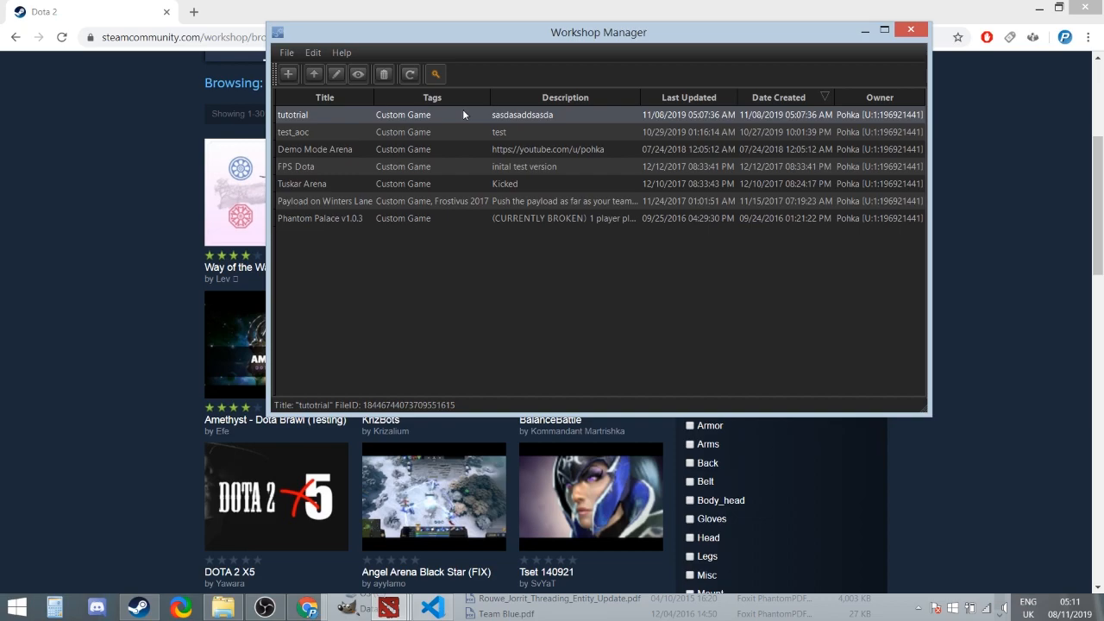
{"action": "mouse_move", "coordinate": [288, 72]}
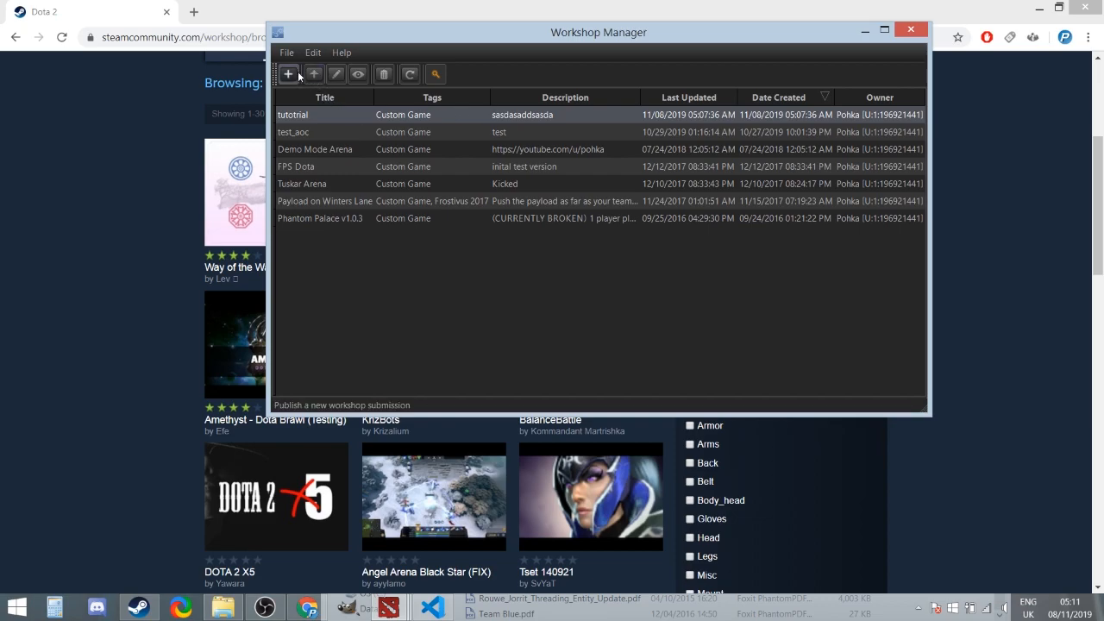
{"action": "left_click", "coordinate": [288, 73]}
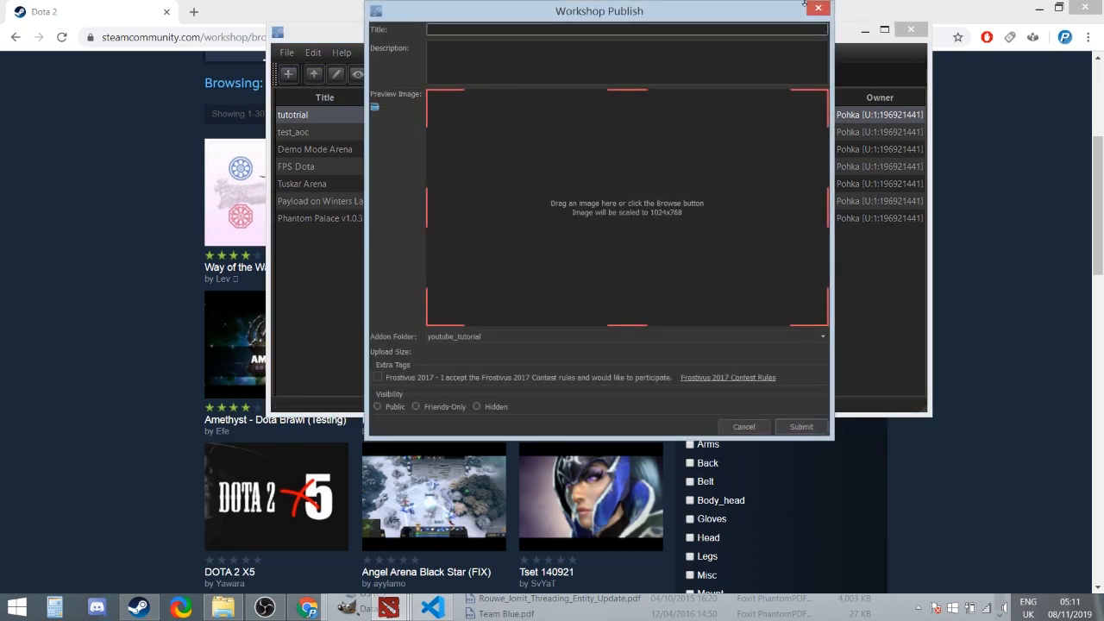
{"action": "left_click", "coordinate": [742, 426]}
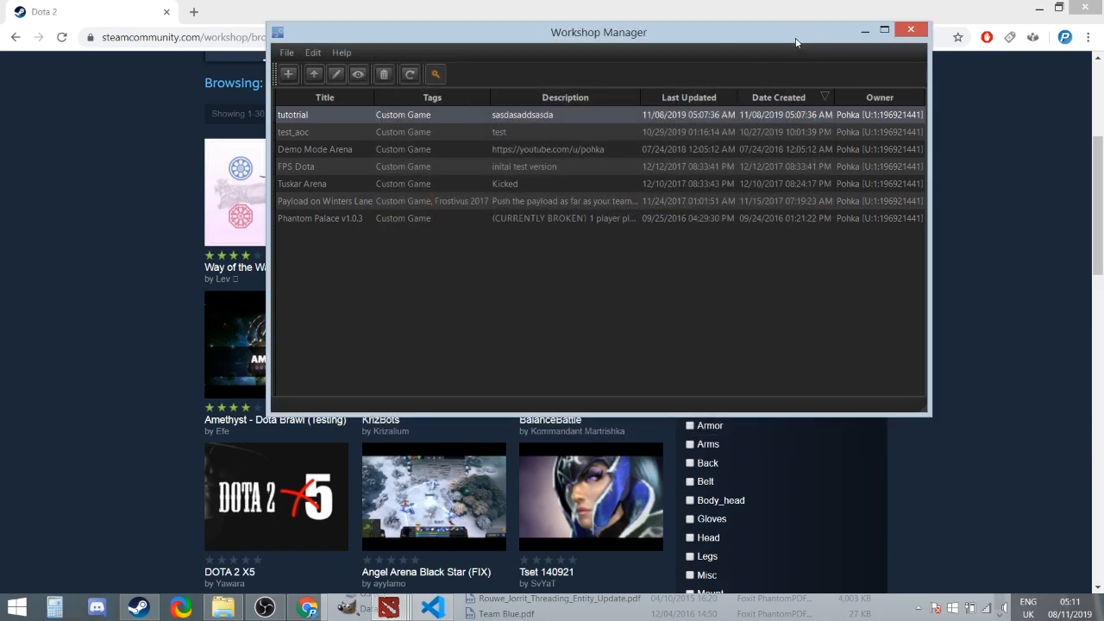
{"action": "mouse_move", "coordinate": [793, 45]}
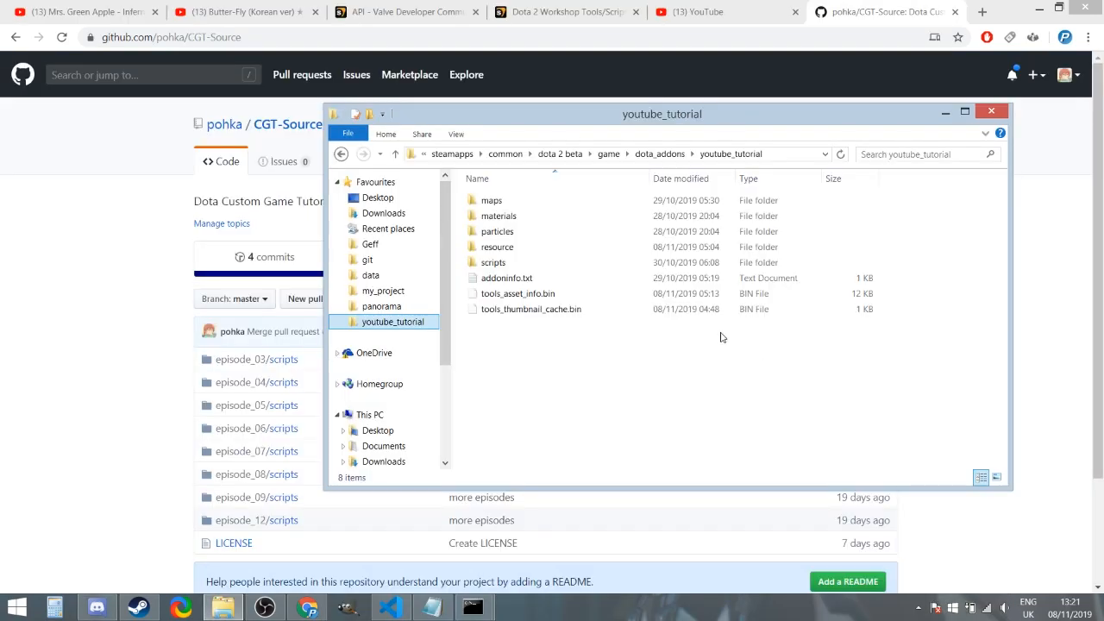
- Open addoninfo.txt from the youtube_tutorial folder in Notepad
{"action": "left_click", "coordinate": [507, 277]}
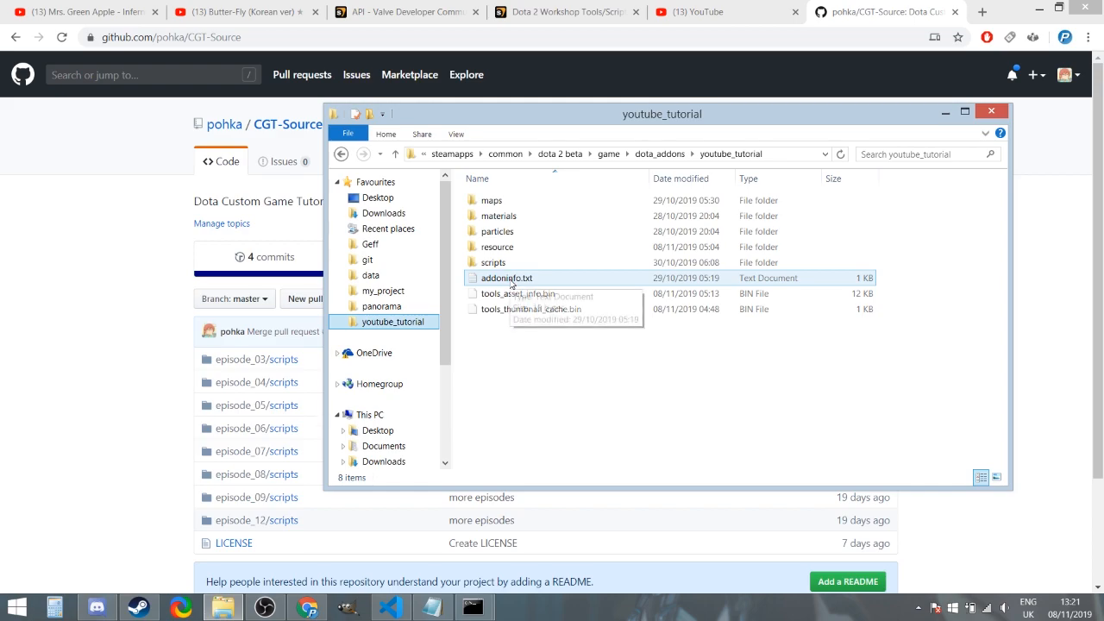
{"action": "double_click", "coordinate": [507, 276]}
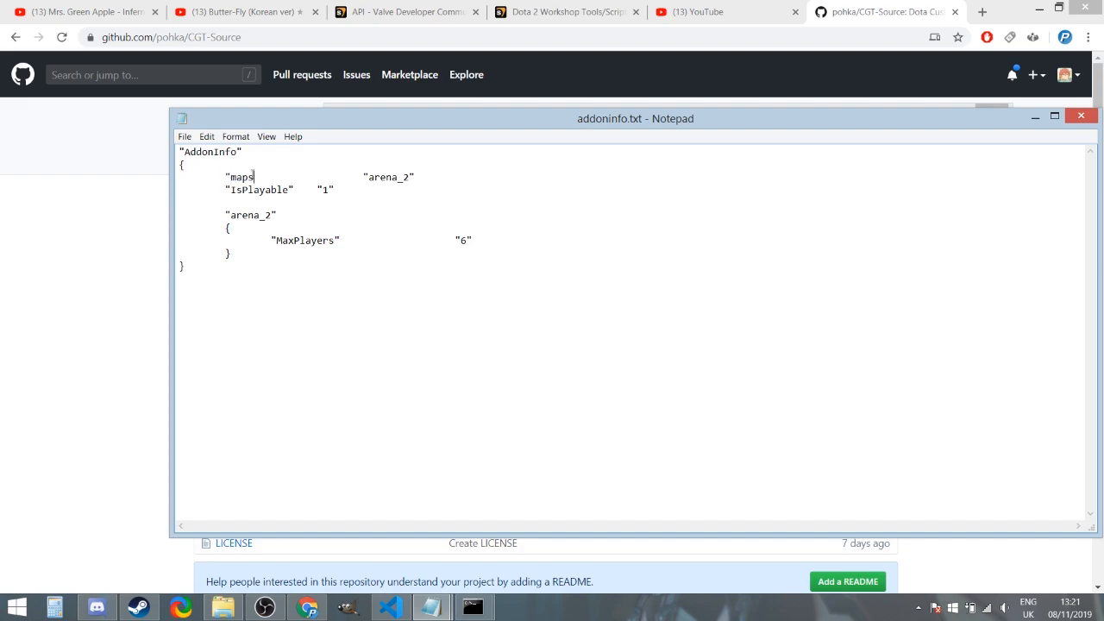
- Replace arena_2 with my_map in the maps entry and the MaxPlayers 6 block name
{"action": "double_click", "coordinate": [252, 176]}
{"action": "type", "text": "\""}
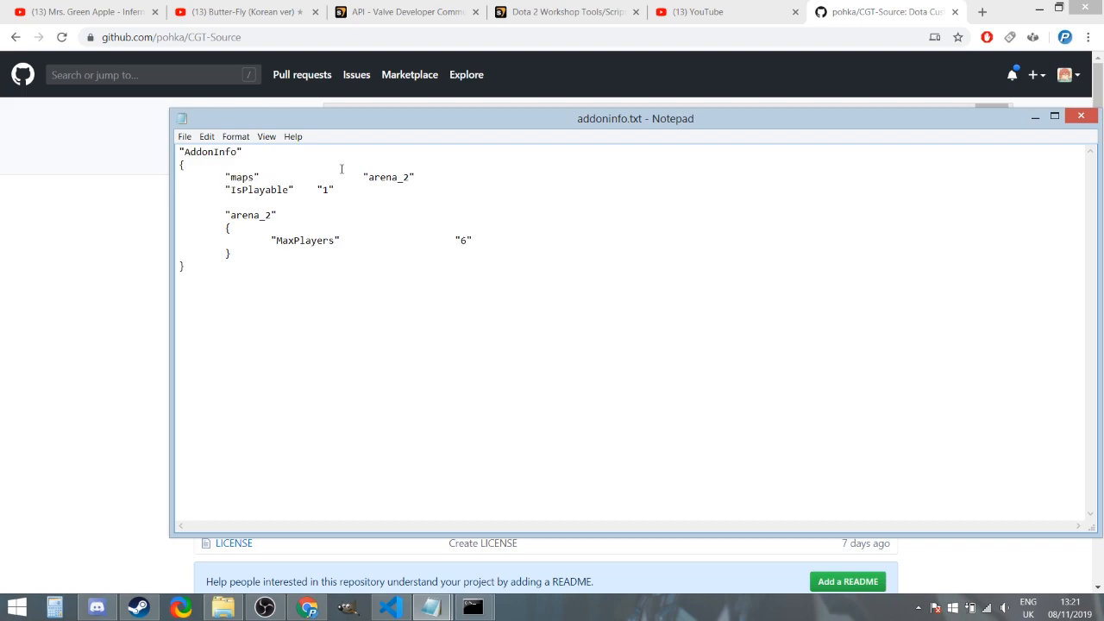
{"action": "double_click", "coordinate": [383, 176]}
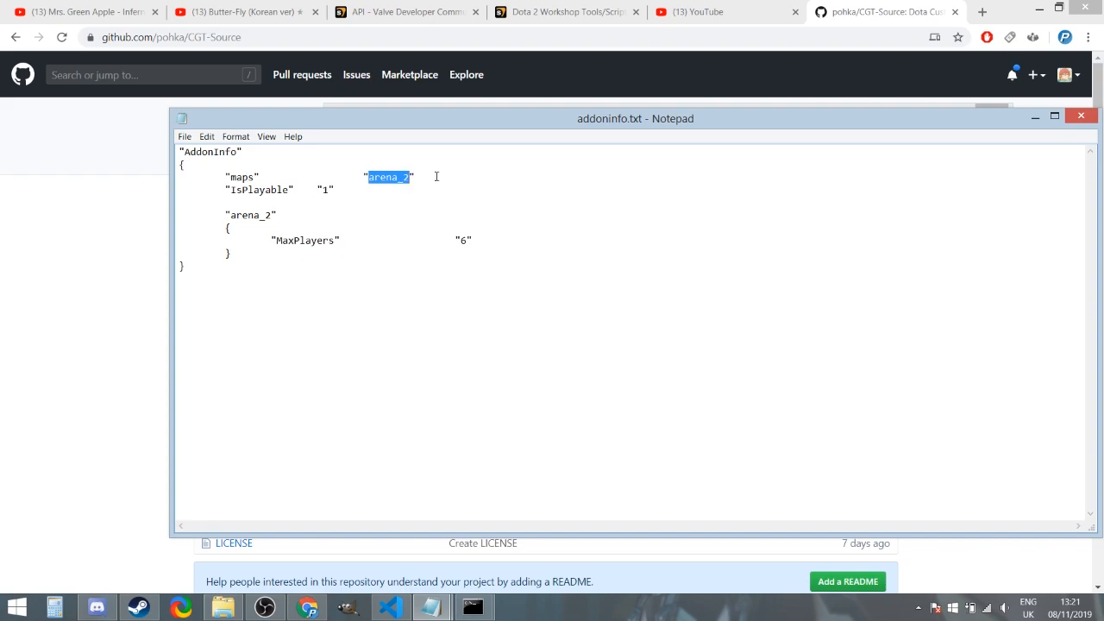
{"action": "type", "text": "m"}
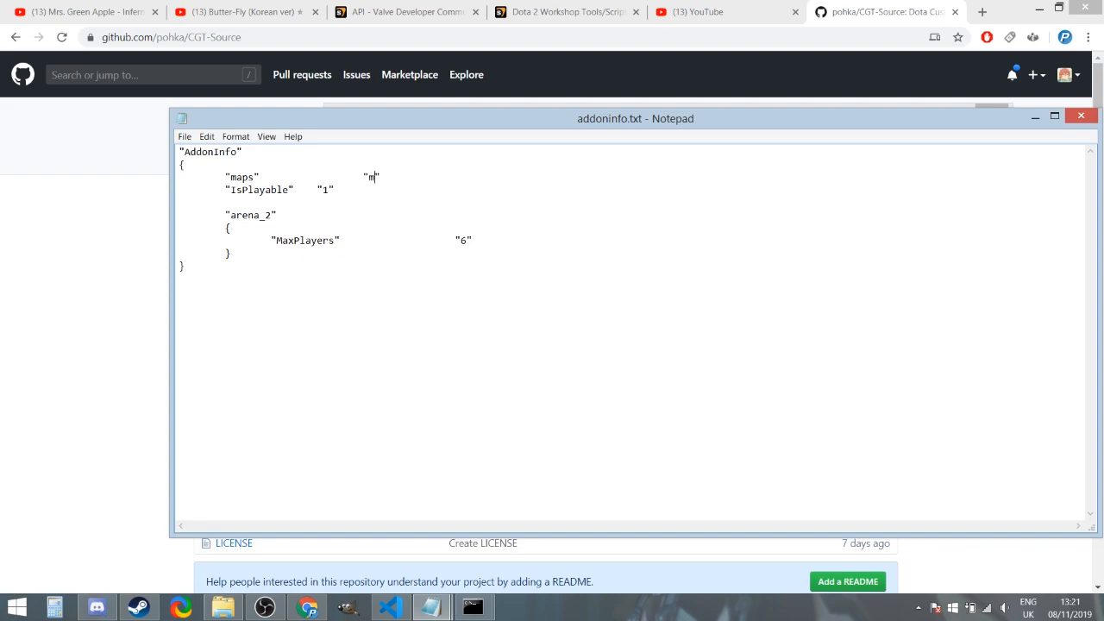
{"action": "type", "text": "y_map"}
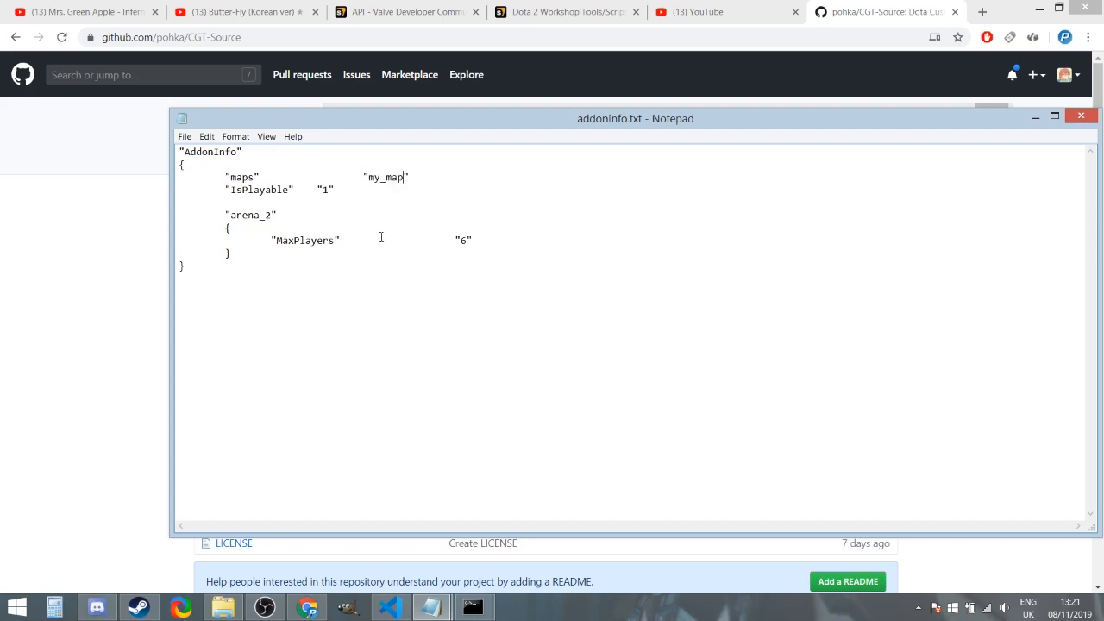
{"action": "double_click", "coordinate": [248, 214]}
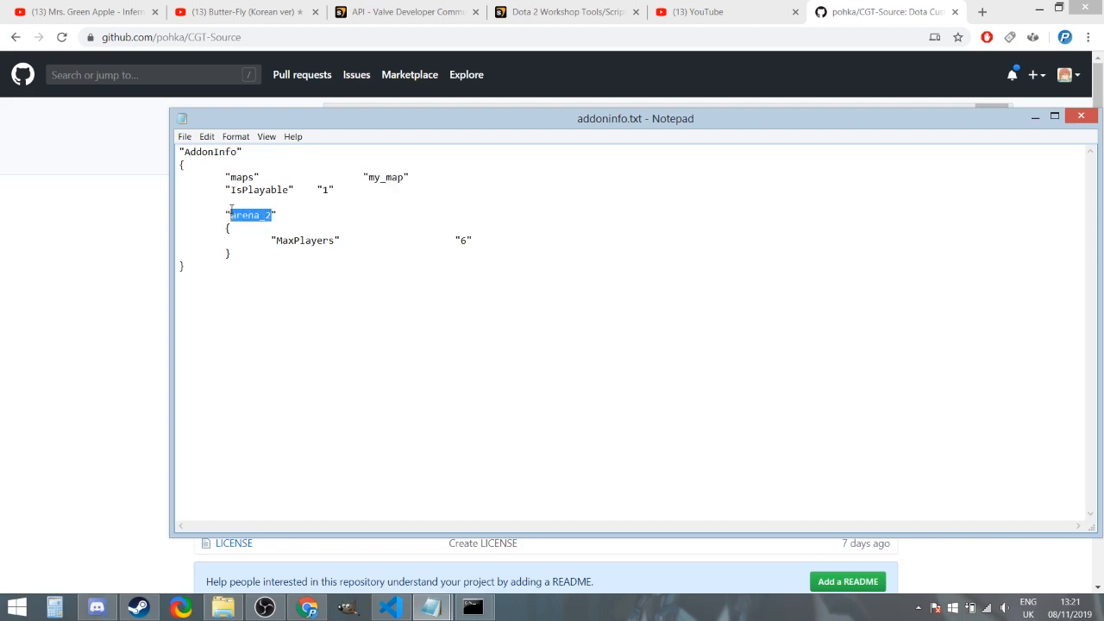
{"action": "type", "text": "my_map\""}
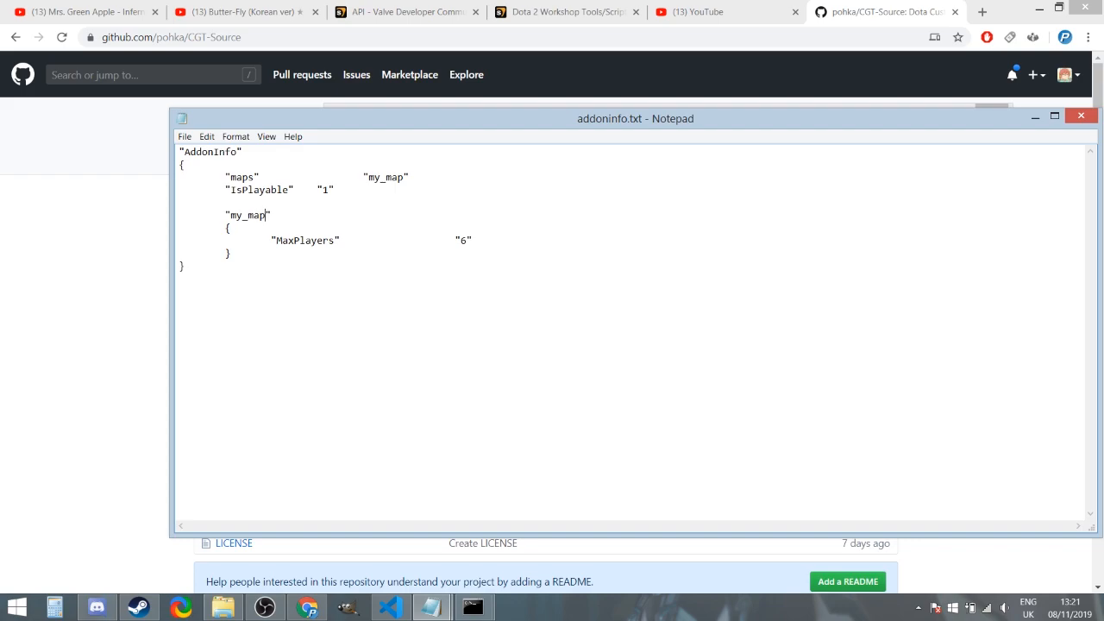
{"action": "left_click", "coordinate": [240, 231]}
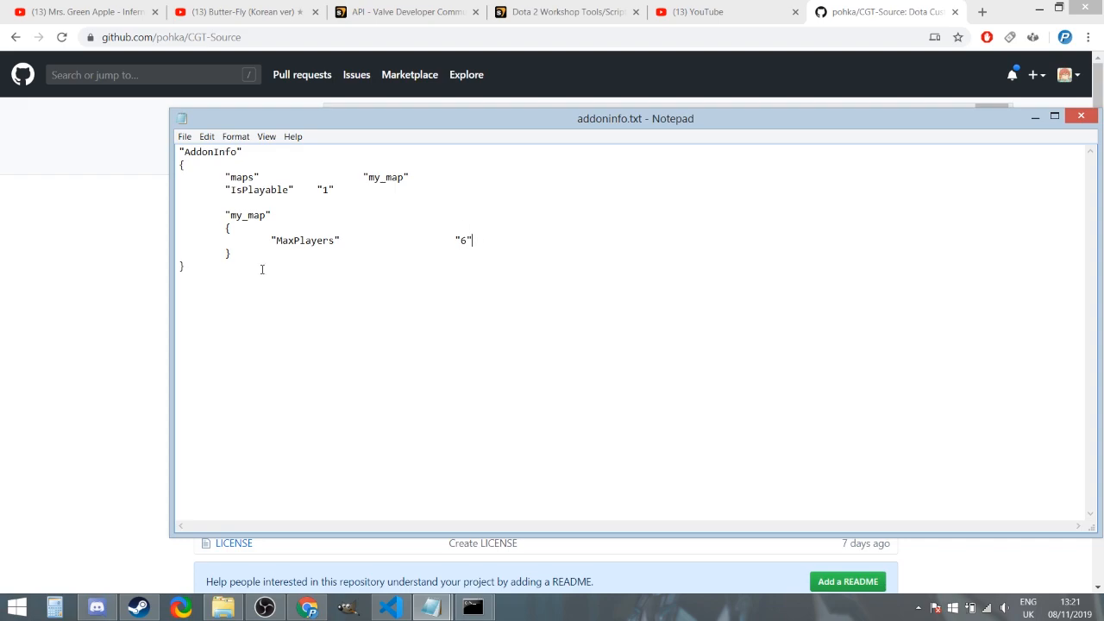
{"action": "left_click_drag", "start_coordinate": [224, 214], "coordinate": [231, 254]}
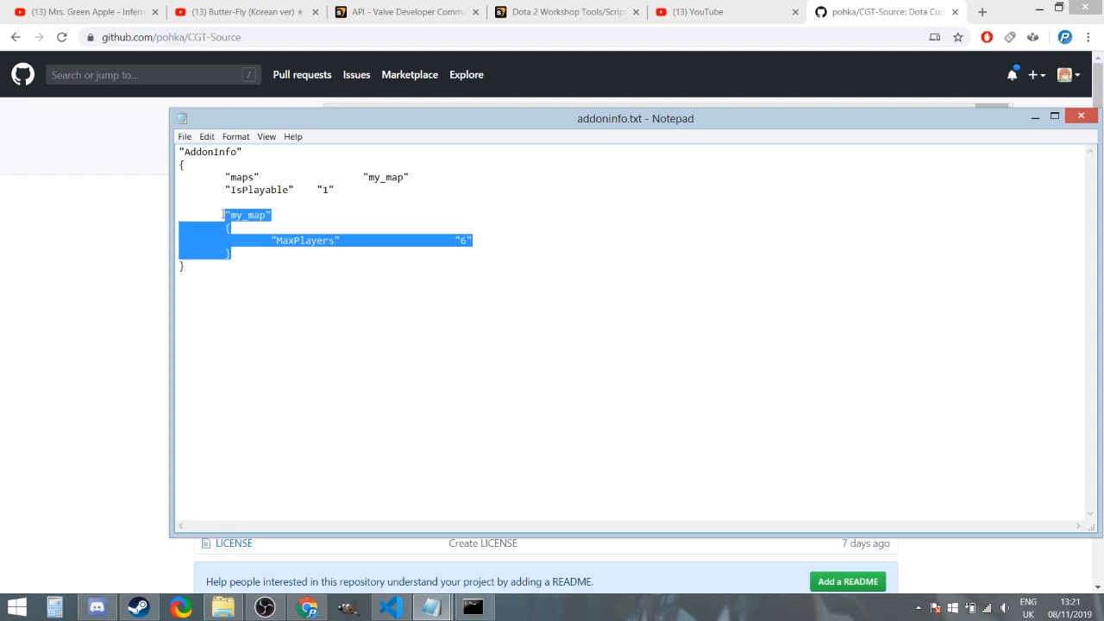
{"action": "key", "text": "ctrl+v"}
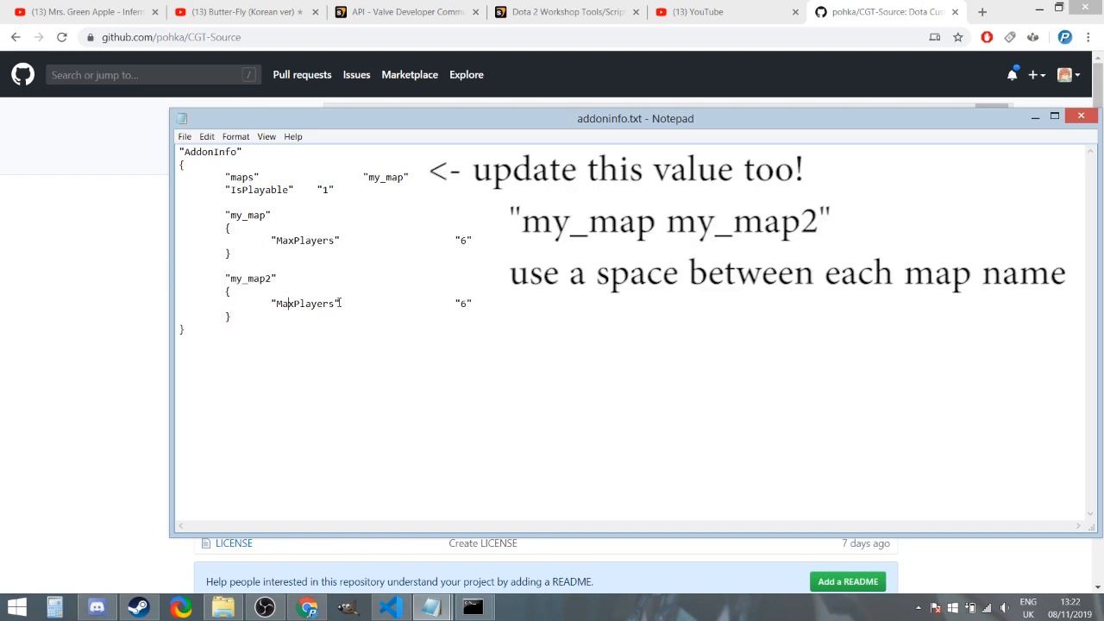
{"action": "double_click", "coordinate": [460, 303]}
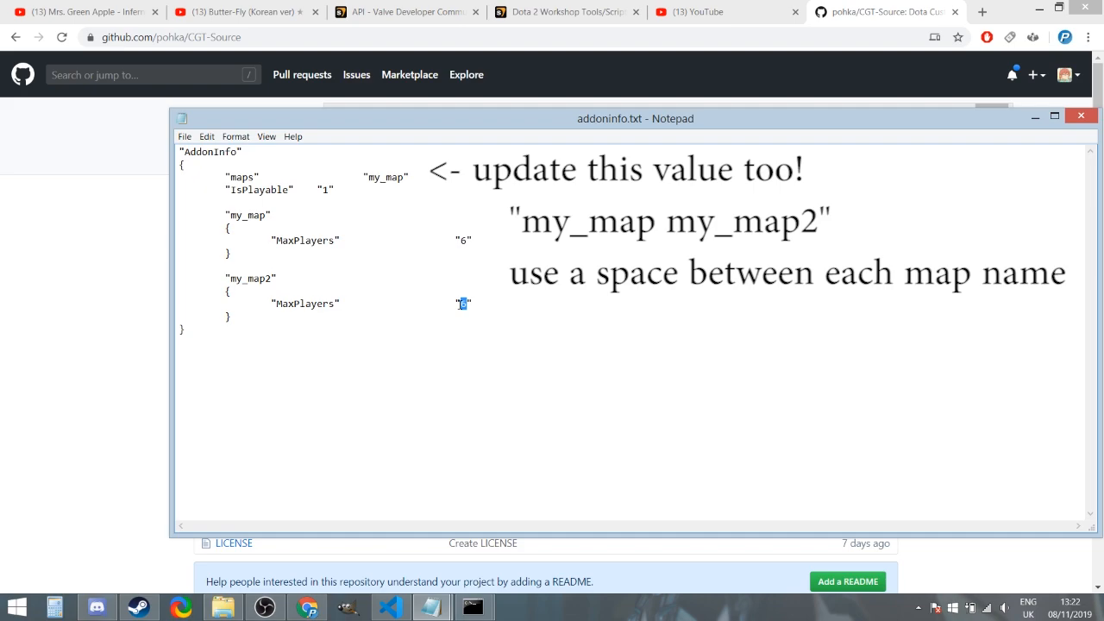
{"action": "type", "text": "8"}
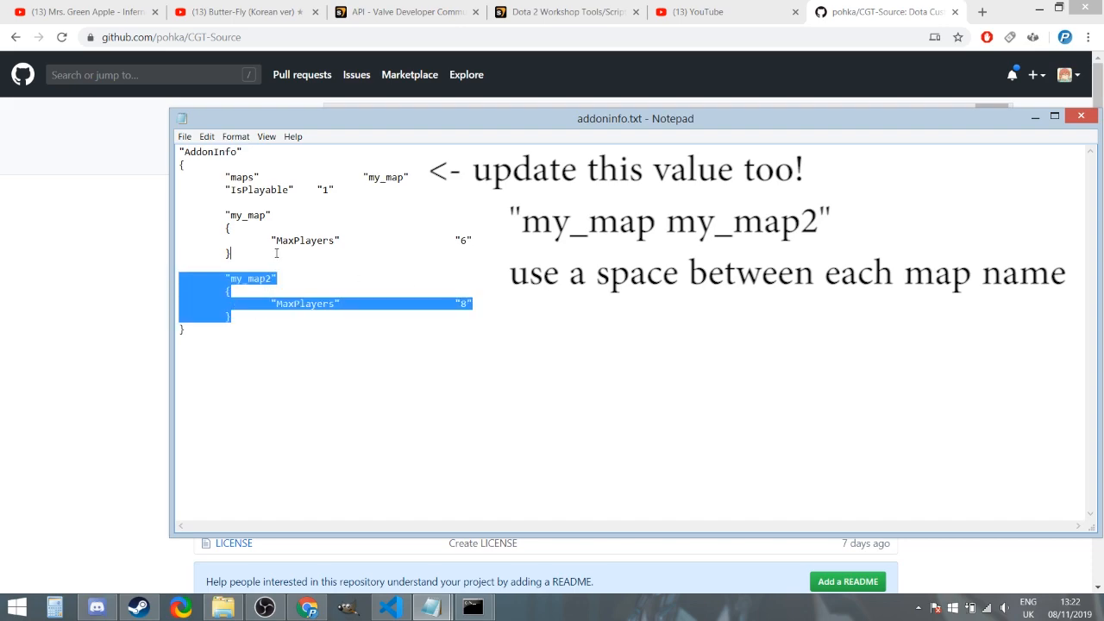
{"action": "key", "text": "Delete"}
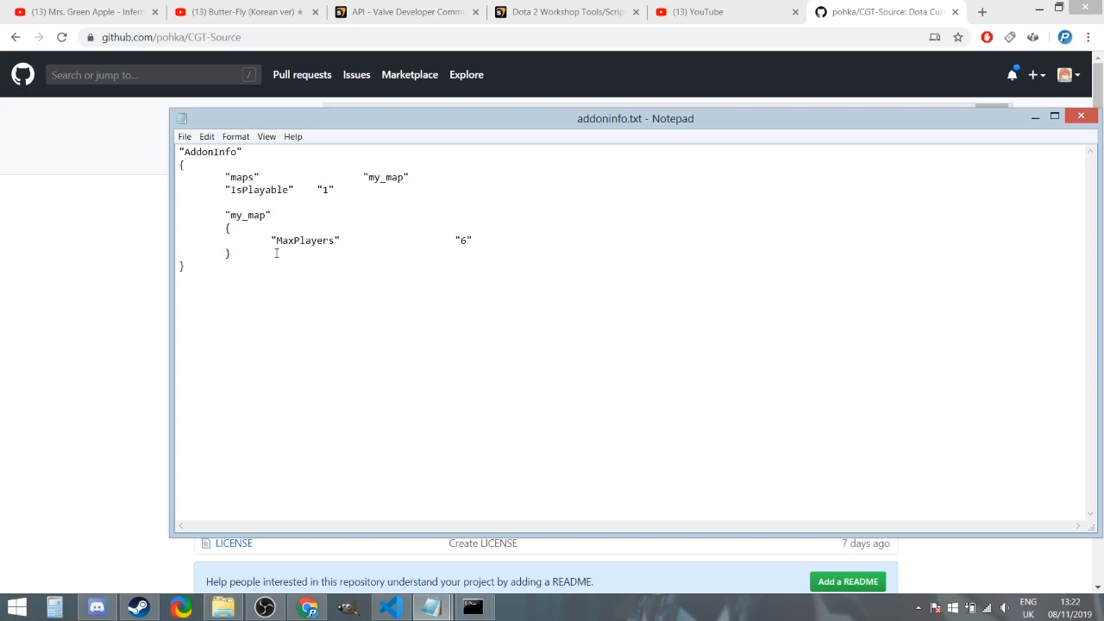